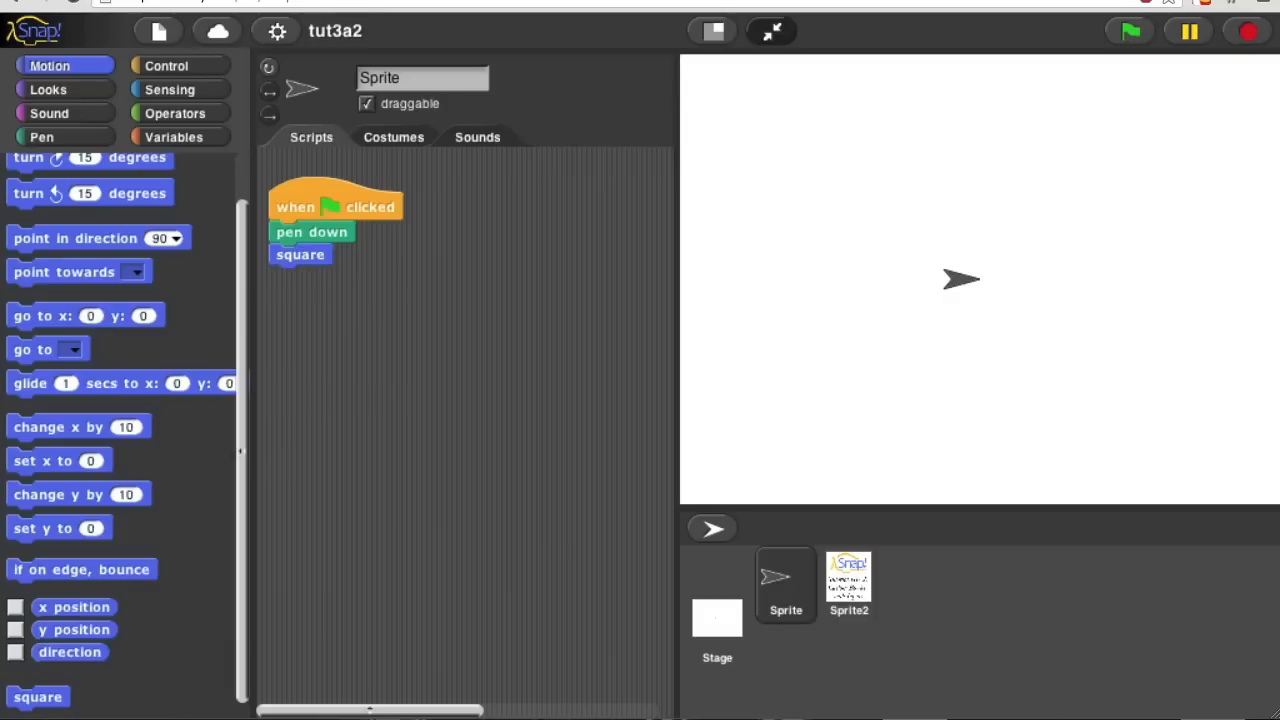
{"action": "mouse_move", "coordinate": [598, 148]}
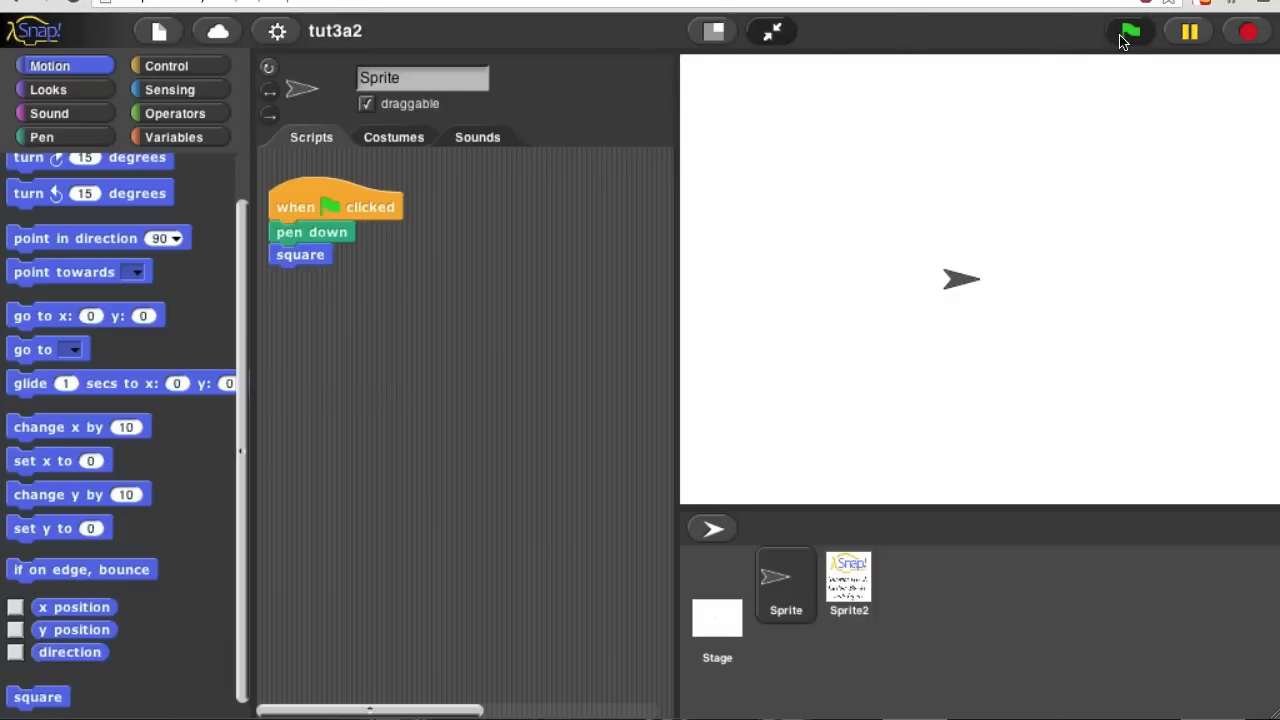
Run the green-flag script so the sprite draws a square outline on the stage
{"action": "left_click", "coordinate": [1129, 30]}
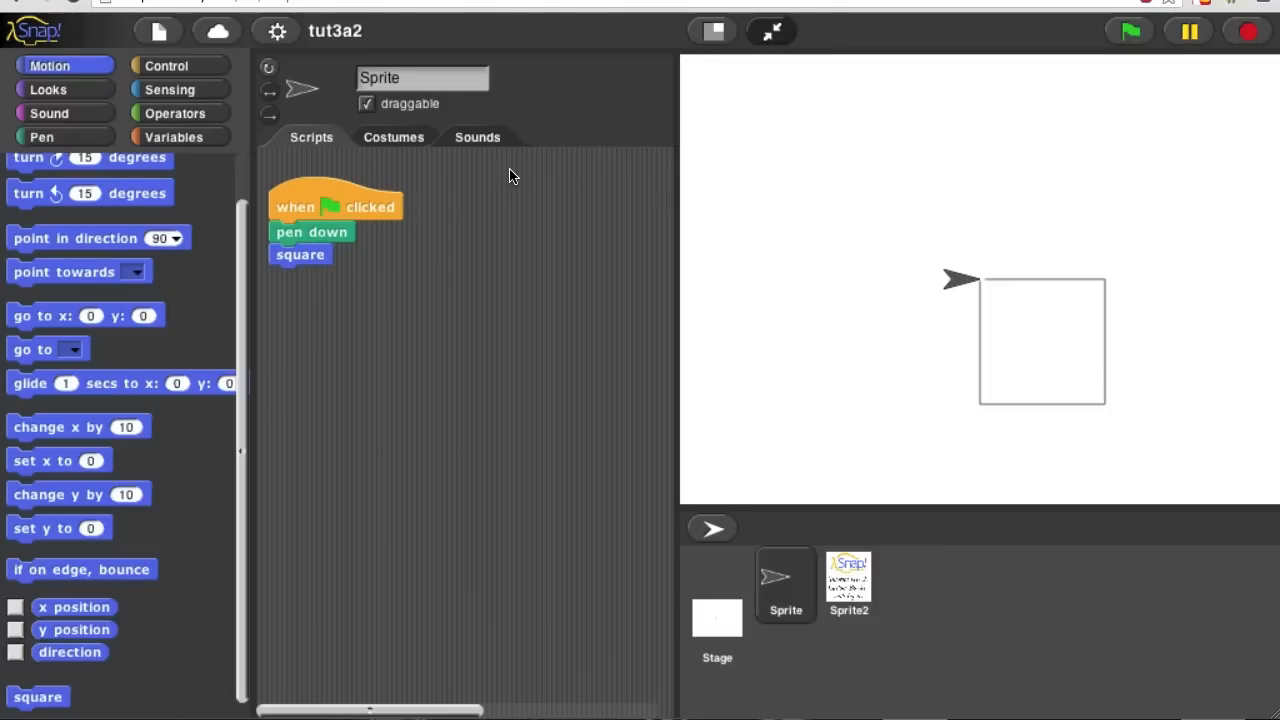
{"action": "mouse_move", "coordinate": [325, 318]}
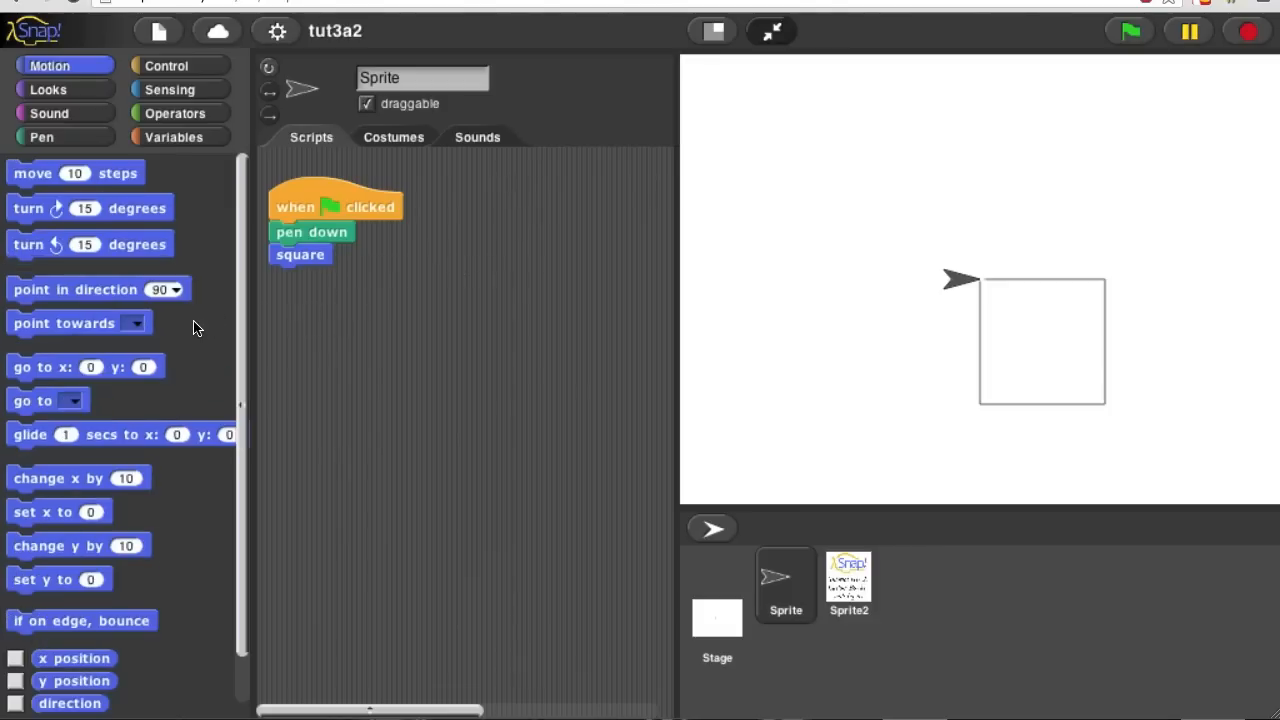
{"action": "mouse_move", "coordinate": [89, 181]}
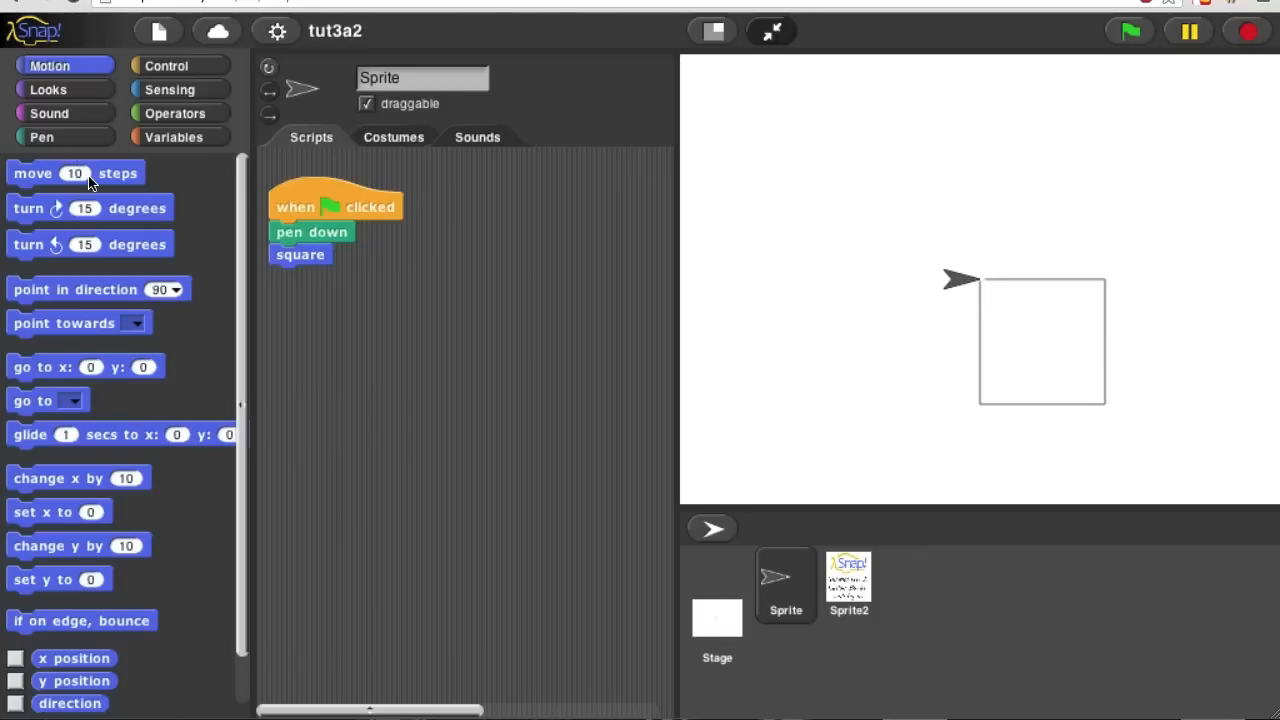
{"action": "mouse_move", "coordinate": [198, 285]}
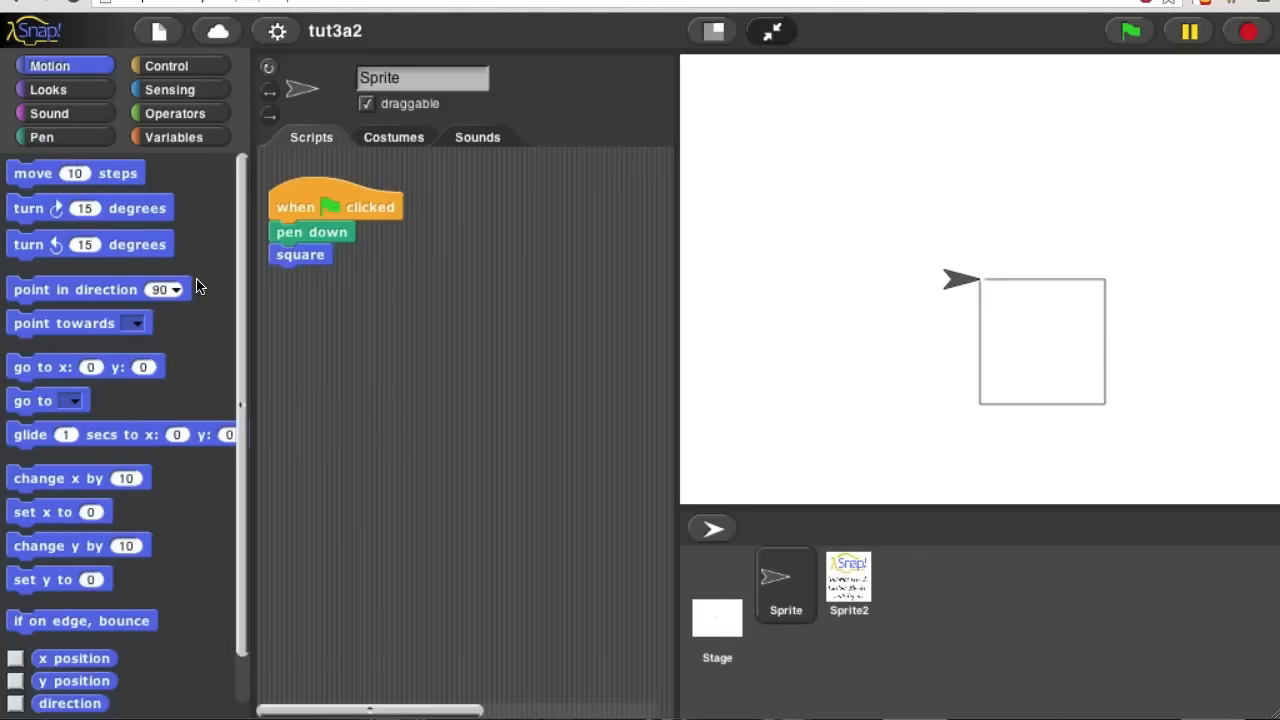
{"action": "mouse_move", "coordinate": [212, 307]}
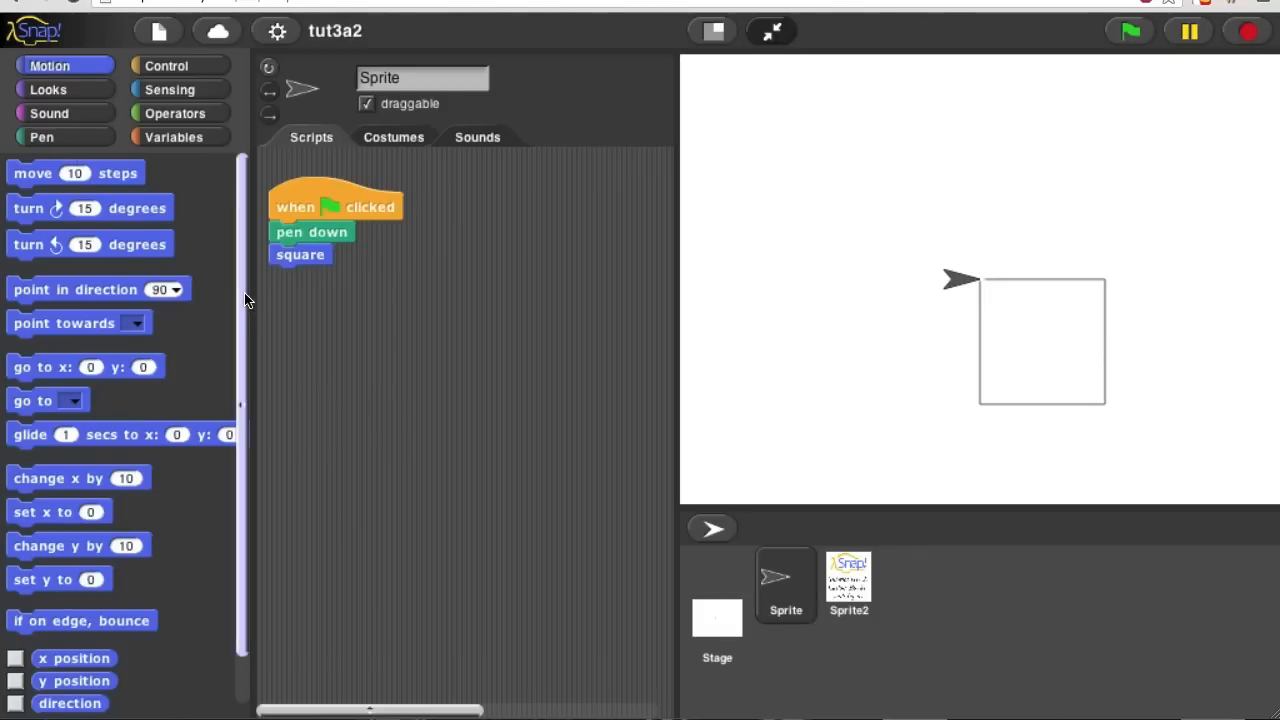
{"action": "scroll", "scroll_direction": "down", "scroll_amount": 3}
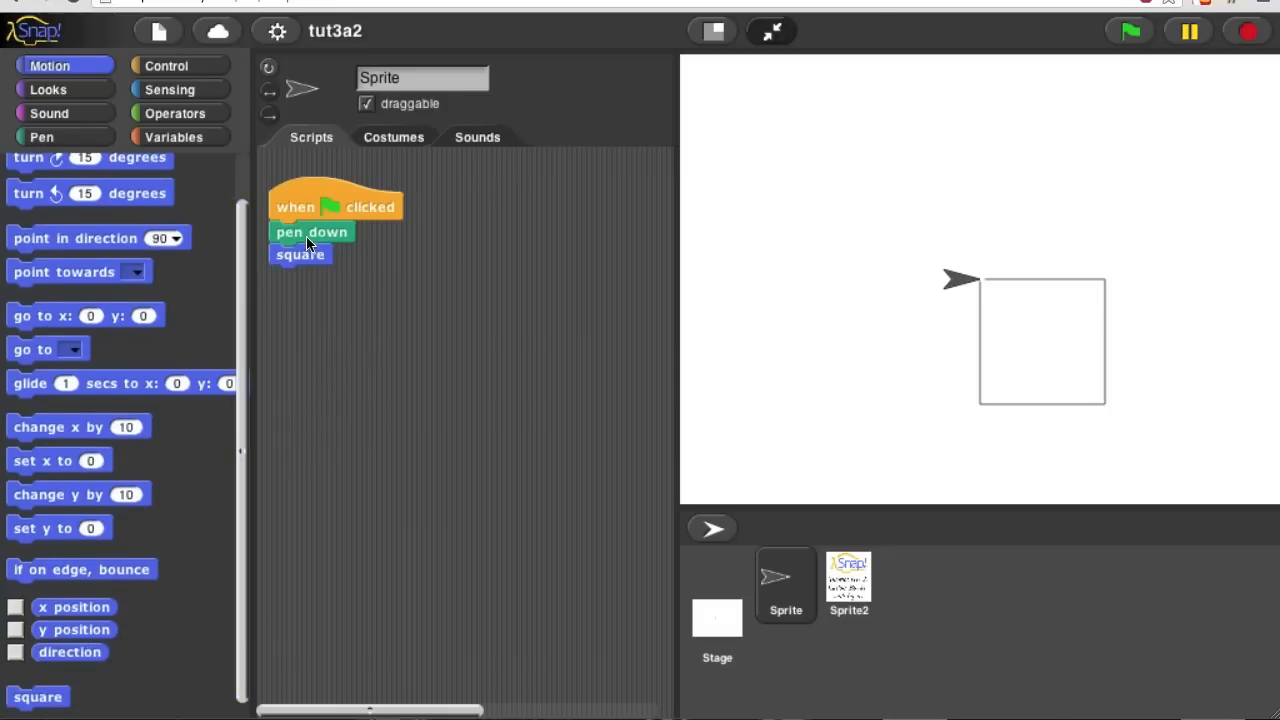
{"action": "mouse_move", "coordinate": [278, 250]}
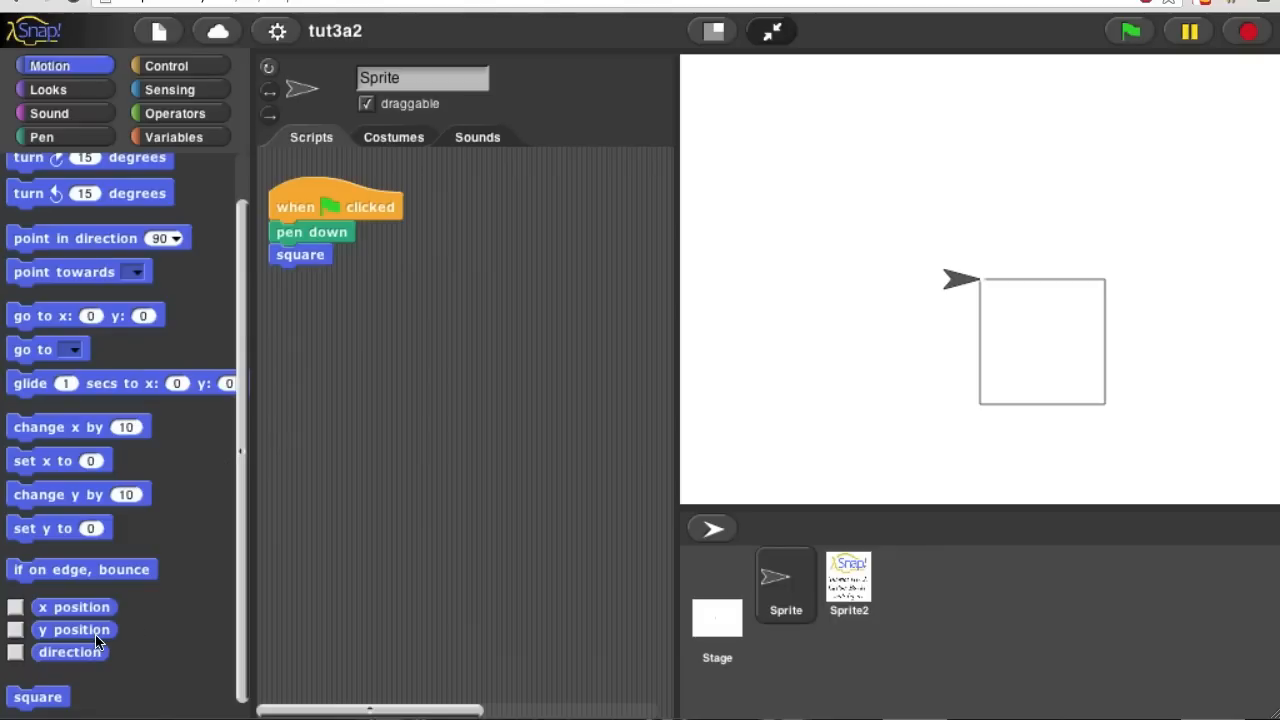
{"action": "mouse_move", "coordinate": [52, 700]}
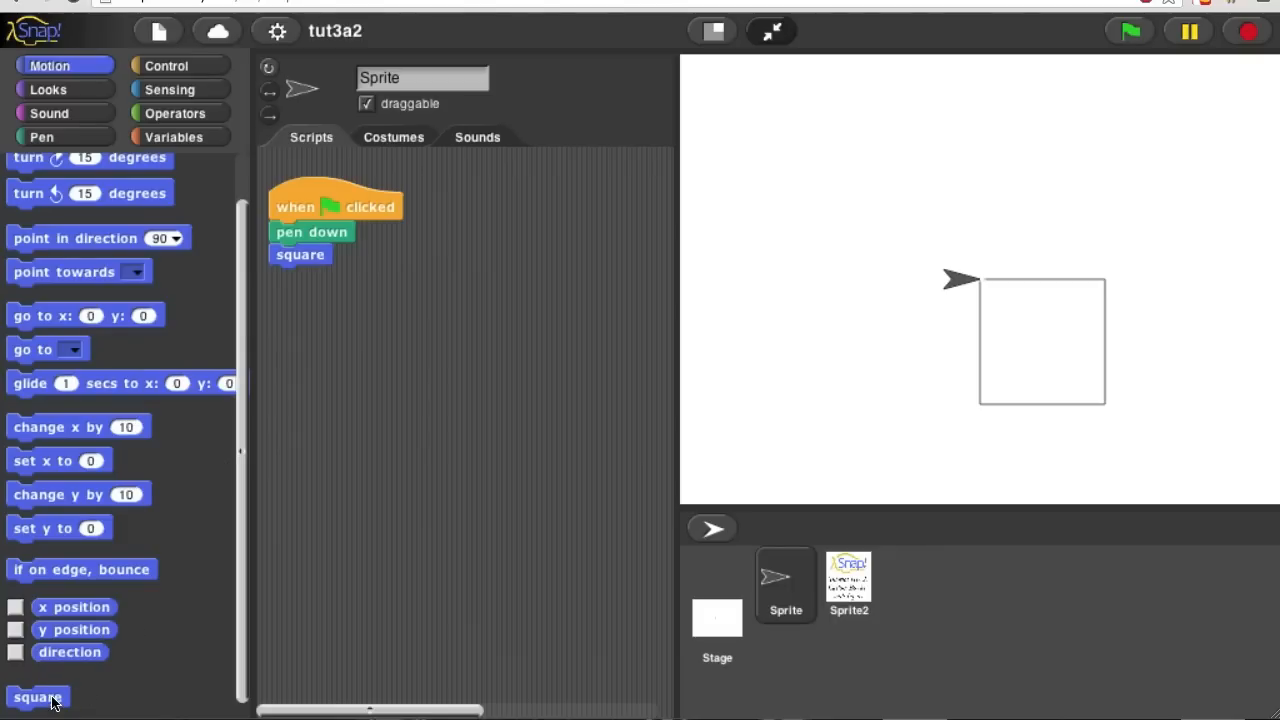
{"action": "mouse_move", "coordinate": [80, 688]}
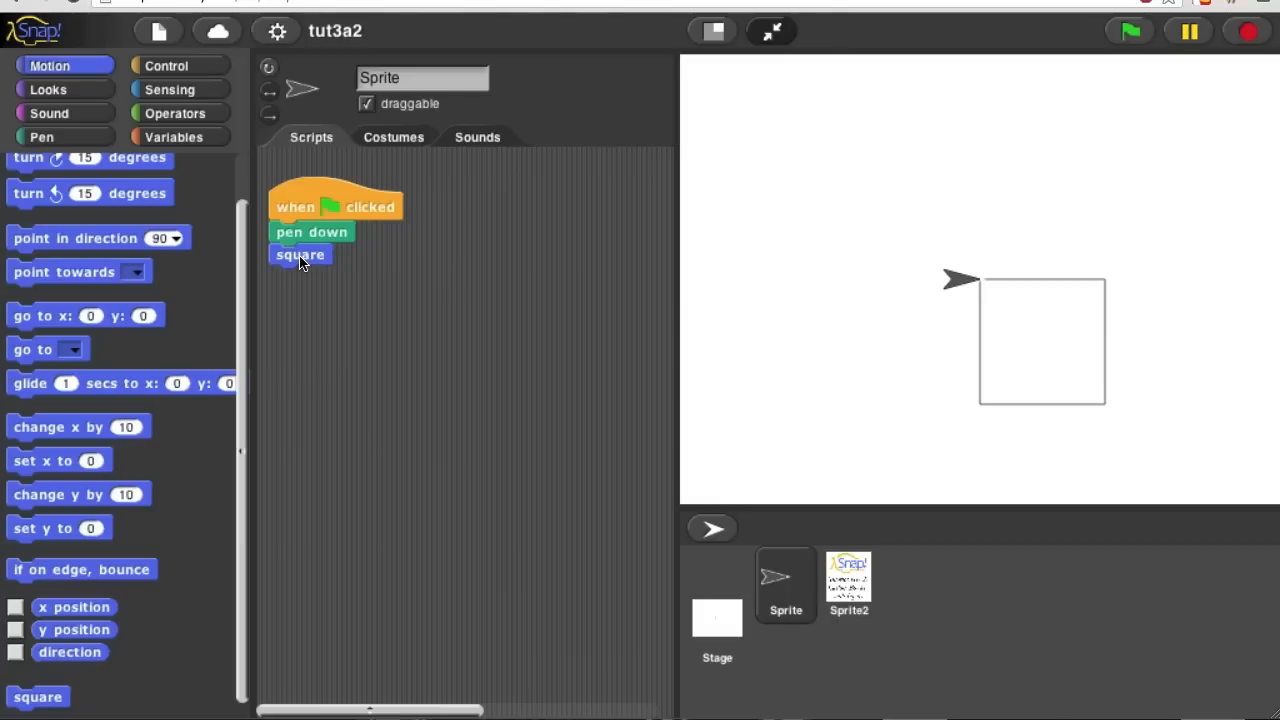
Bring up the context menu of the square block in the scripts area
{"action": "right_click", "coordinate": [300, 254]}
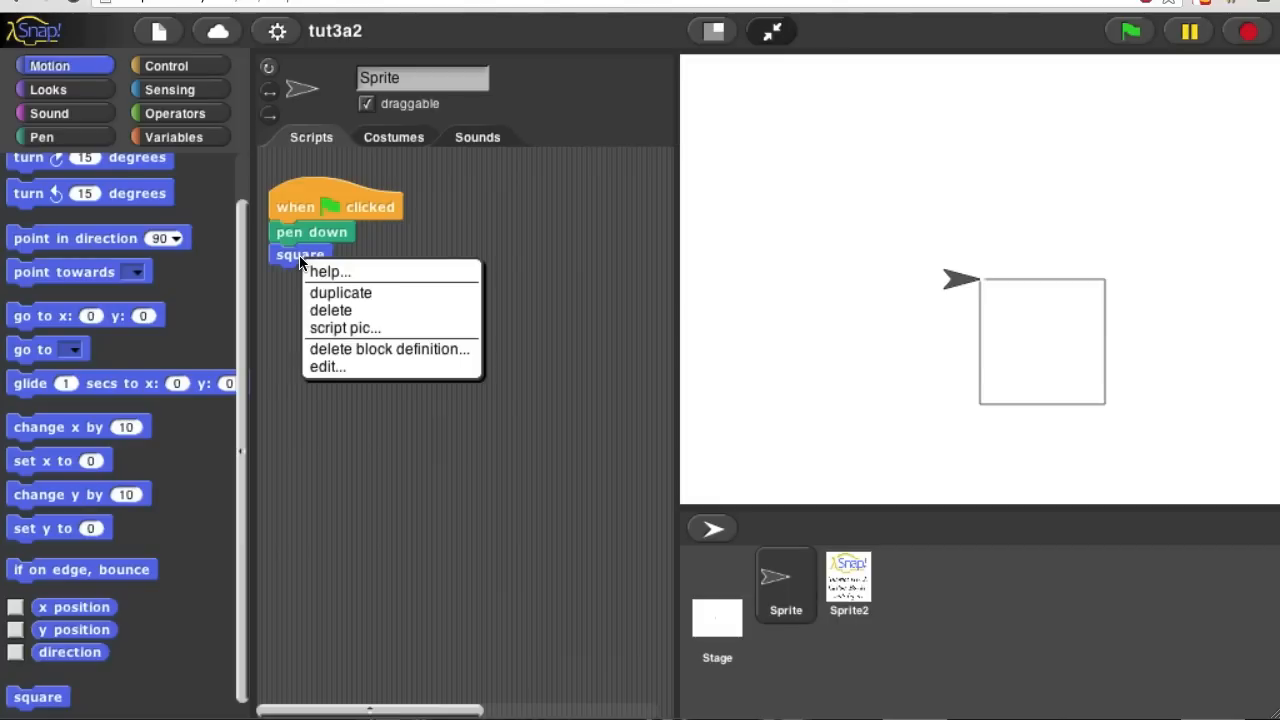
{"action": "mouse_move", "coordinate": [327, 366]}
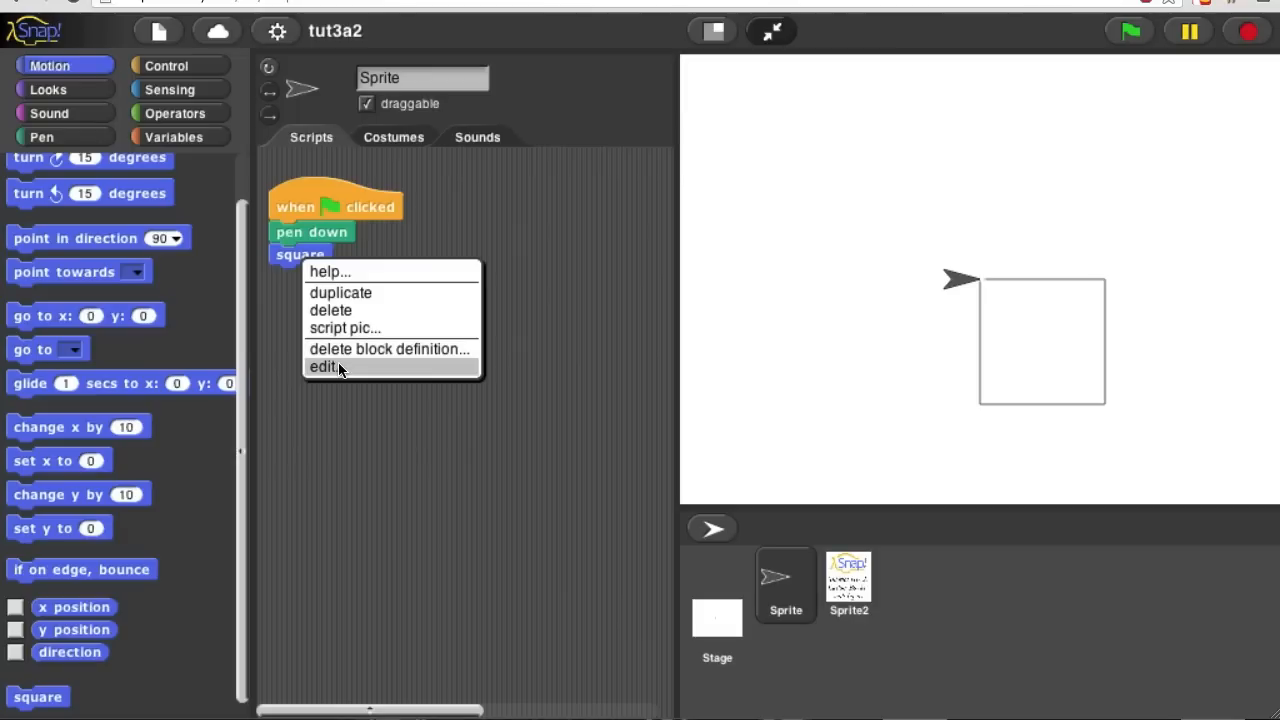
{"action": "mouse_move", "coordinate": [328, 372]}
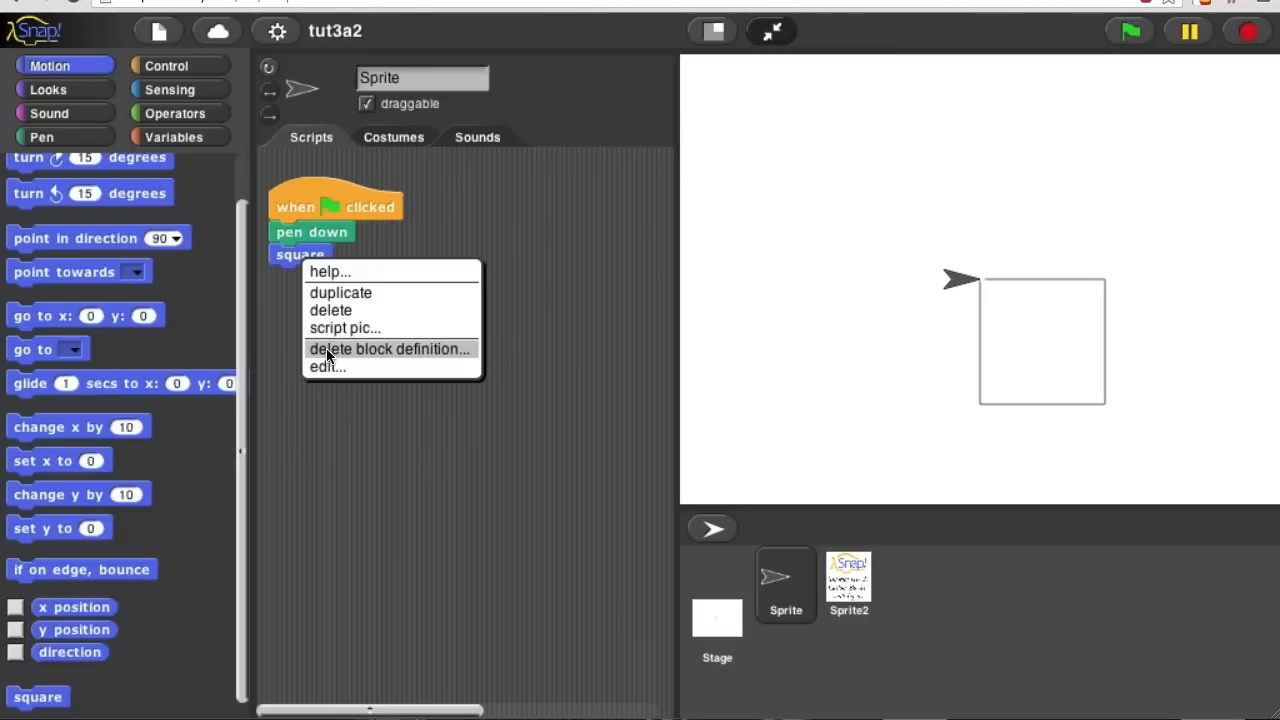
{"action": "mouse_move", "coordinate": [327, 366]}
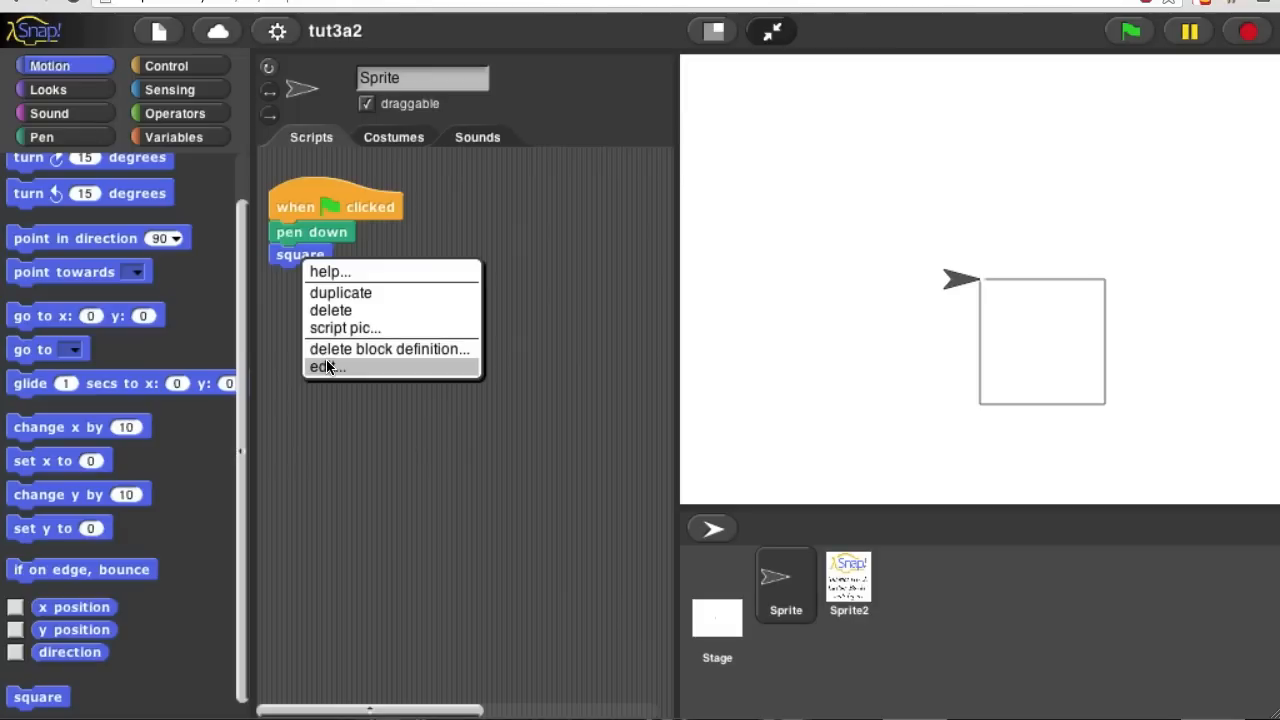
Choose edit... to view the square definition: repeat 4, move 100 steps, turn 90 degrees
{"action": "left_click", "coordinate": [327, 366]}
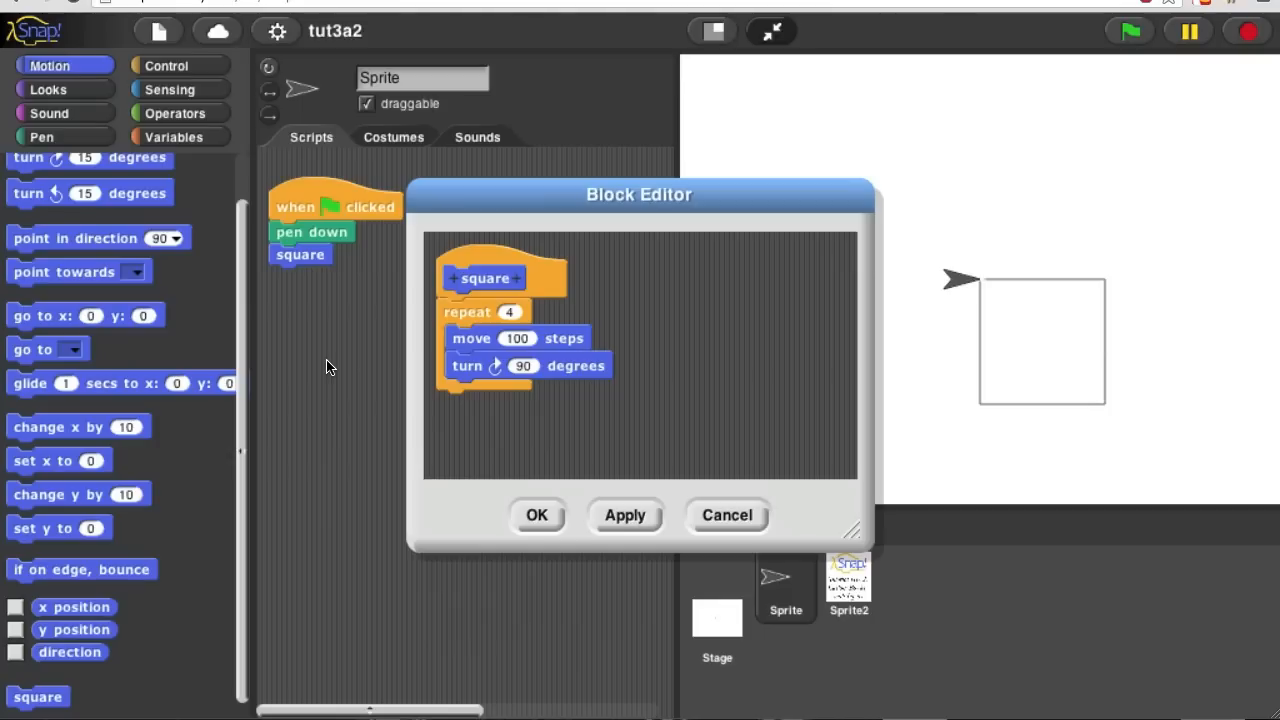
{"action": "mouse_move", "coordinate": [445, 300]}
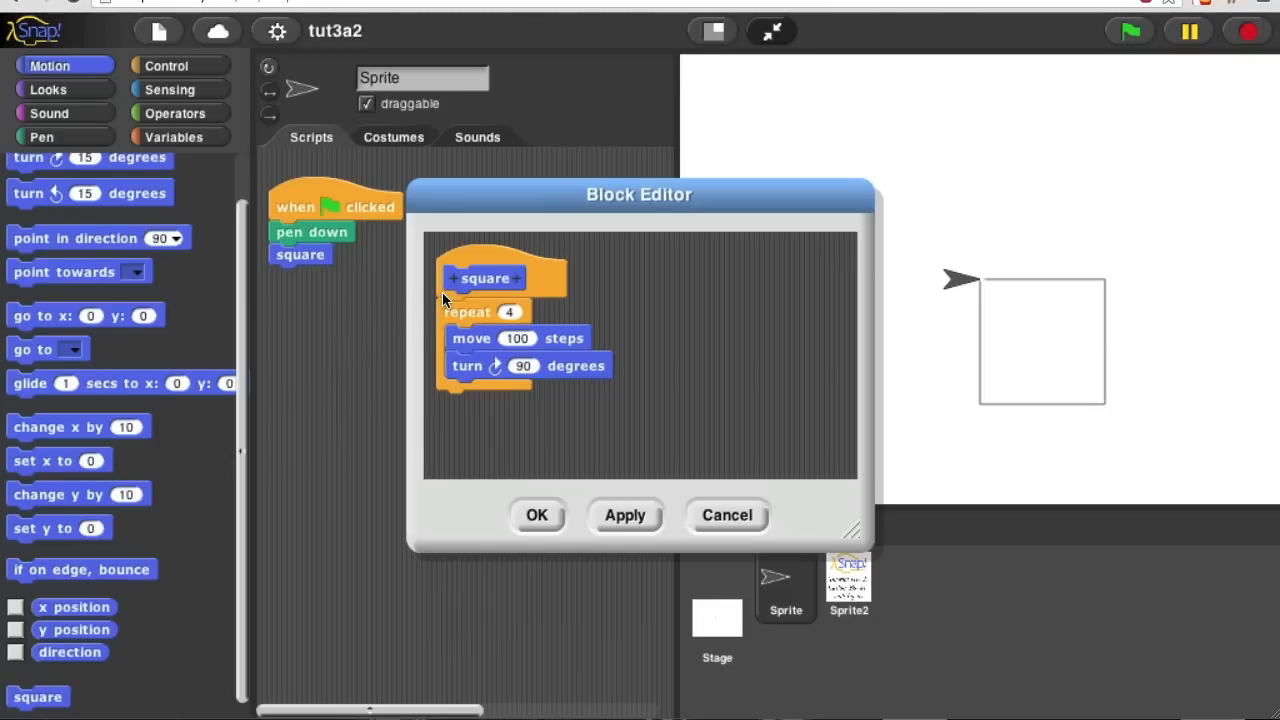
{"action": "mouse_move", "coordinate": [450, 292]}
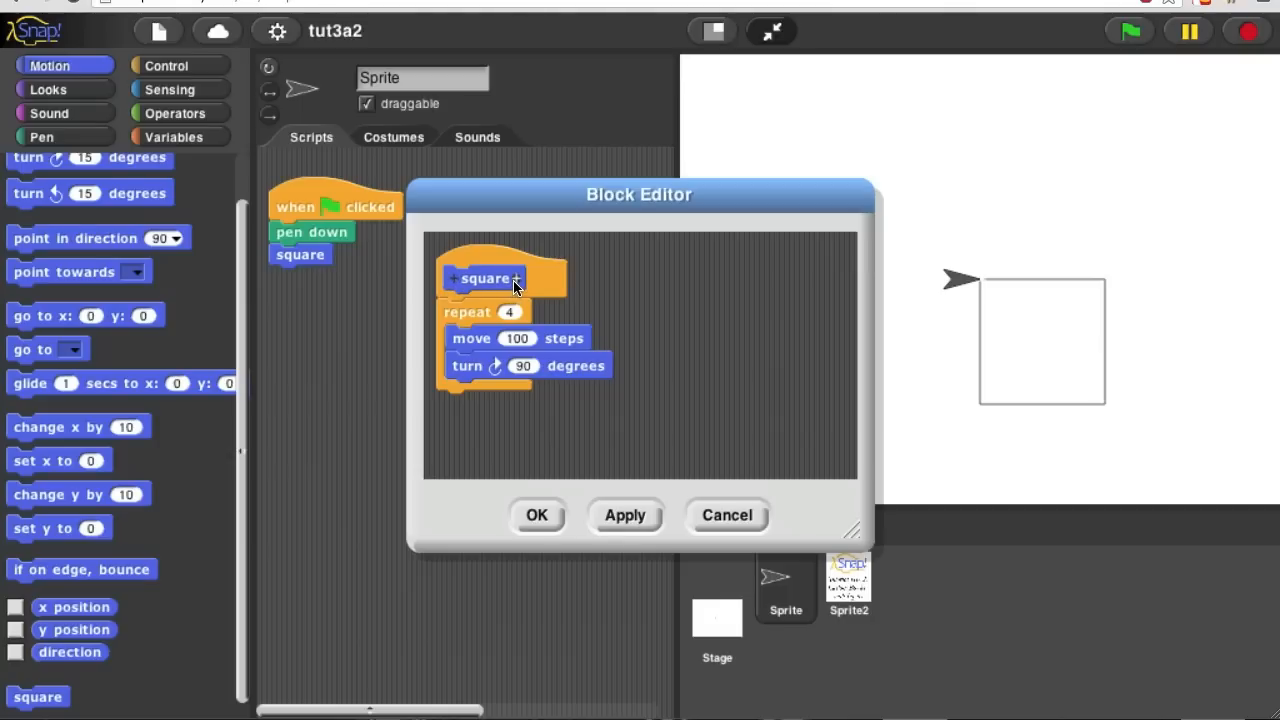
{"action": "mouse_move", "coordinate": [455, 283]}
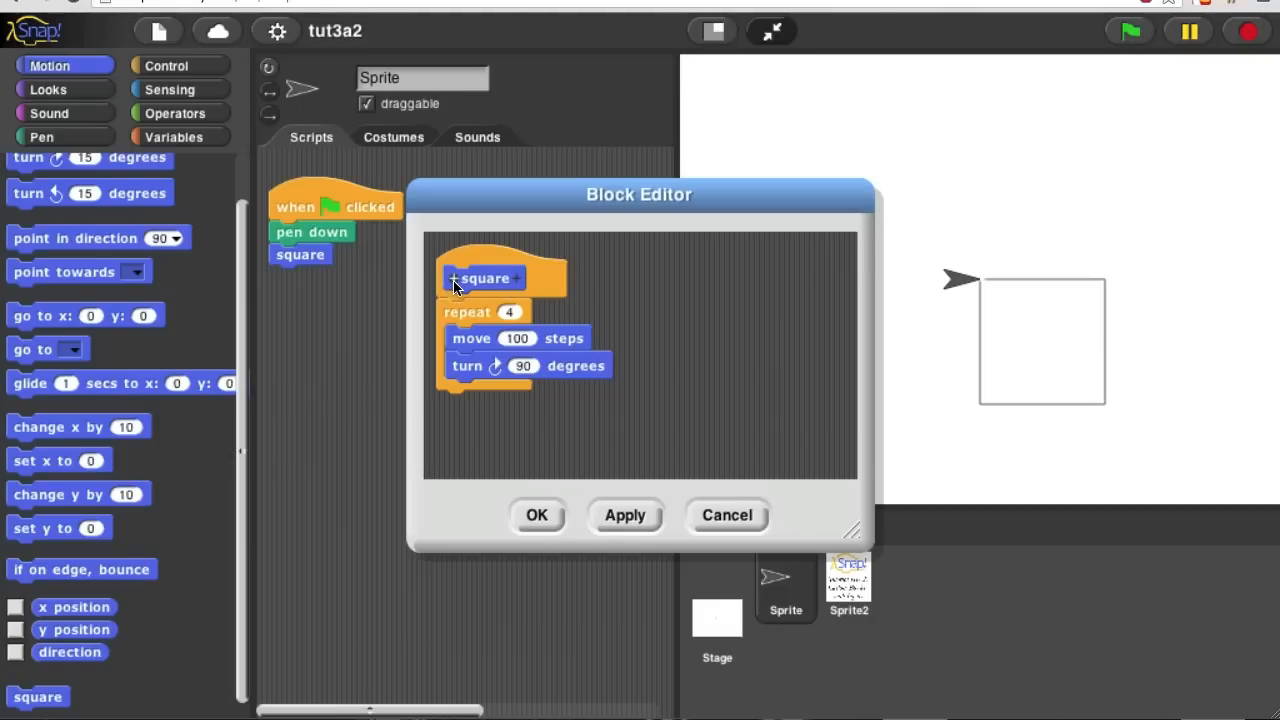
{"action": "mouse_move", "coordinate": [518, 284]}
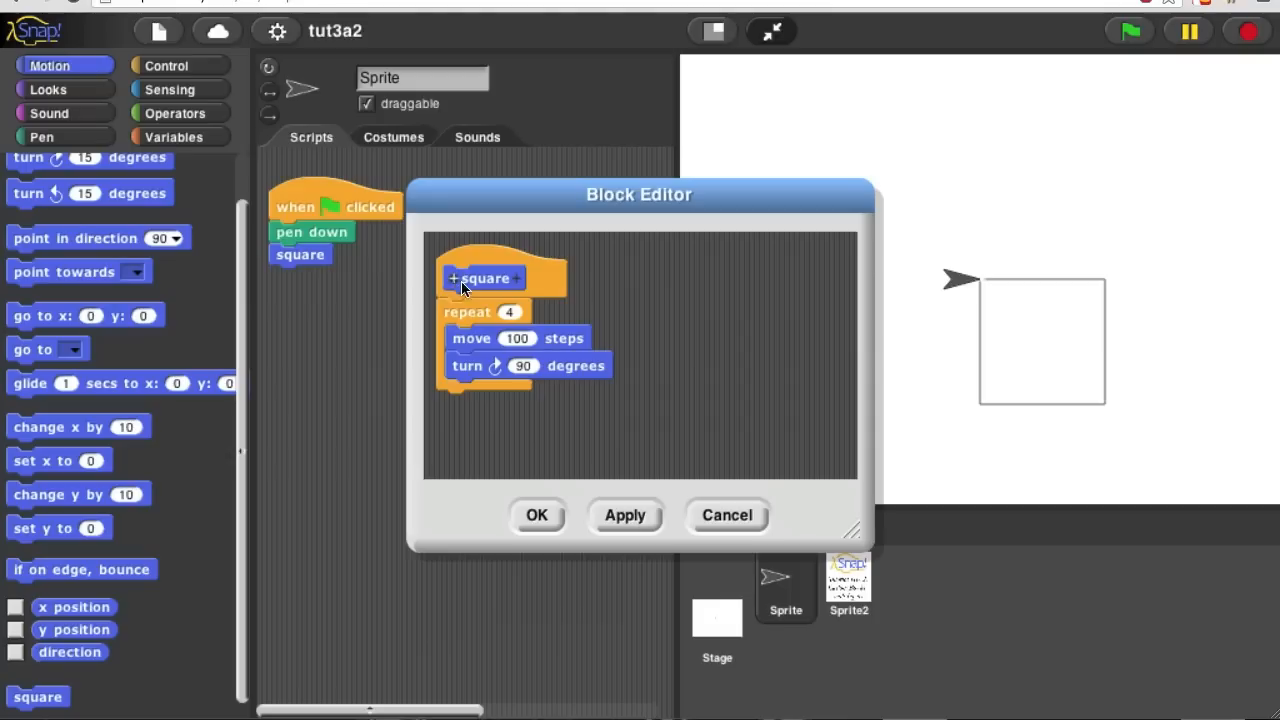
{"action": "mouse_move", "coordinate": [530, 290]}
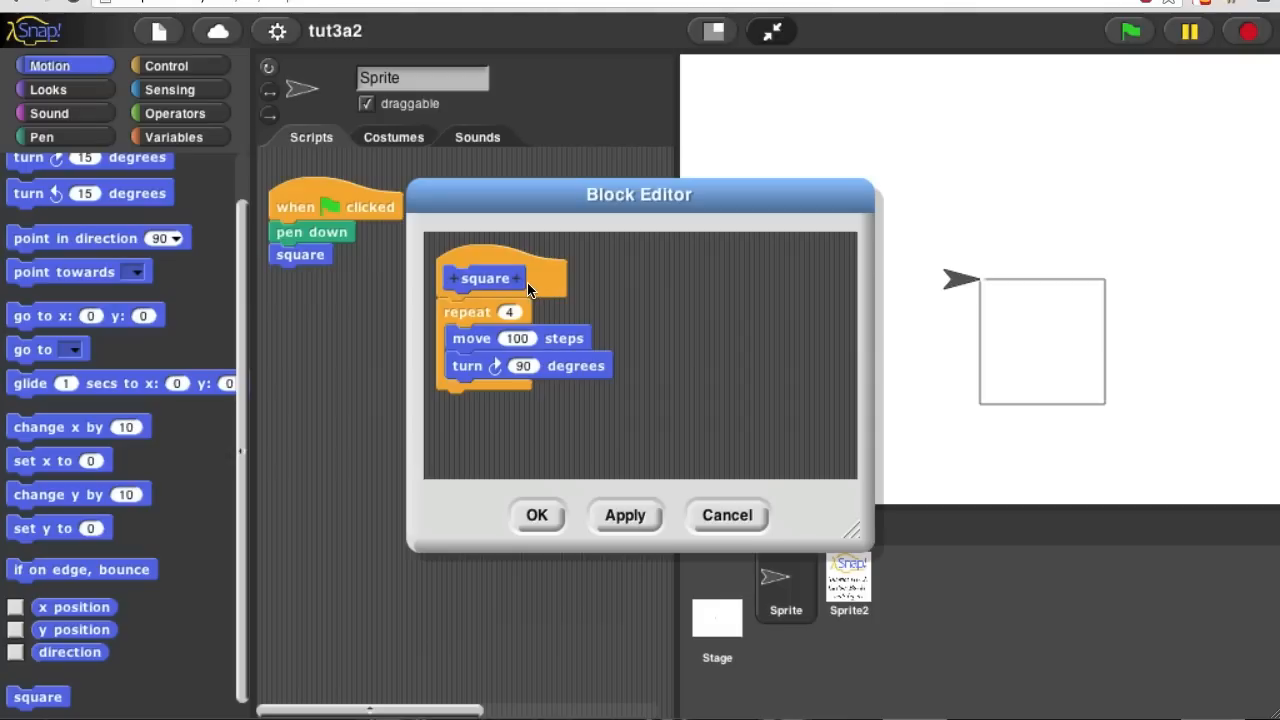
{"action": "mouse_move", "coordinate": [450, 291]}
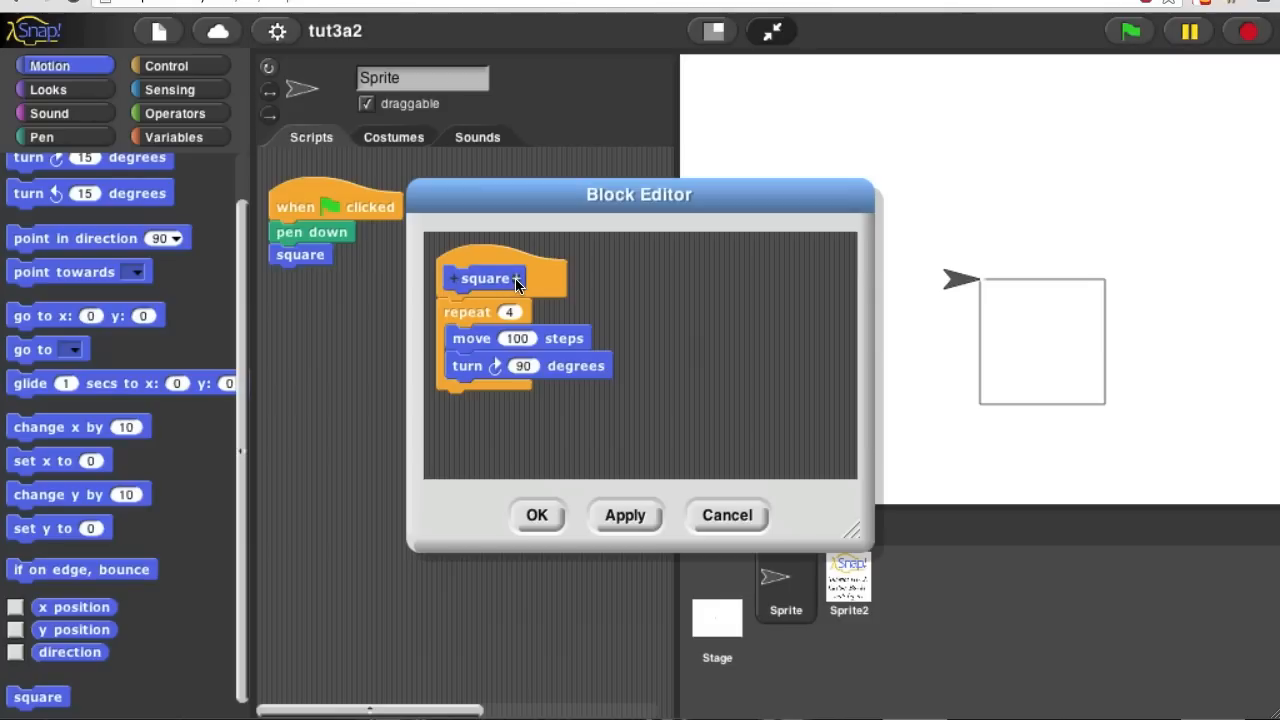
Add an input named 'size' to the square block's definition header
{"action": "left_click", "coordinate": [517, 278]}
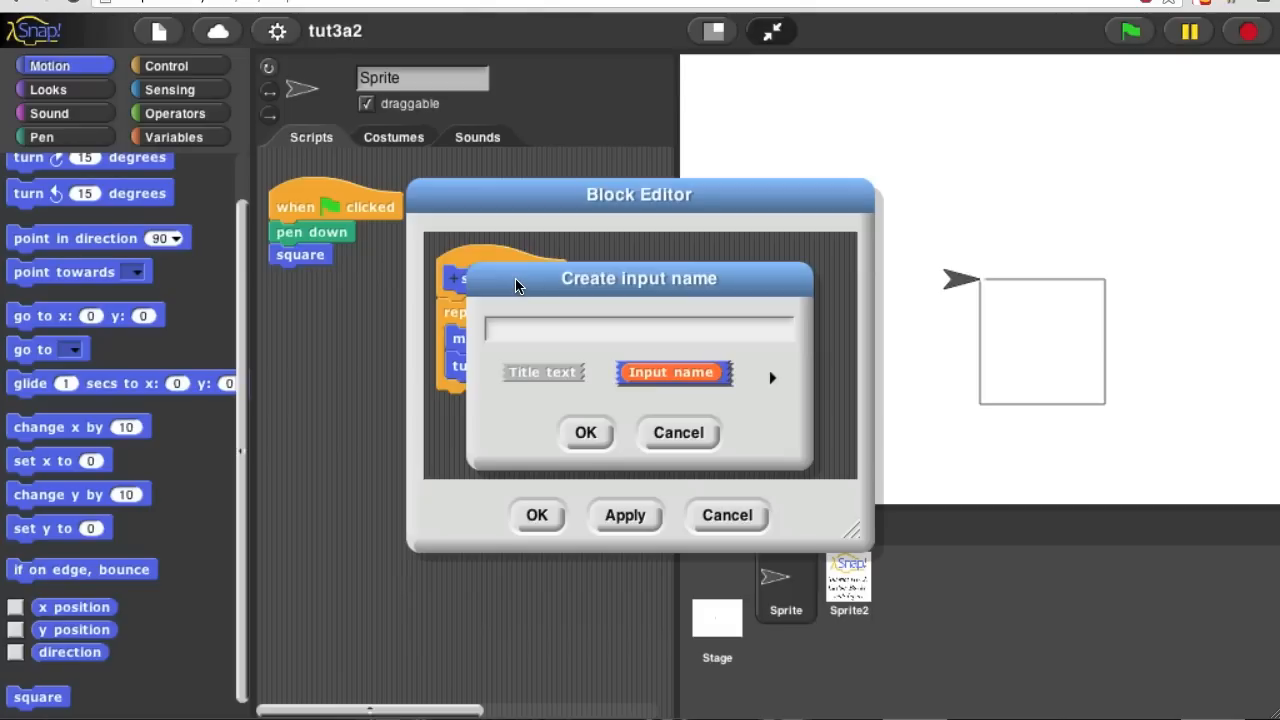
{"action": "type", "text": "size"}
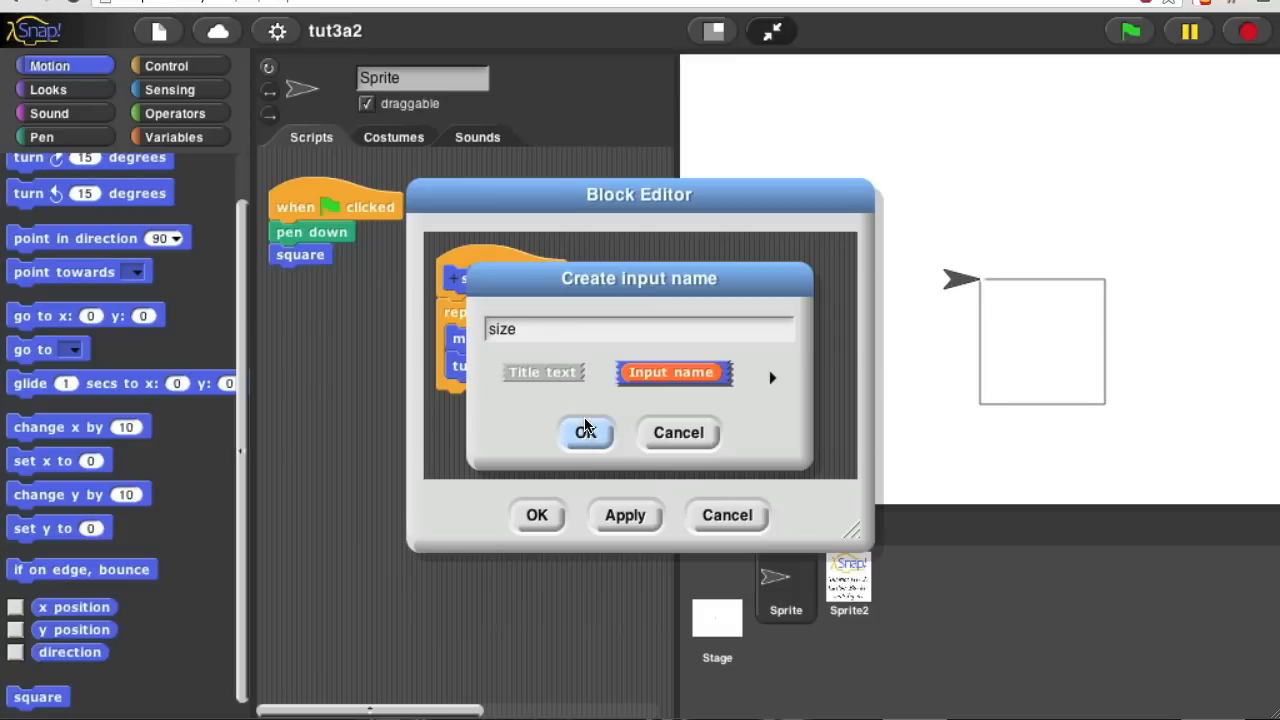
{"action": "left_click", "coordinate": [585, 432]}
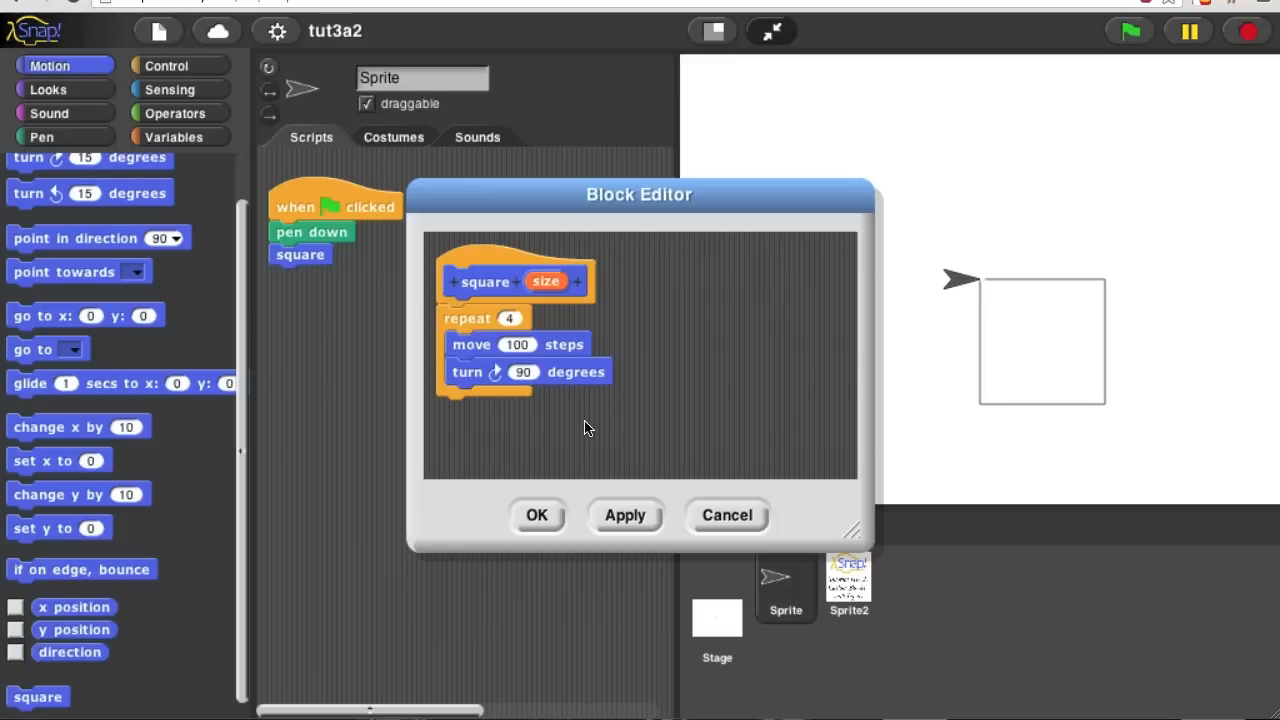
{"action": "mouse_move", "coordinate": [628, 416]}
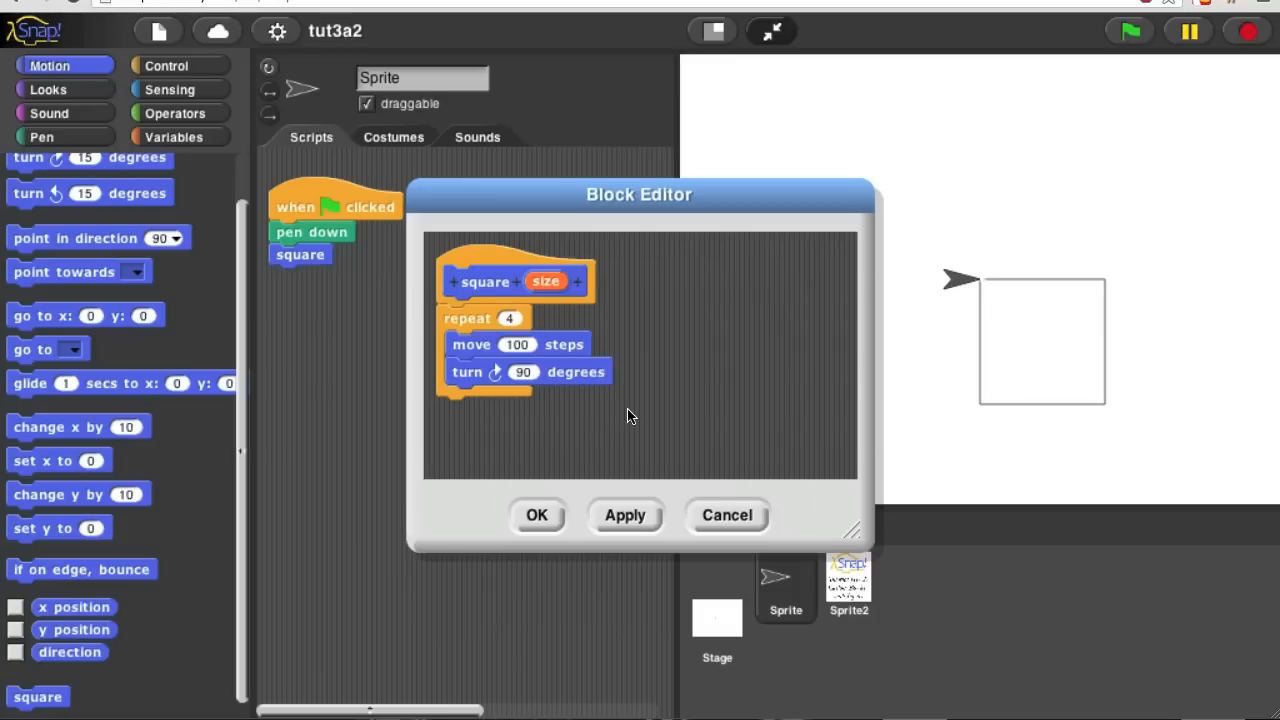
{"action": "mouse_move", "coordinate": [492, 265]}
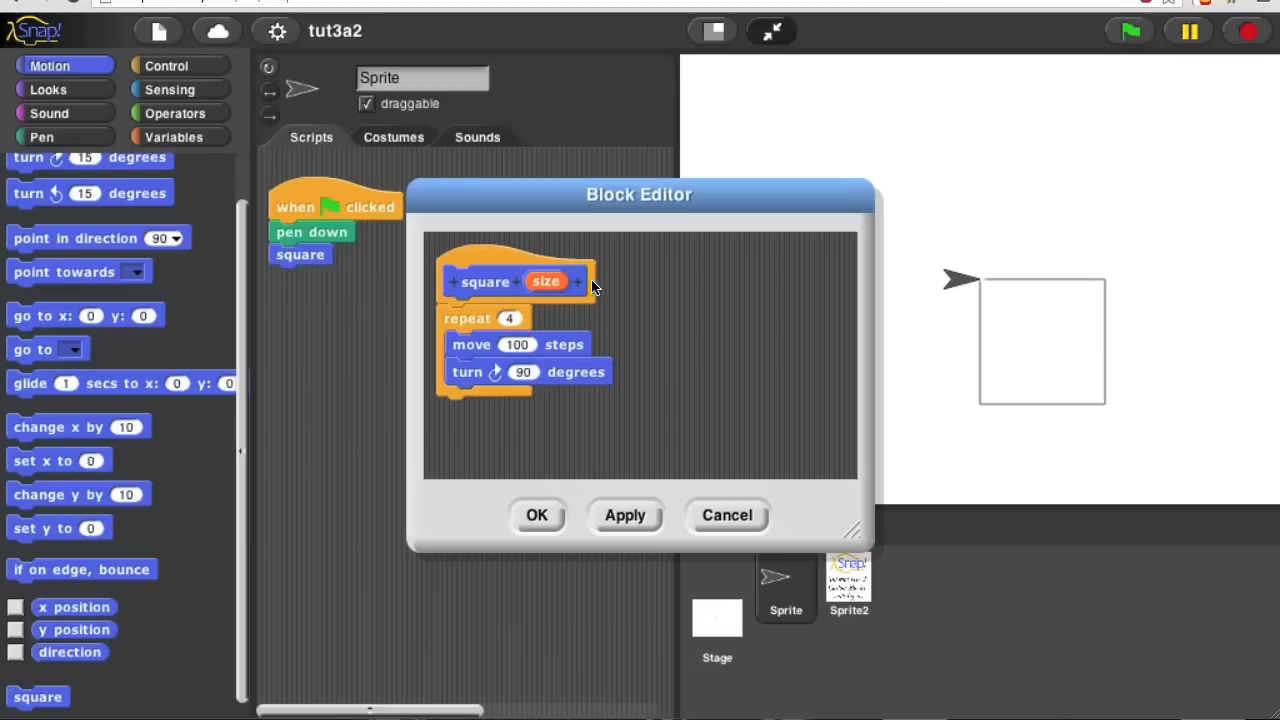
{"action": "mouse_move", "coordinate": [630, 507]}
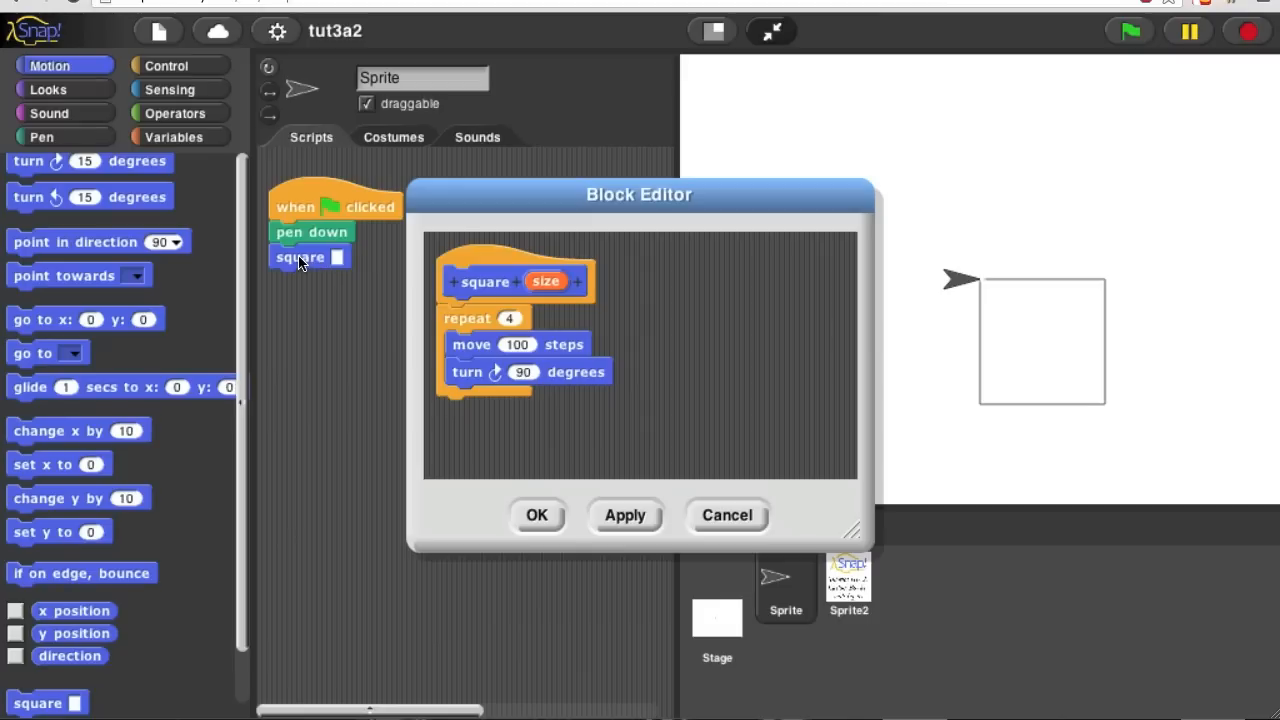
{"action": "mouse_move", "coordinate": [335, 280]}
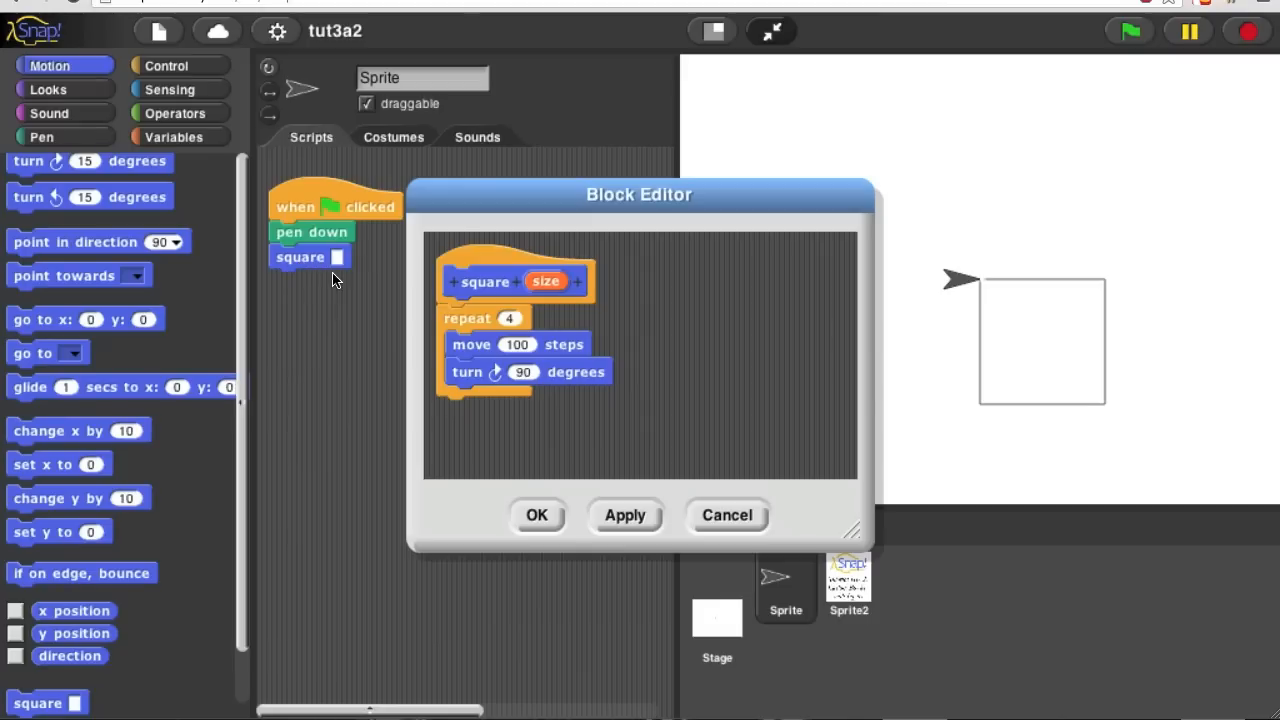
{"action": "mouse_move", "coordinate": [352, 280]}
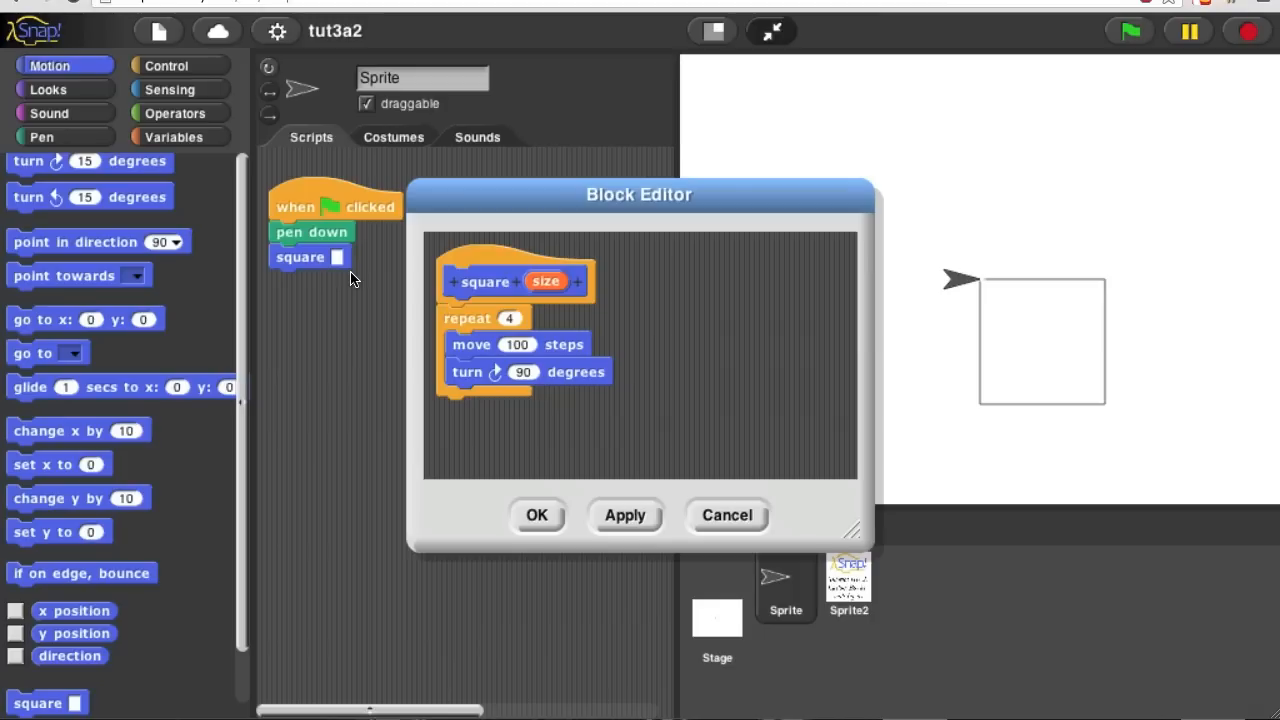
{"action": "mouse_move", "coordinate": [590, 281]}
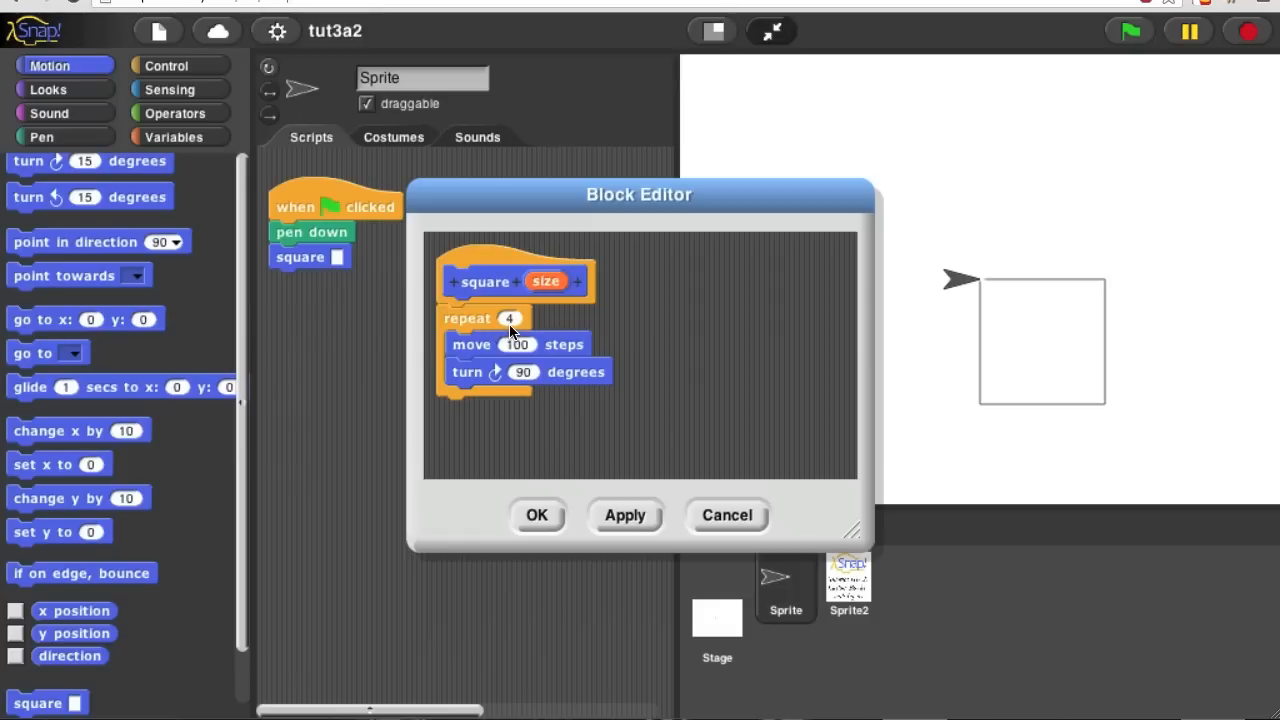
{"action": "mouse_move", "coordinate": [528, 385]}
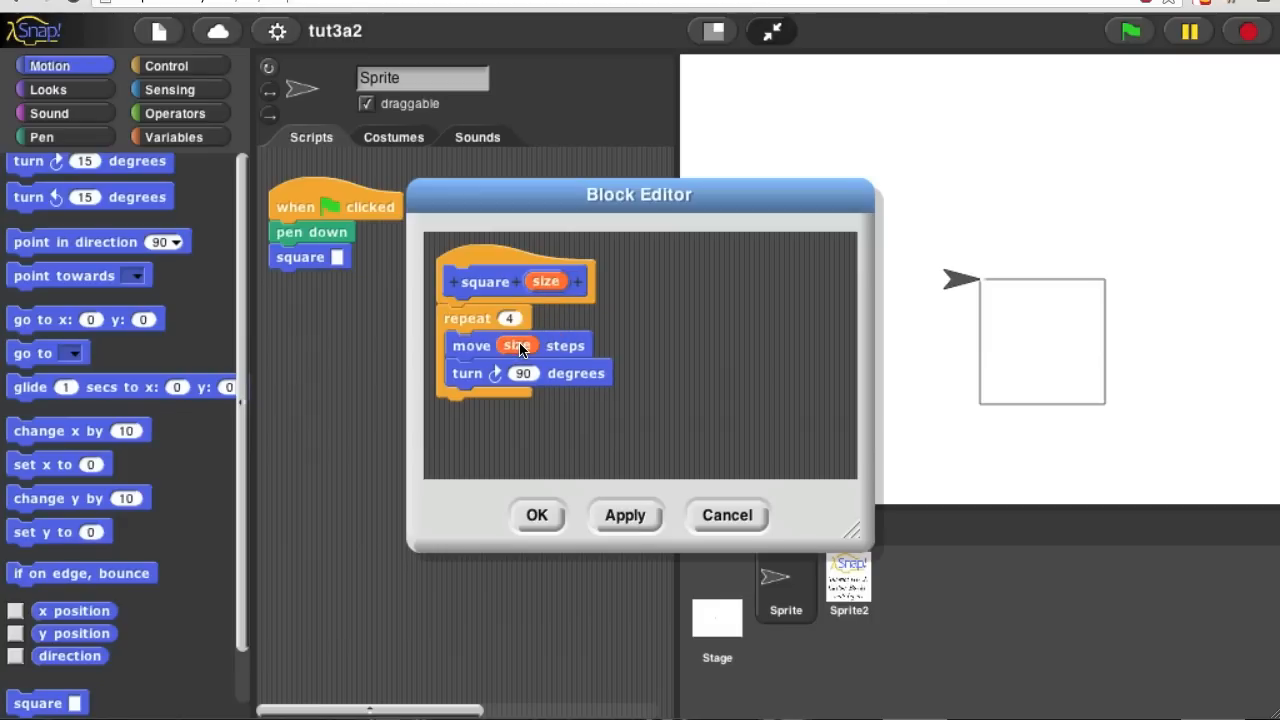
{"action": "mouse_move", "coordinate": [430, 350]}
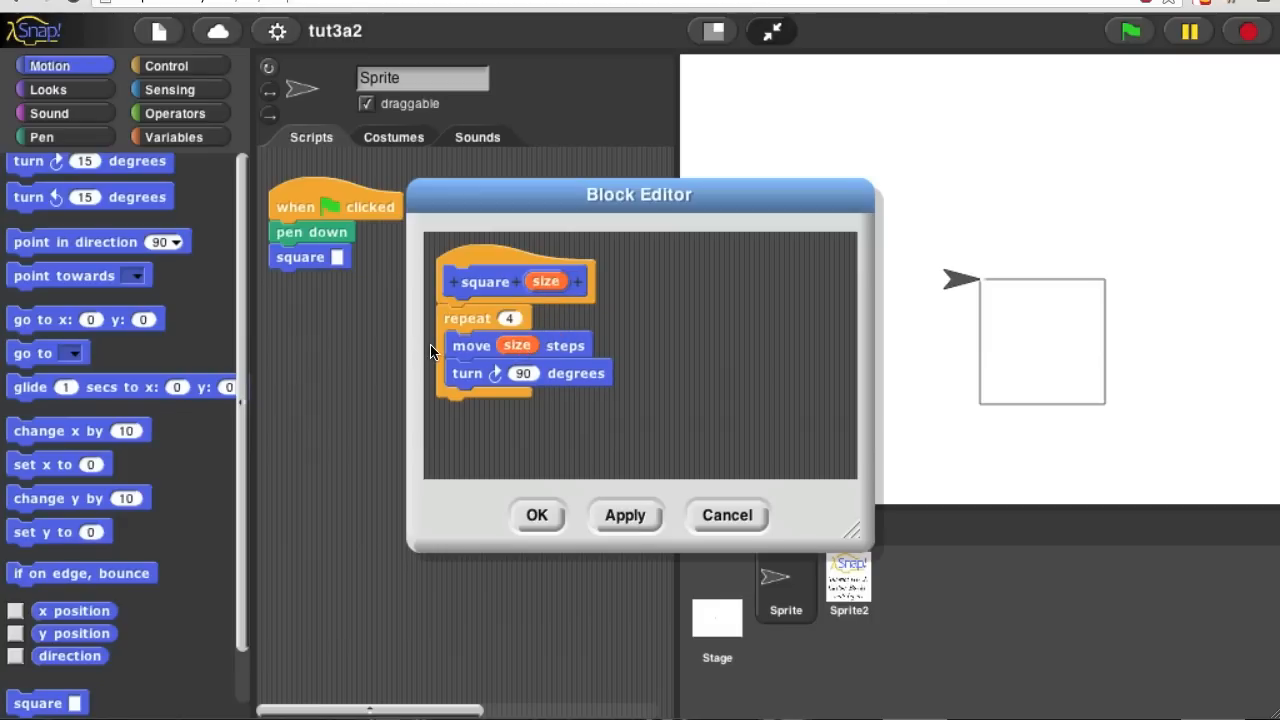
{"action": "mouse_move", "coordinate": [475, 360]}
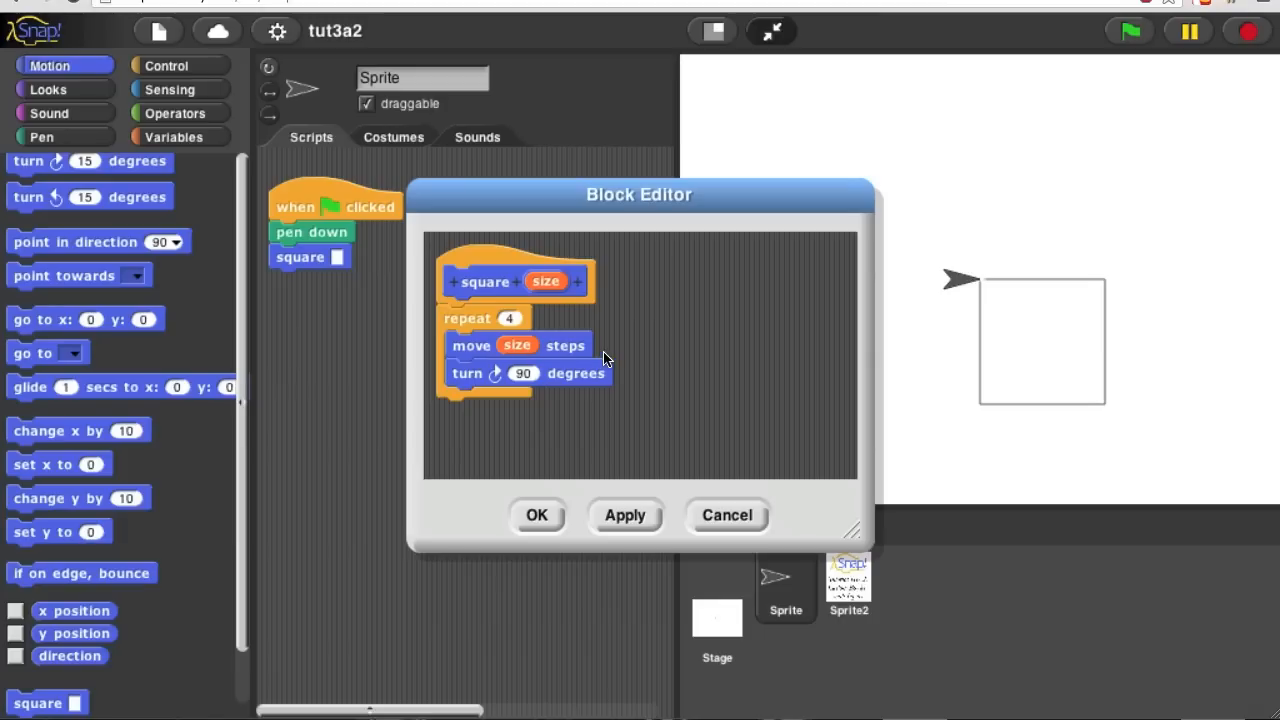
{"action": "mouse_move", "coordinate": [611, 390]}
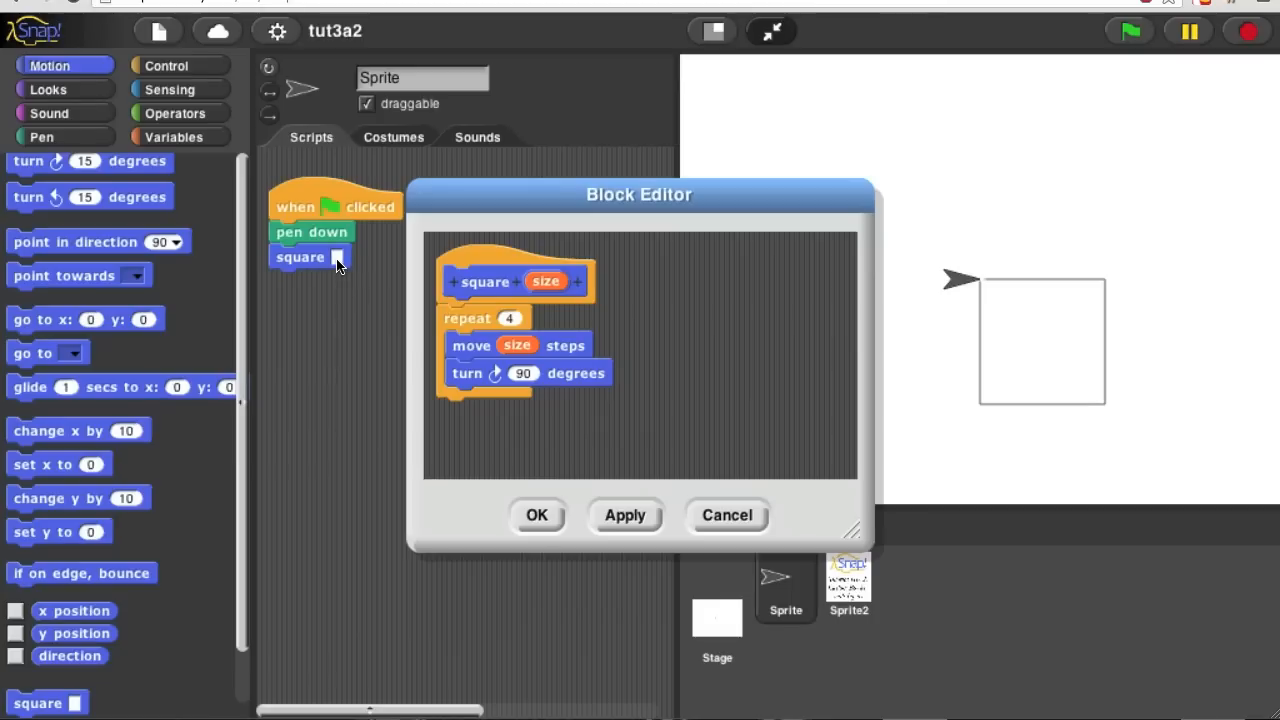
Run the script with square size 50, then with size 150
{"action": "type", "text": "50"}
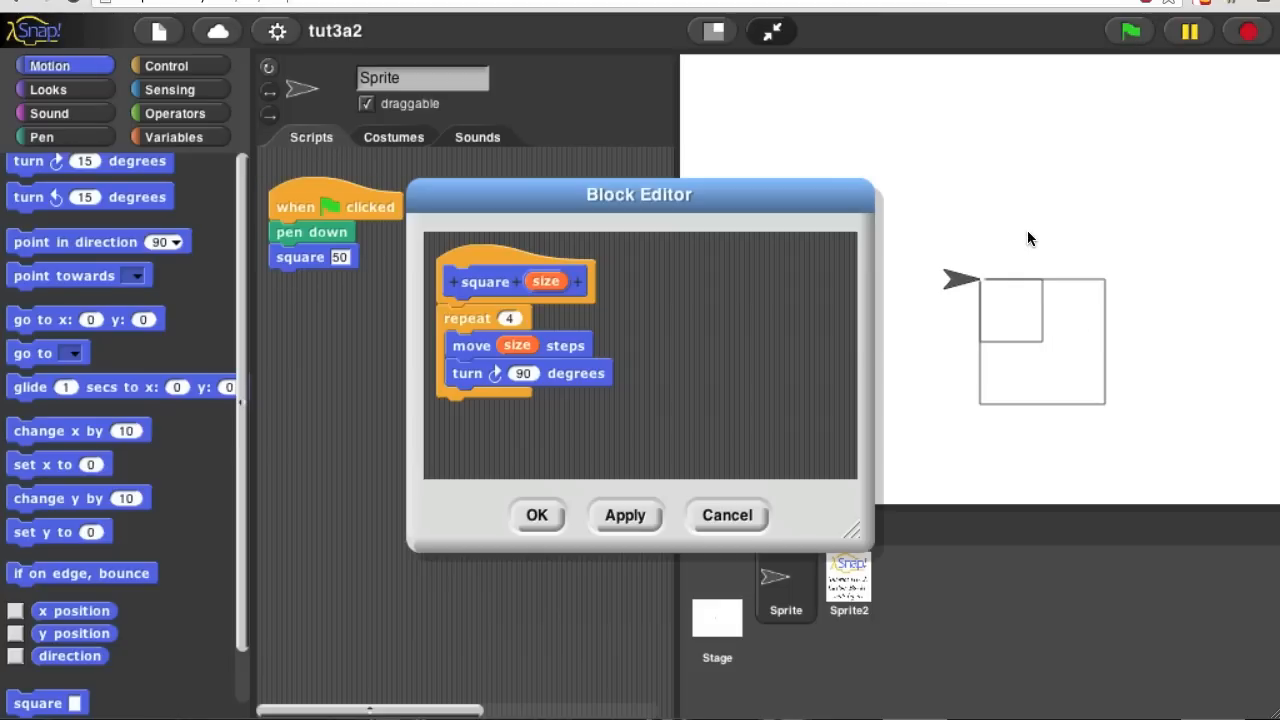
{"action": "mouse_move", "coordinate": [1030, 210]}
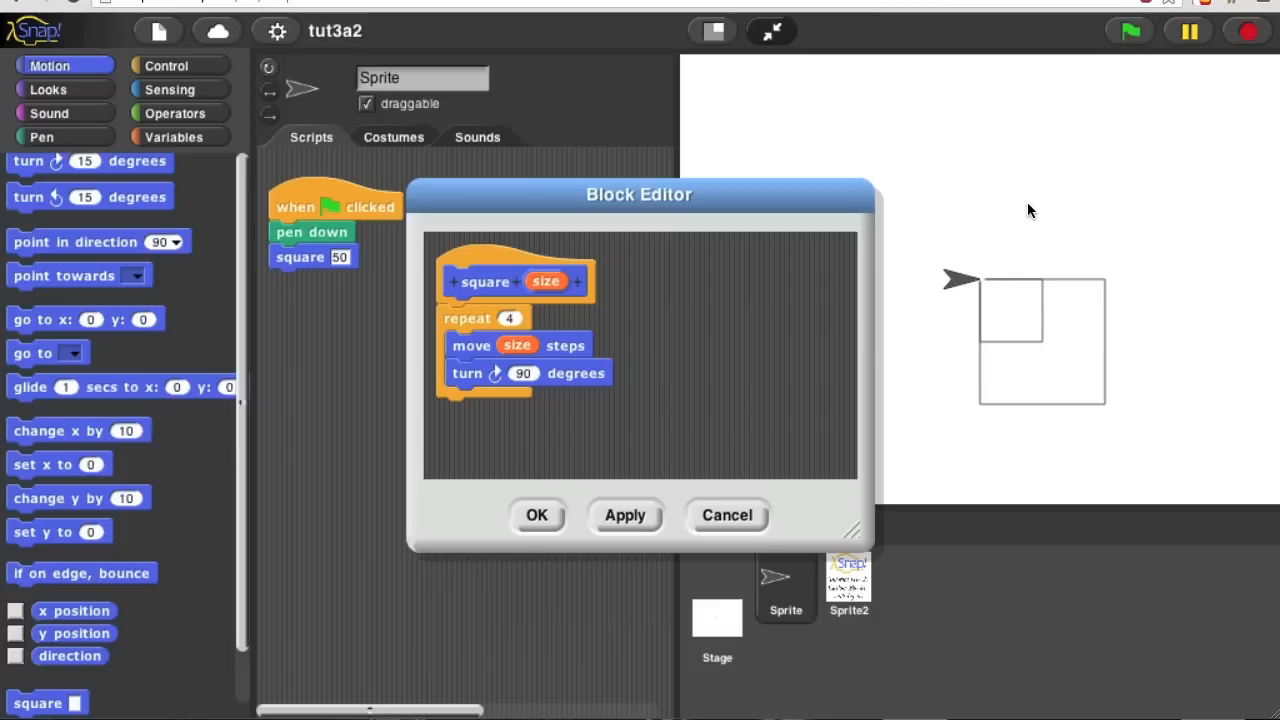
{"action": "mouse_move", "coordinate": [798, 233]}
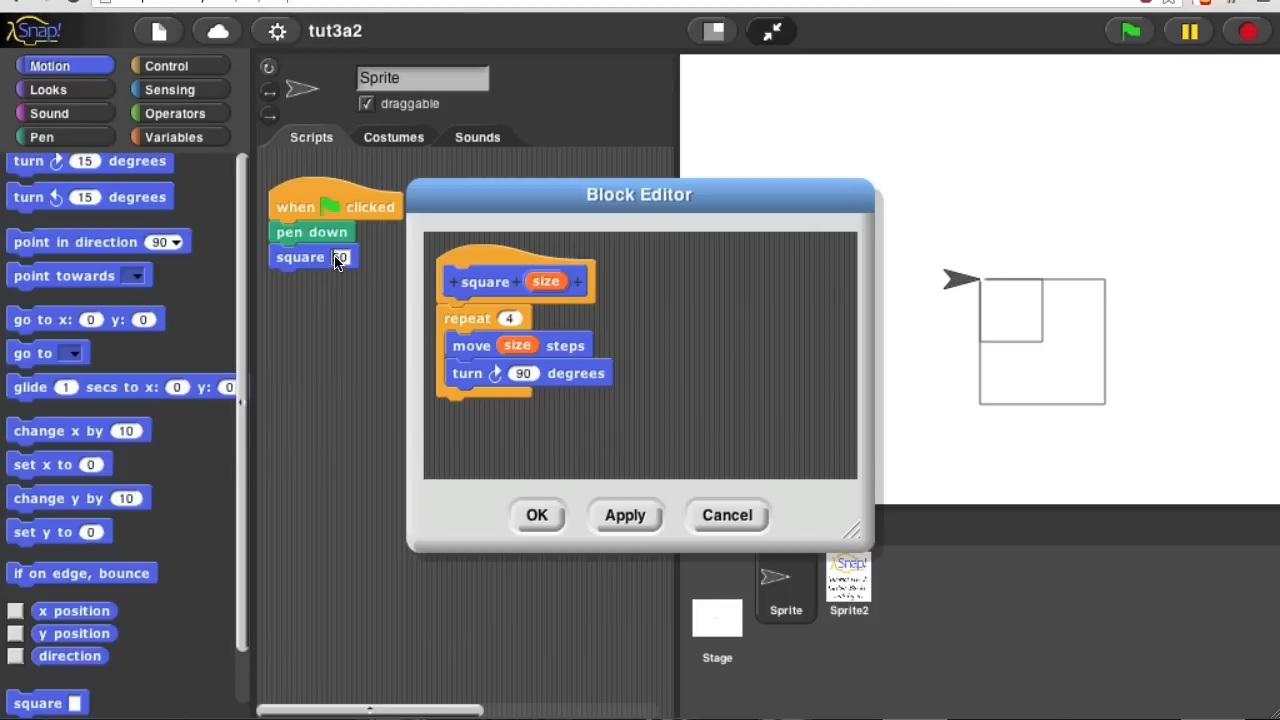
{"action": "type", "text": "150"}
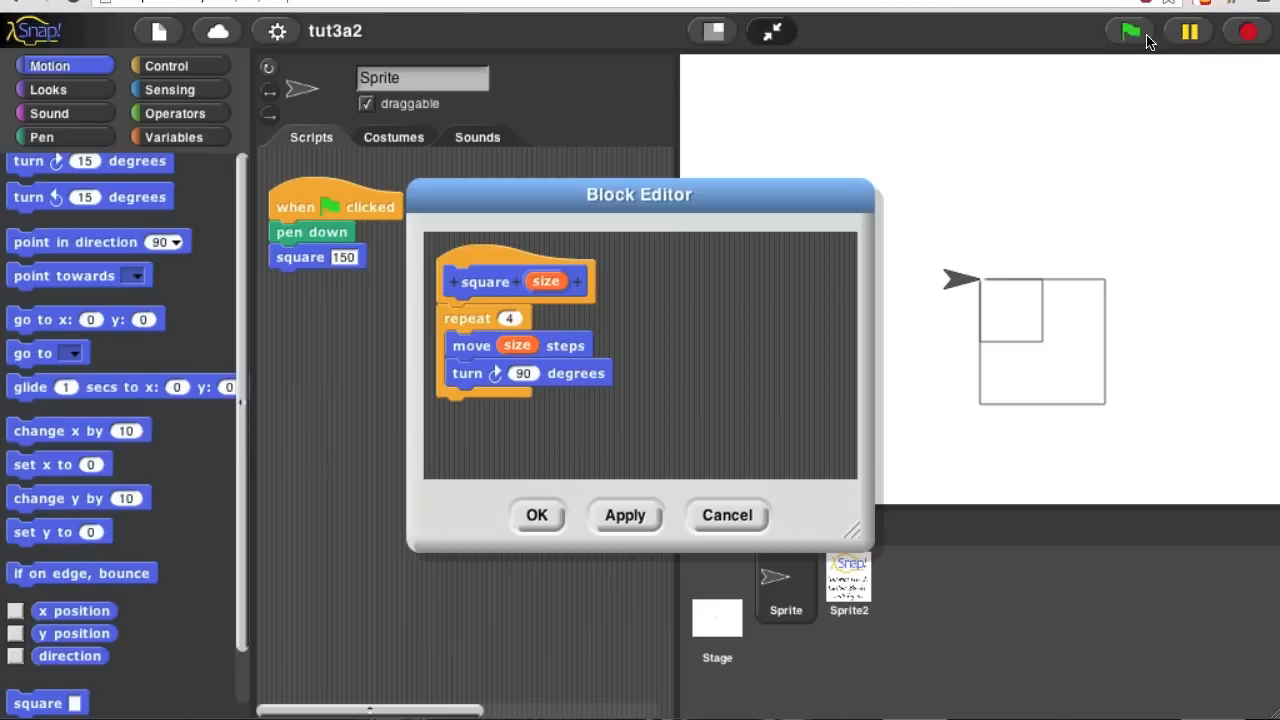
{"action": "left_click", "coordinate": [1128, 31]}
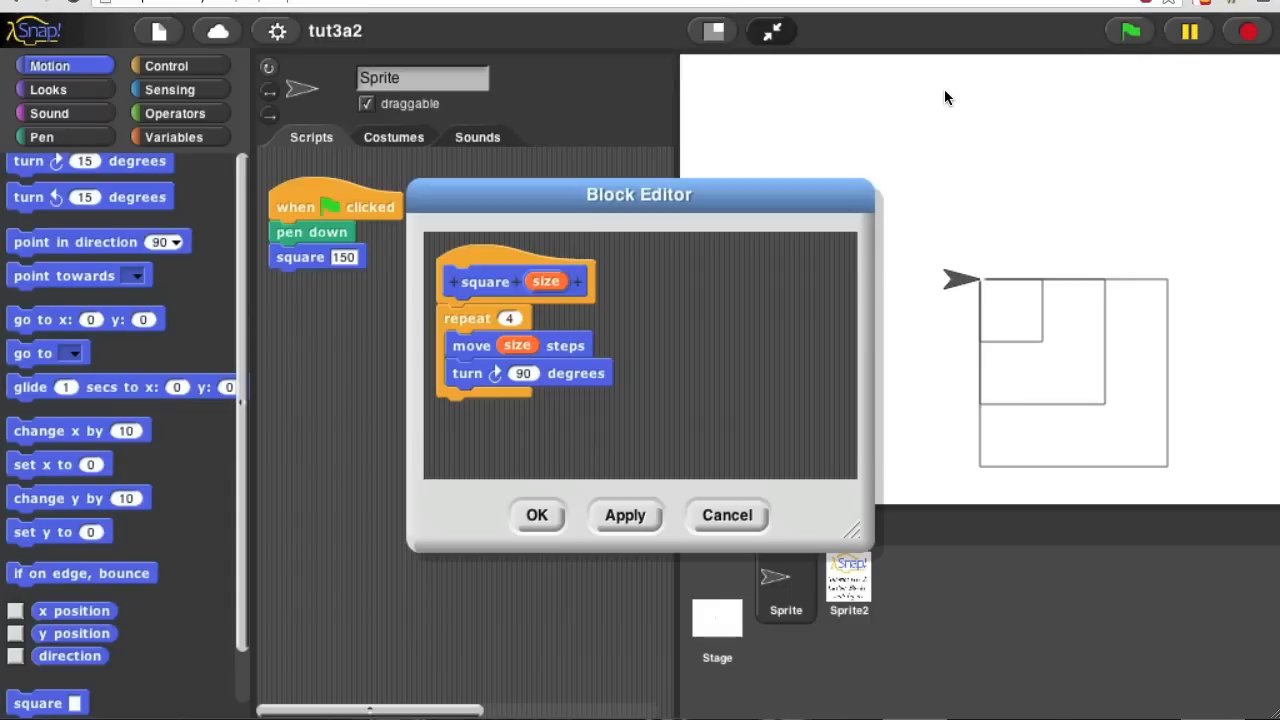
{"action": "mouse_move", "coordinate": [698, 137]}
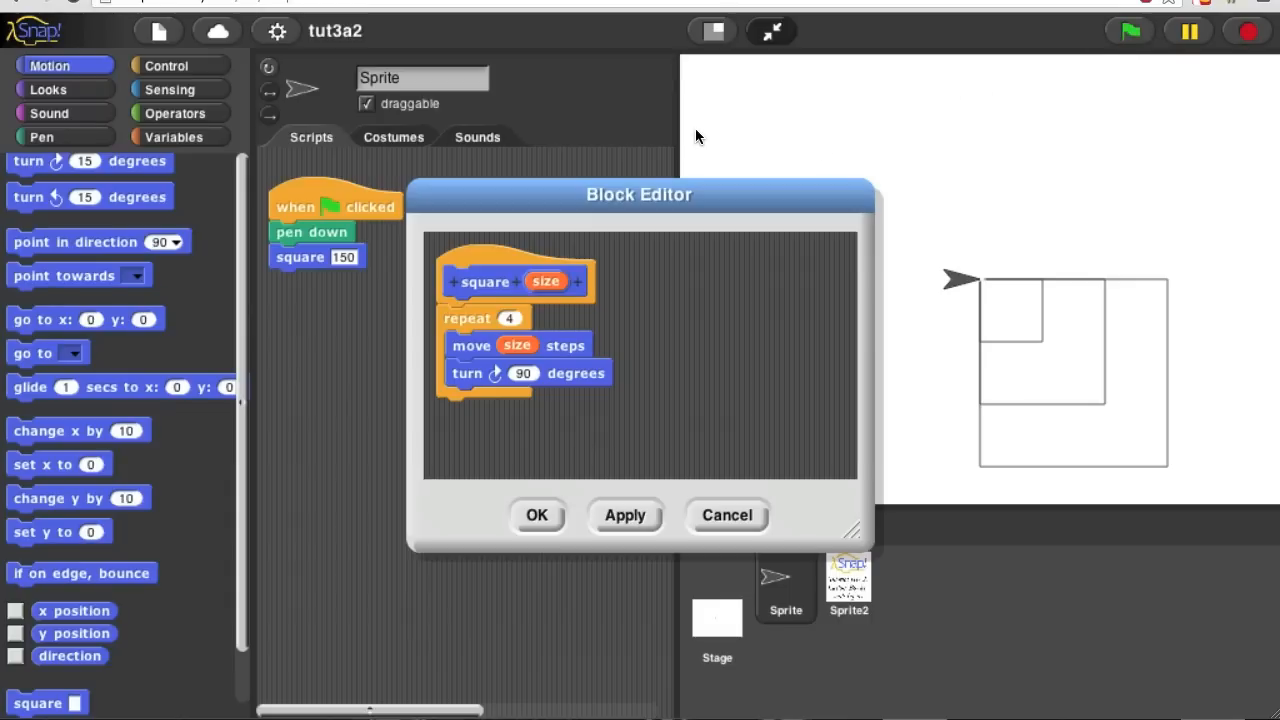
{"action": "mouse_move", "coordinate": [420, 314]}
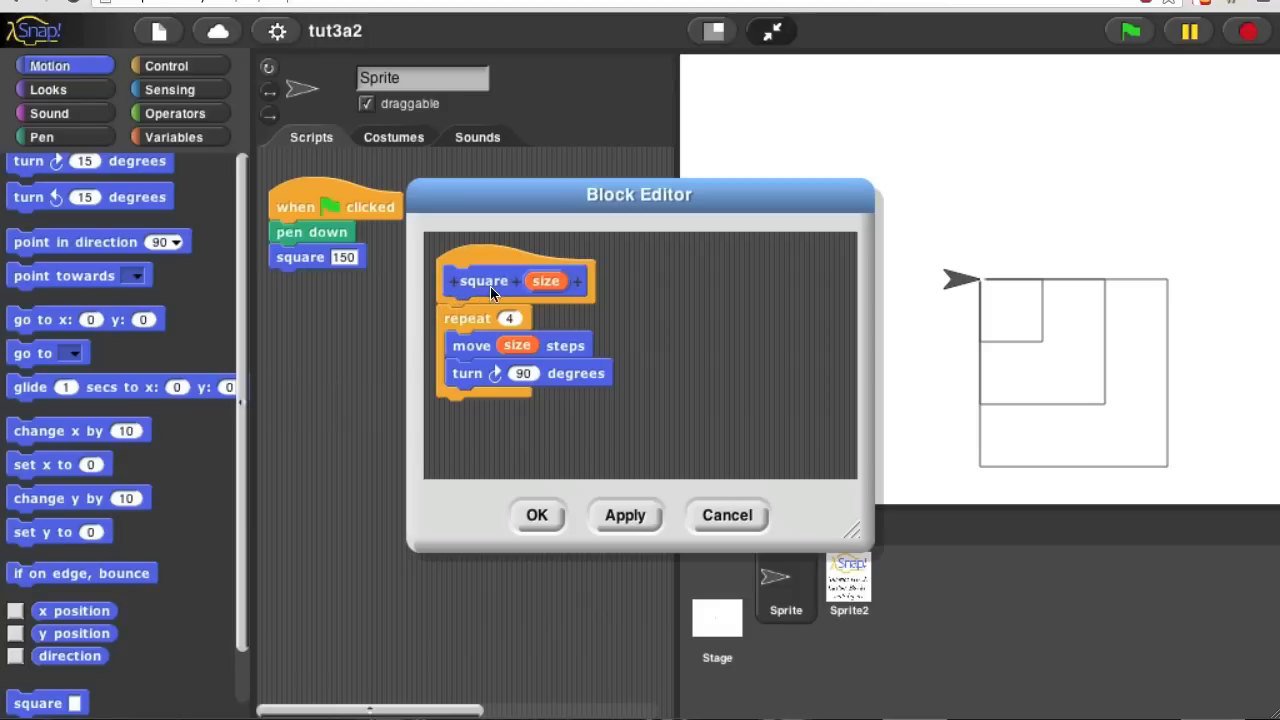
{"action": "mouse_move", "coordinate": [568, 296]}
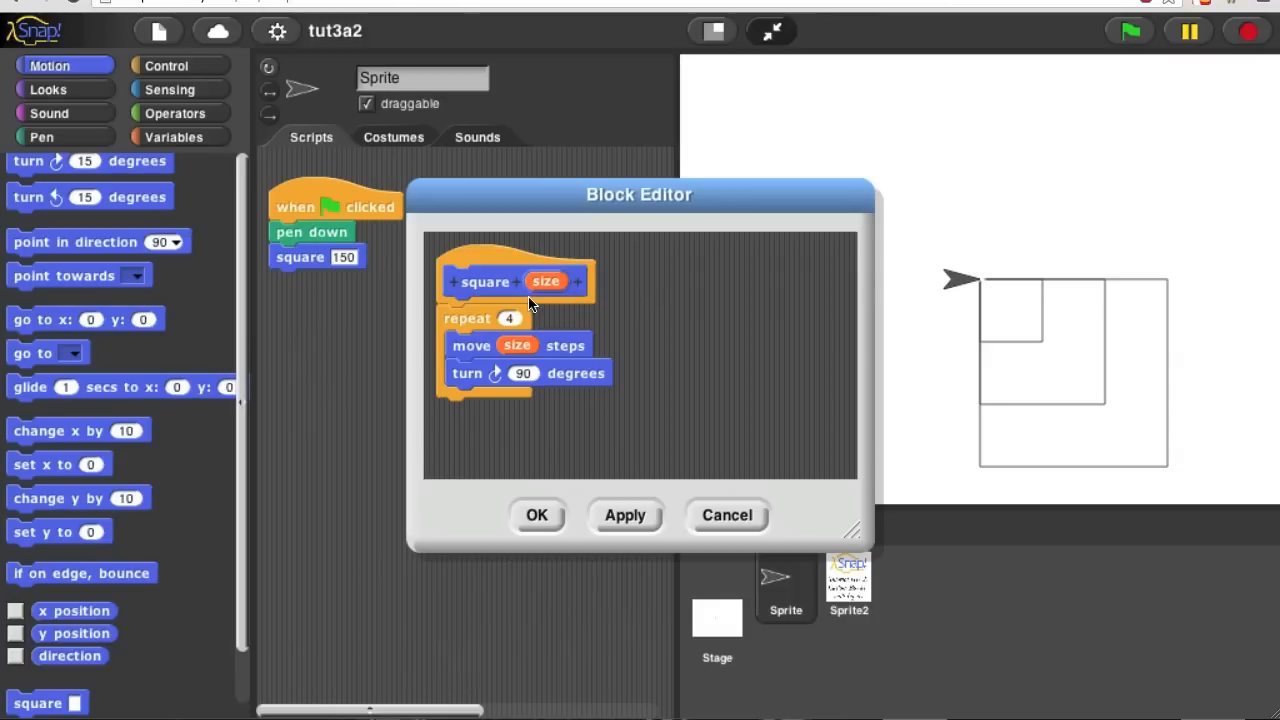
{"action": "mouse_move", "coordinate": [595, 290]}
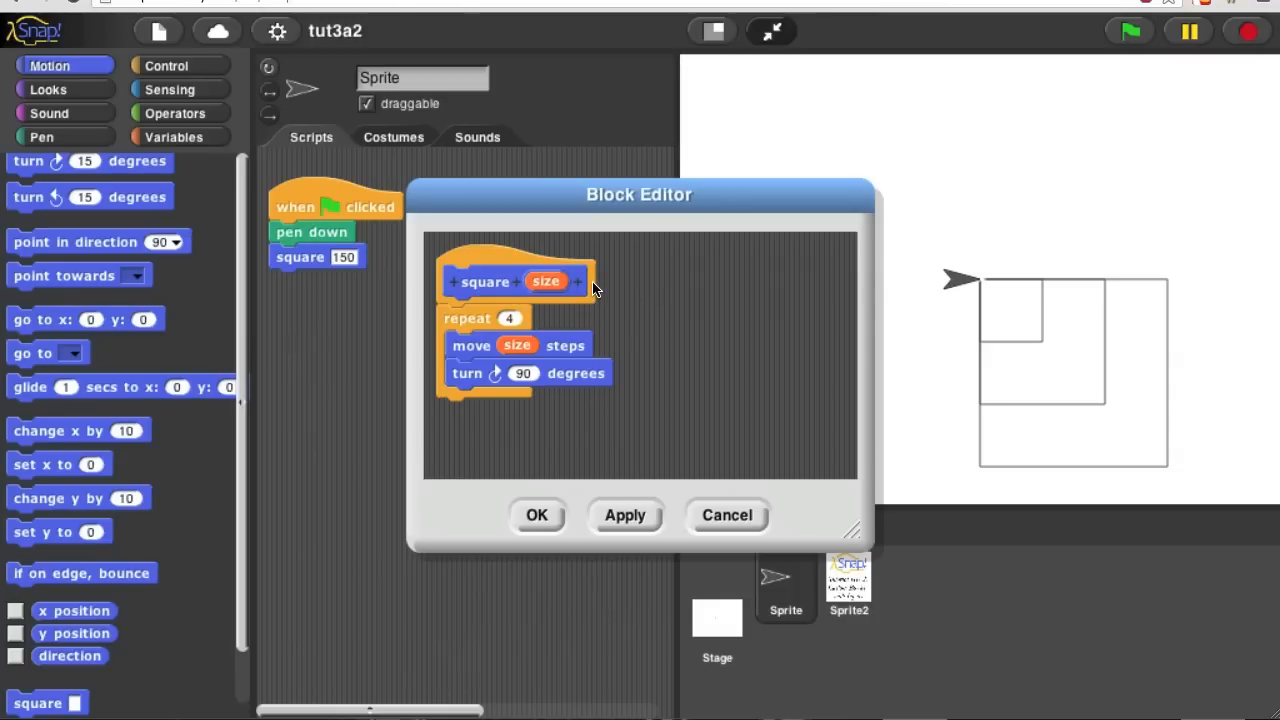
{"action": "mouse_move", "coordinate": [165, 290]}
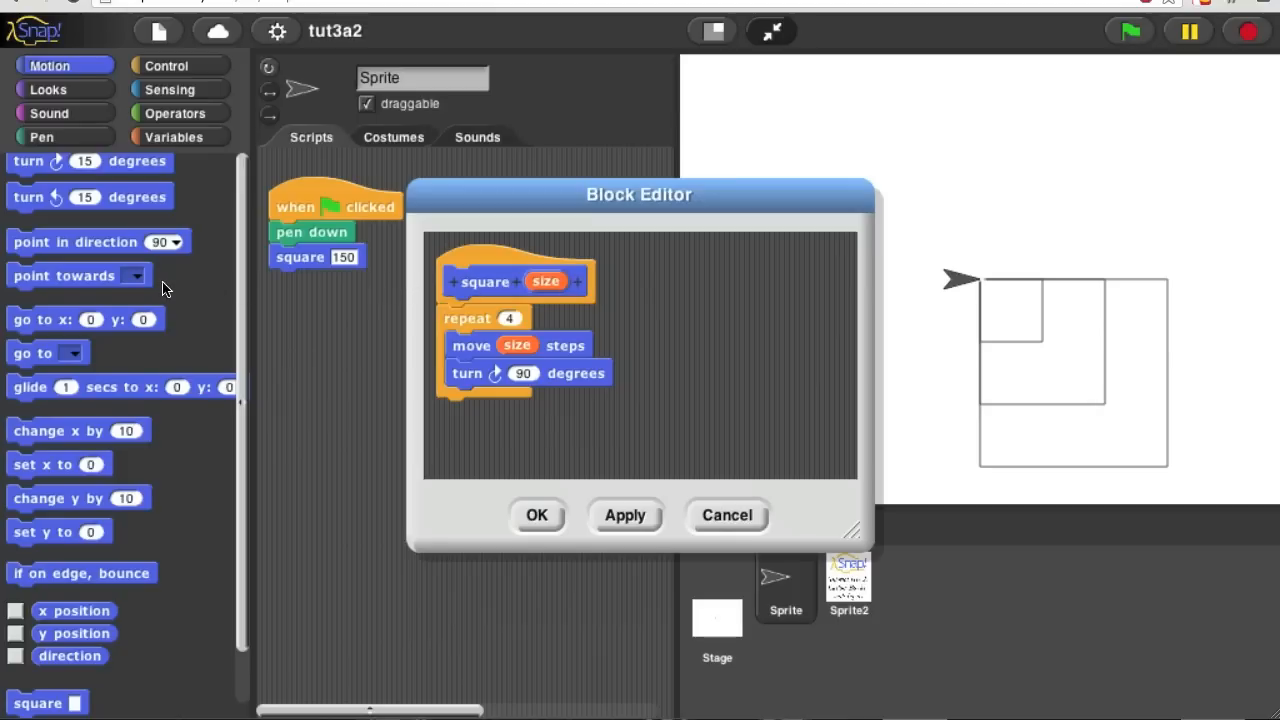
{"action": "mouse_move", "coordinate": [110, 178]}
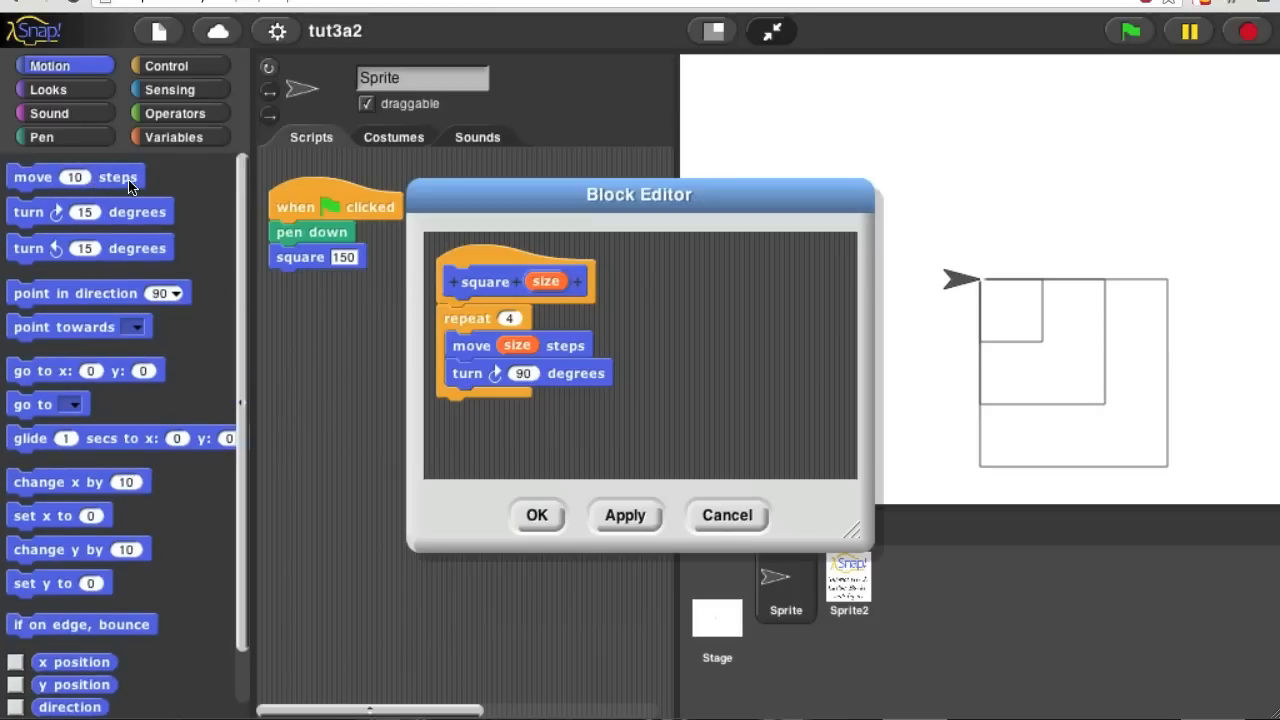
{"action": "mouse_move", "coordinate": [135, 203]}
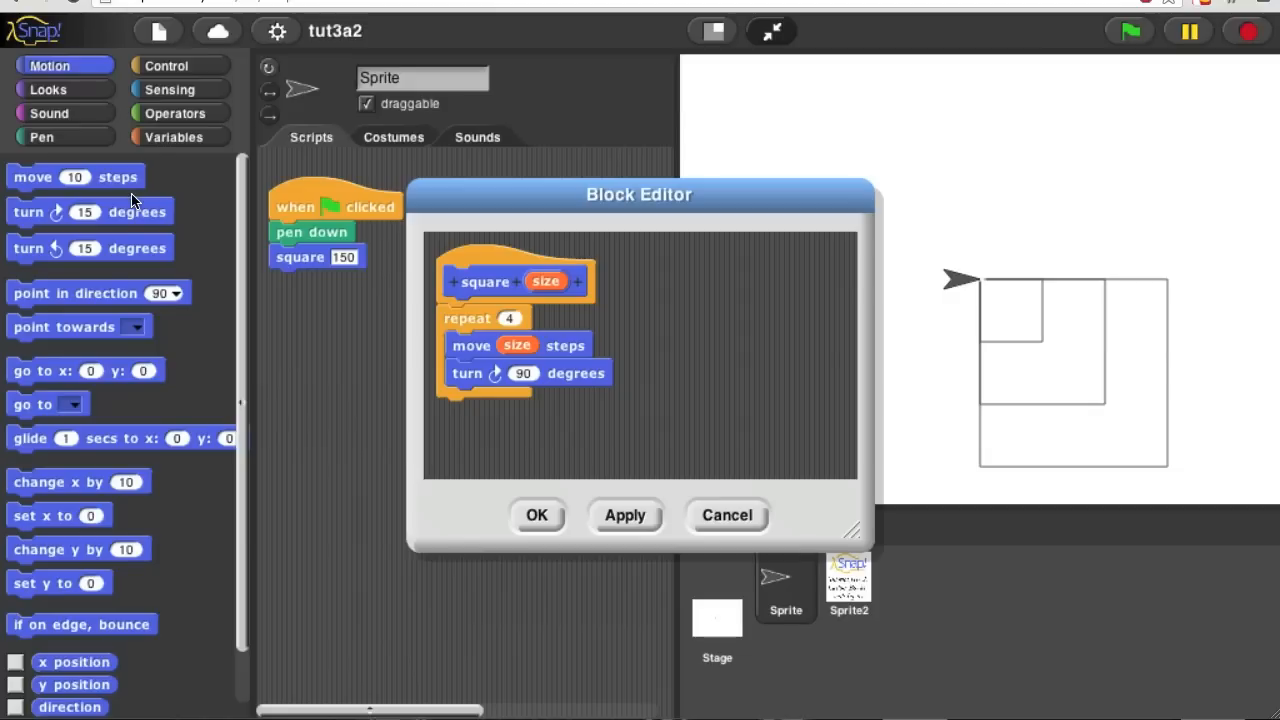
{"action": "mouse_move", "coordinate": [110, 183]}
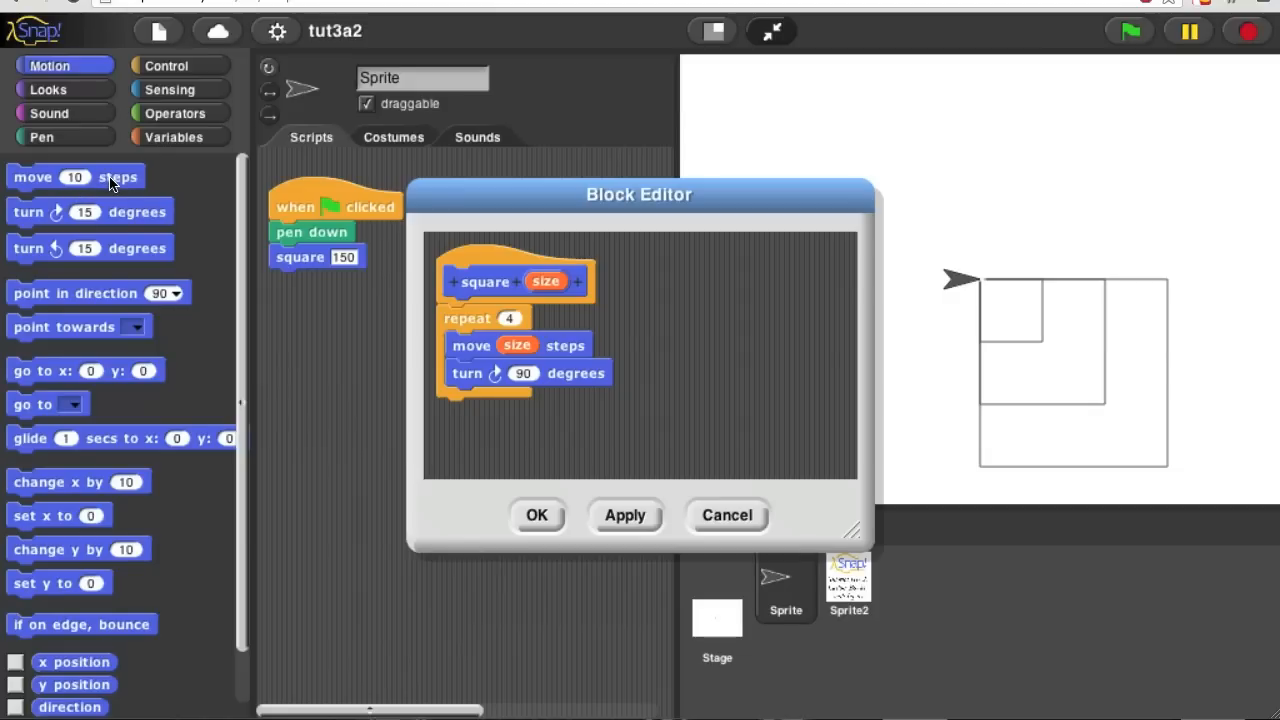
{"action": "mouse_move", "coordinate": [133, 223]}
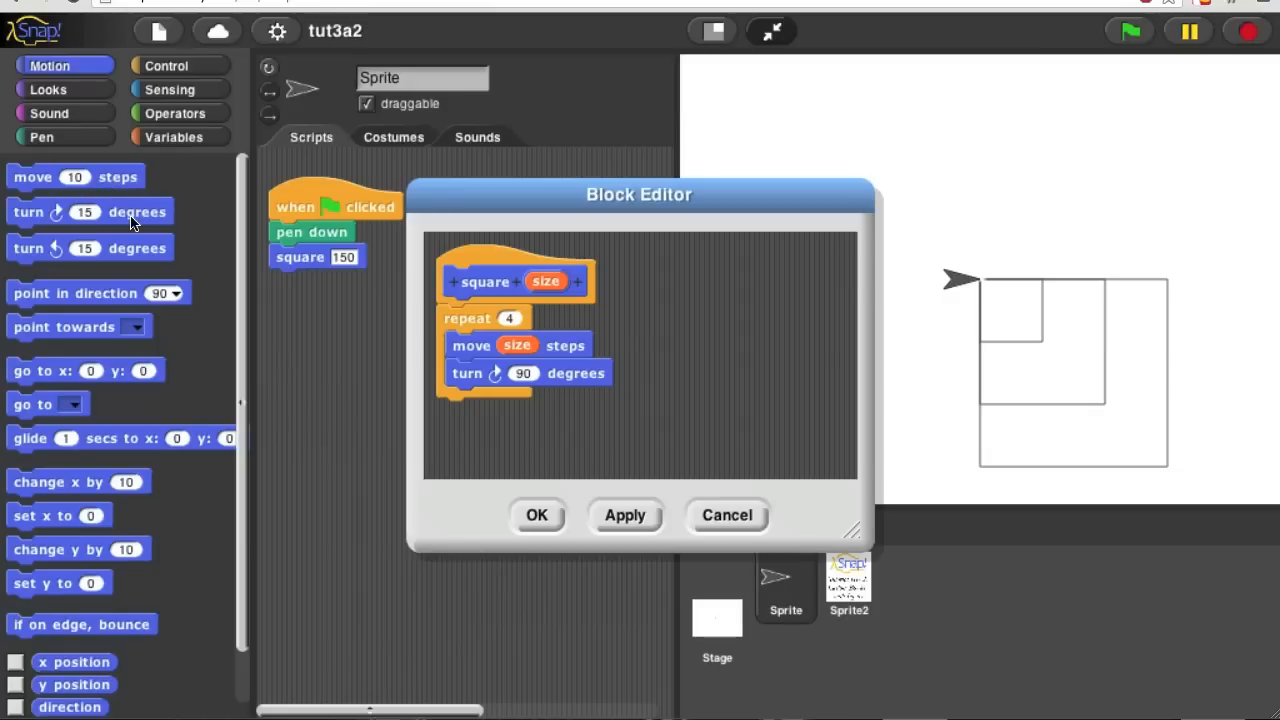
{"action": "mouse_move", "coordinate": [580, 270]}
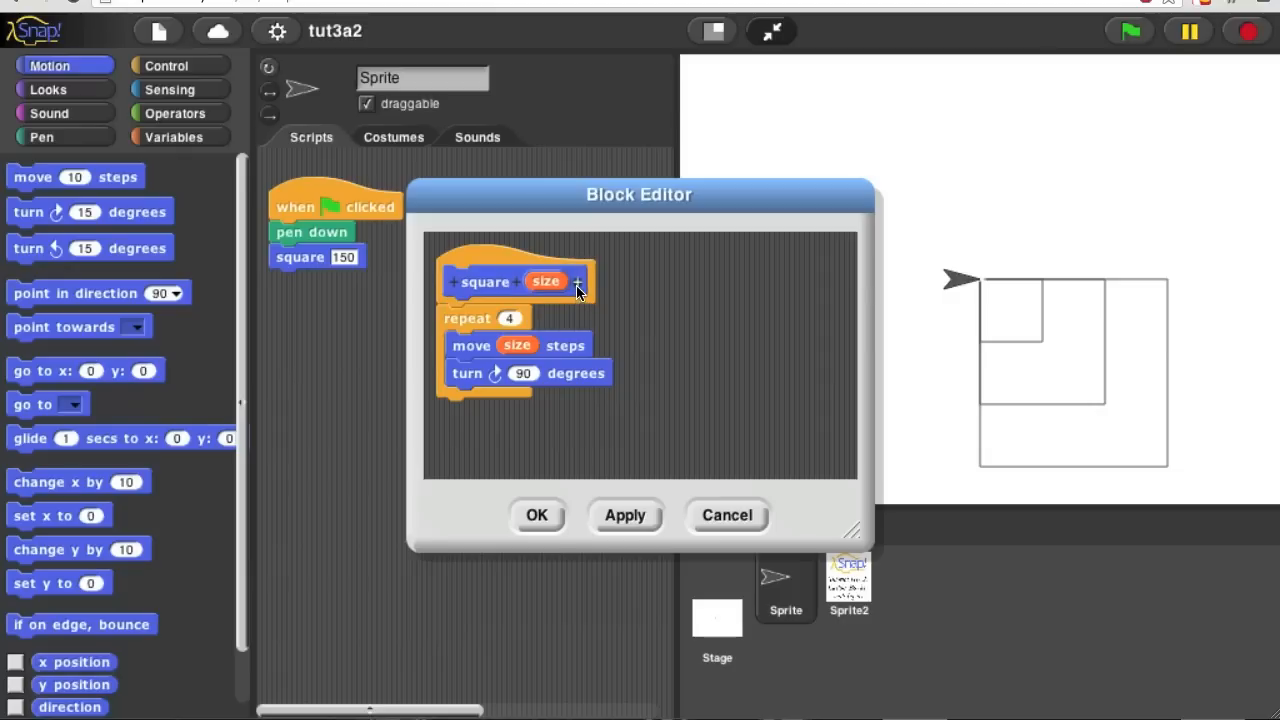
Add a 'steps' label after the size input in the square block header
{"action": "left_click", "coordinate": [577, 281]}
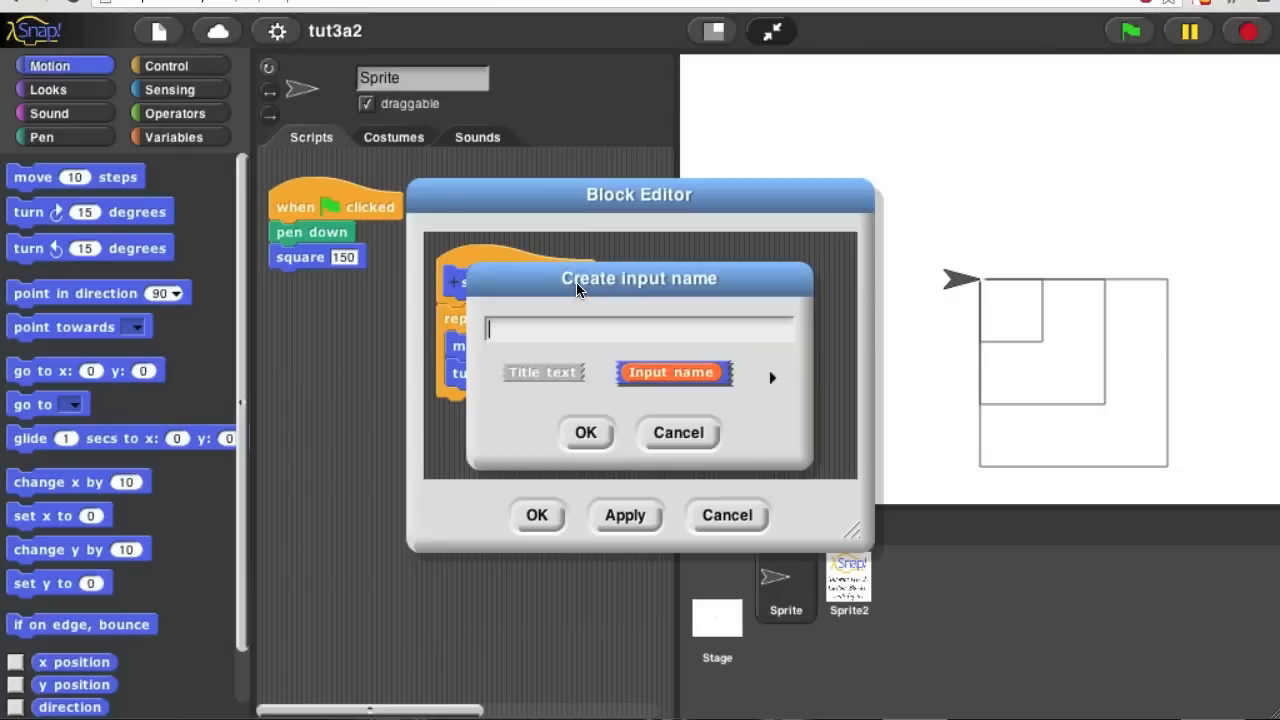
{"action": "left_click", "coordinate": [543, 372]}
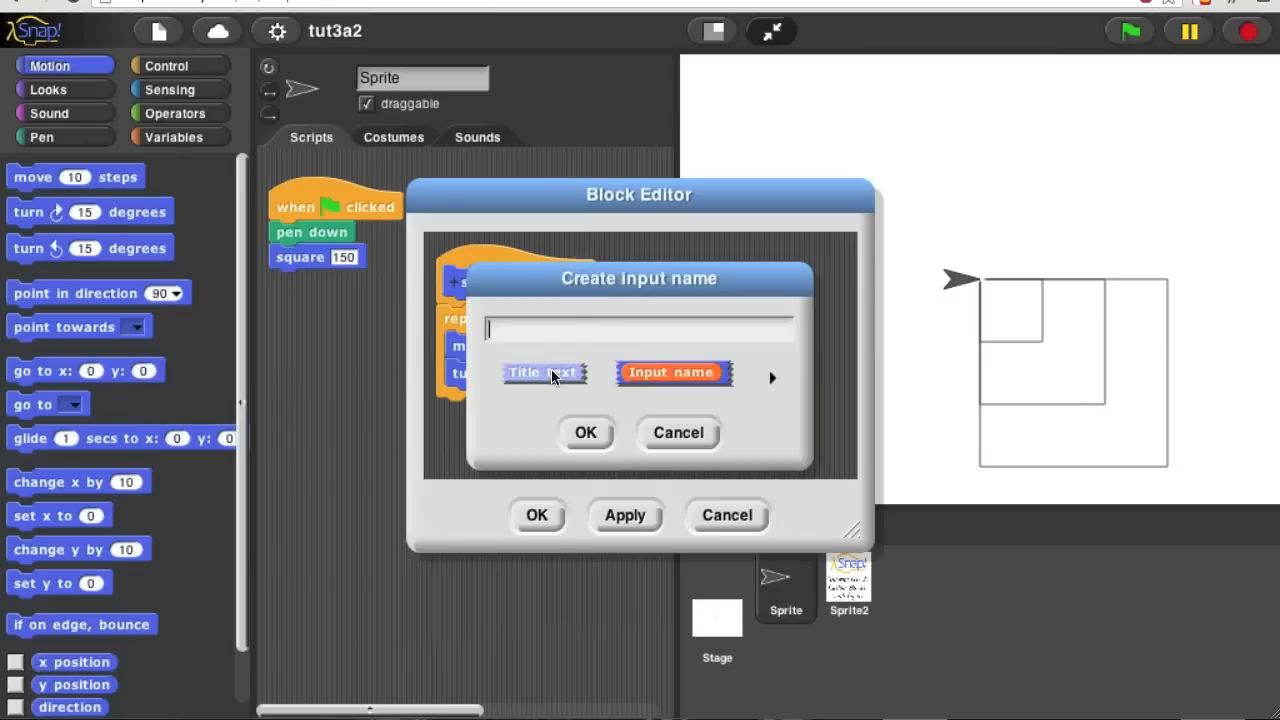
{"action": "left_click", "coordinate": [543, 372]}
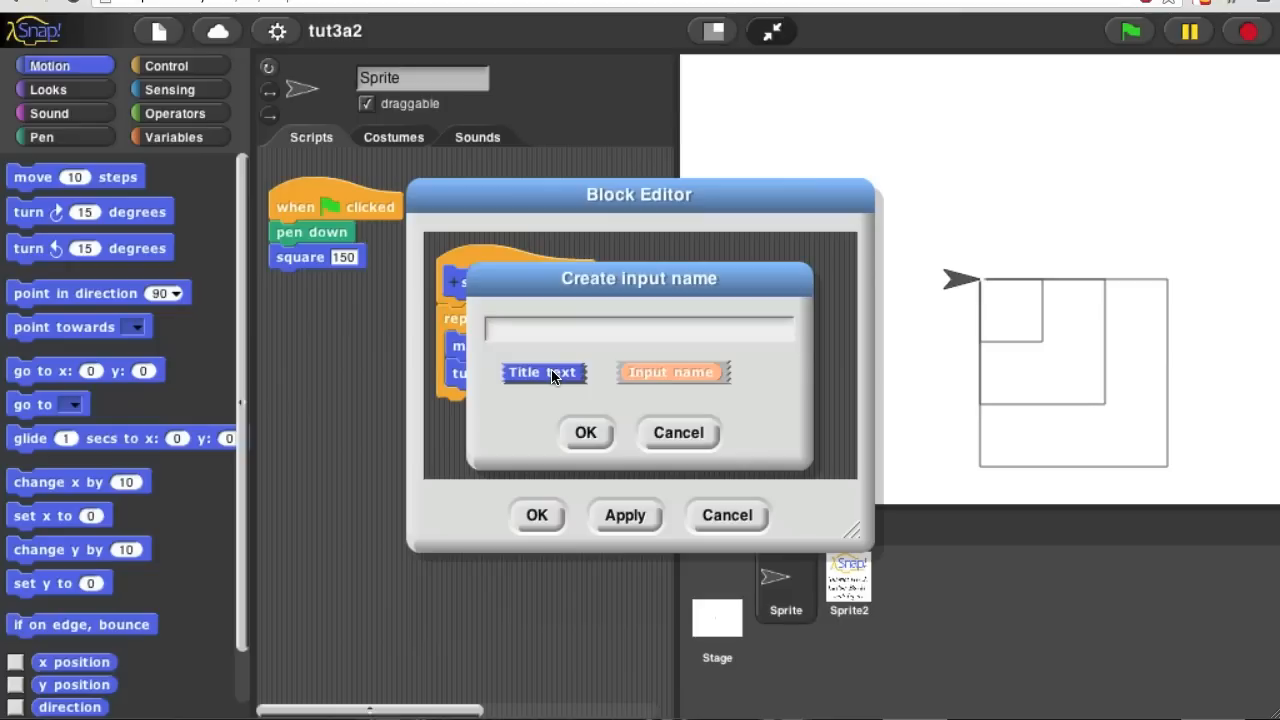
{"action": "type", "text": "steps"}
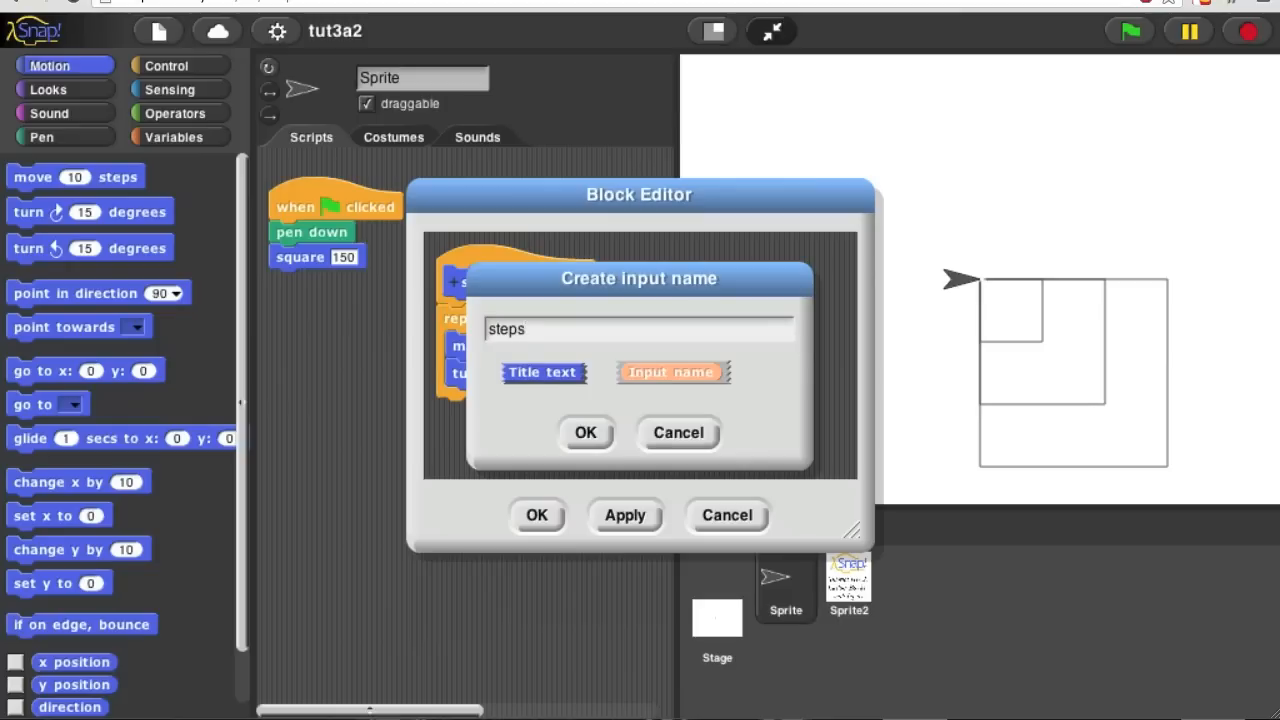
{"action": "left_click", "coordinate": [585, 432]}
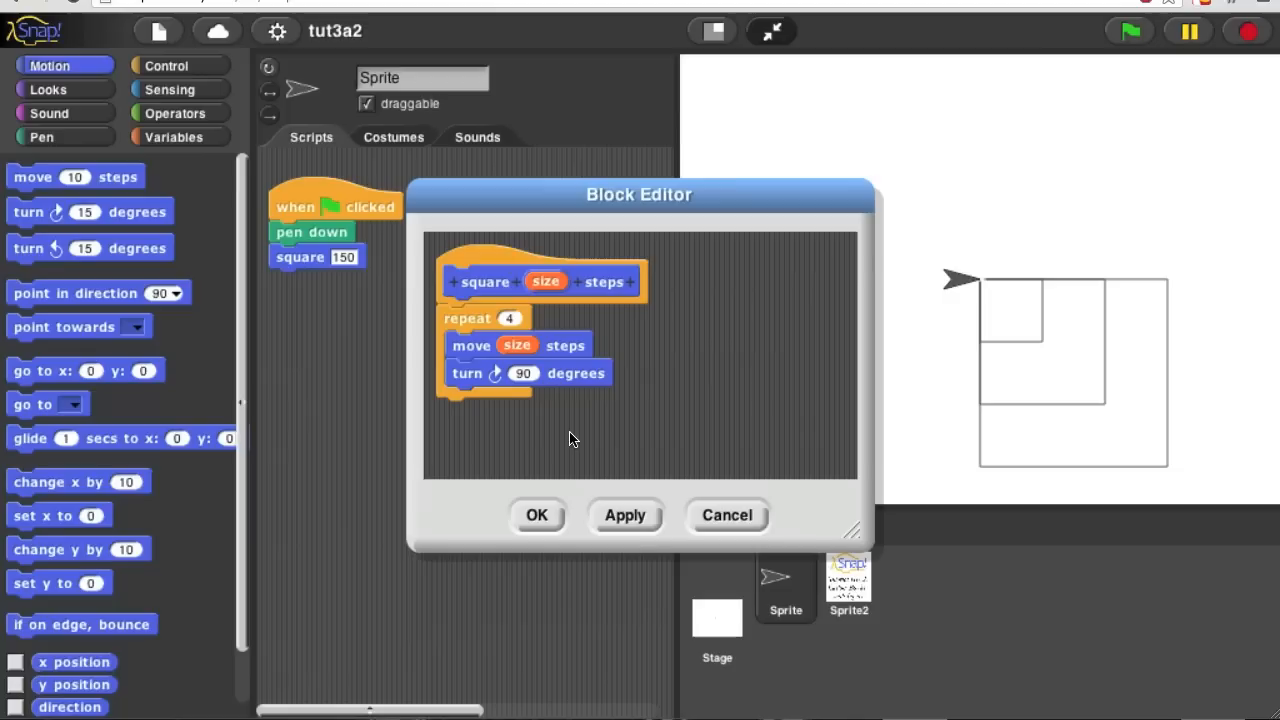
Keep the square definition and close the Block Editor
{"action": "left_click", "coordinate": [625, 515]}
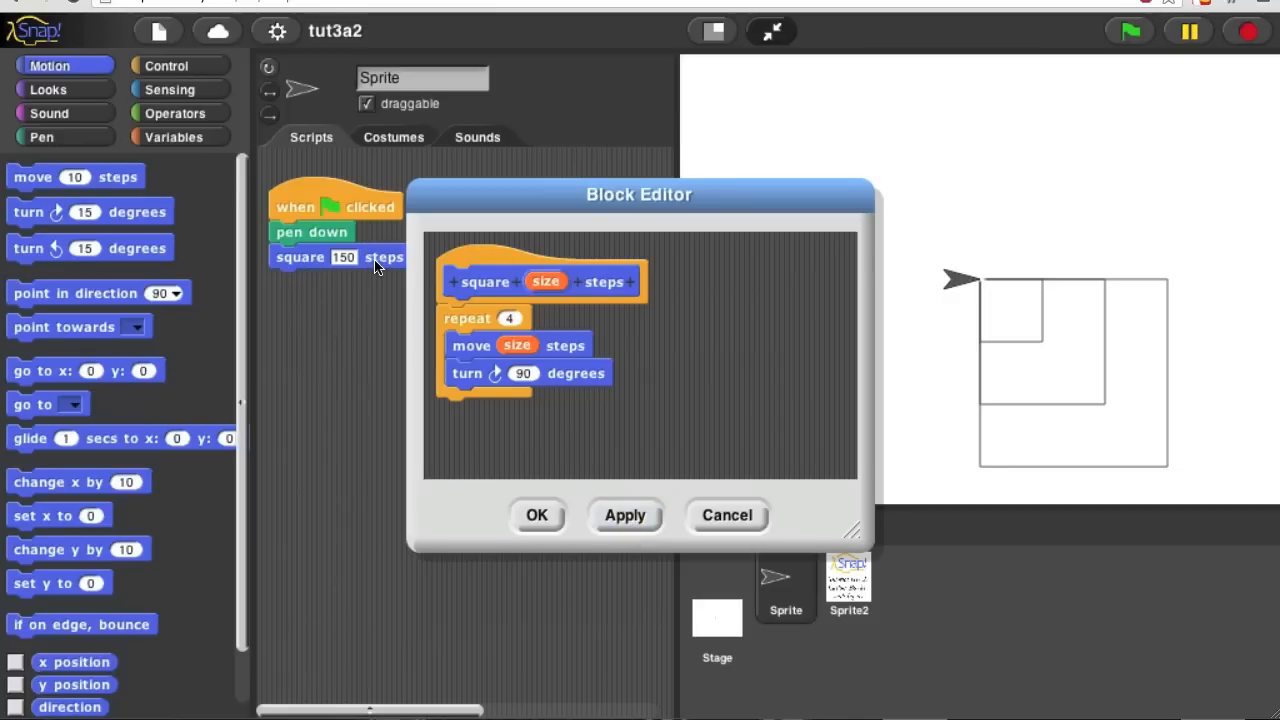
{"action": "left_click", "coordinate": [537, 515]}
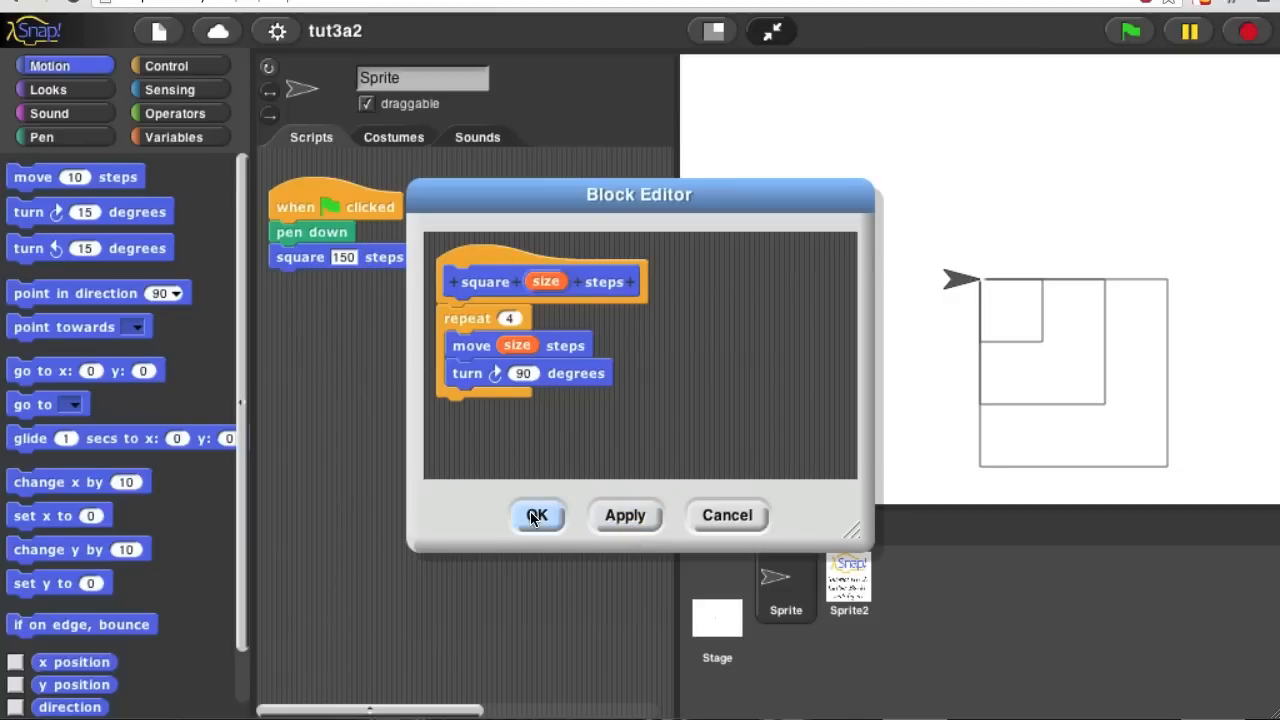
{"action": "left_click", "coordinate": [537, 515]}
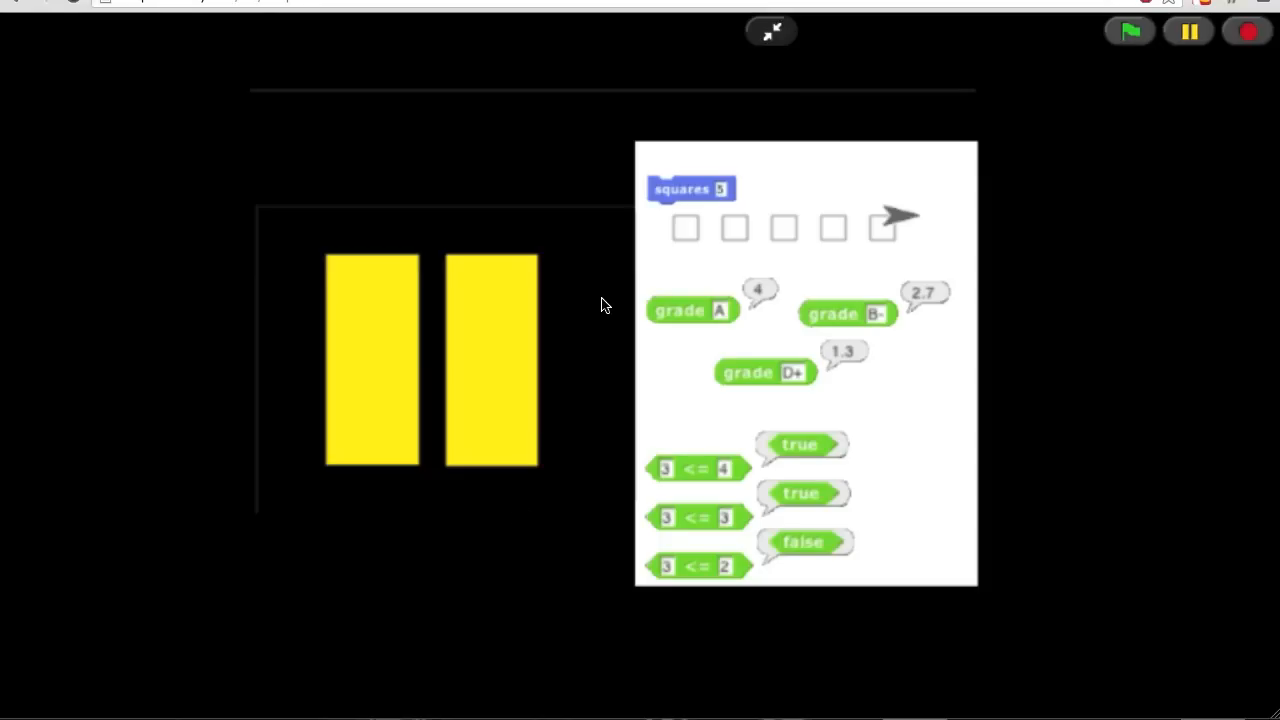
{"action": "mouse_move", "coordinate": [645, 205]}
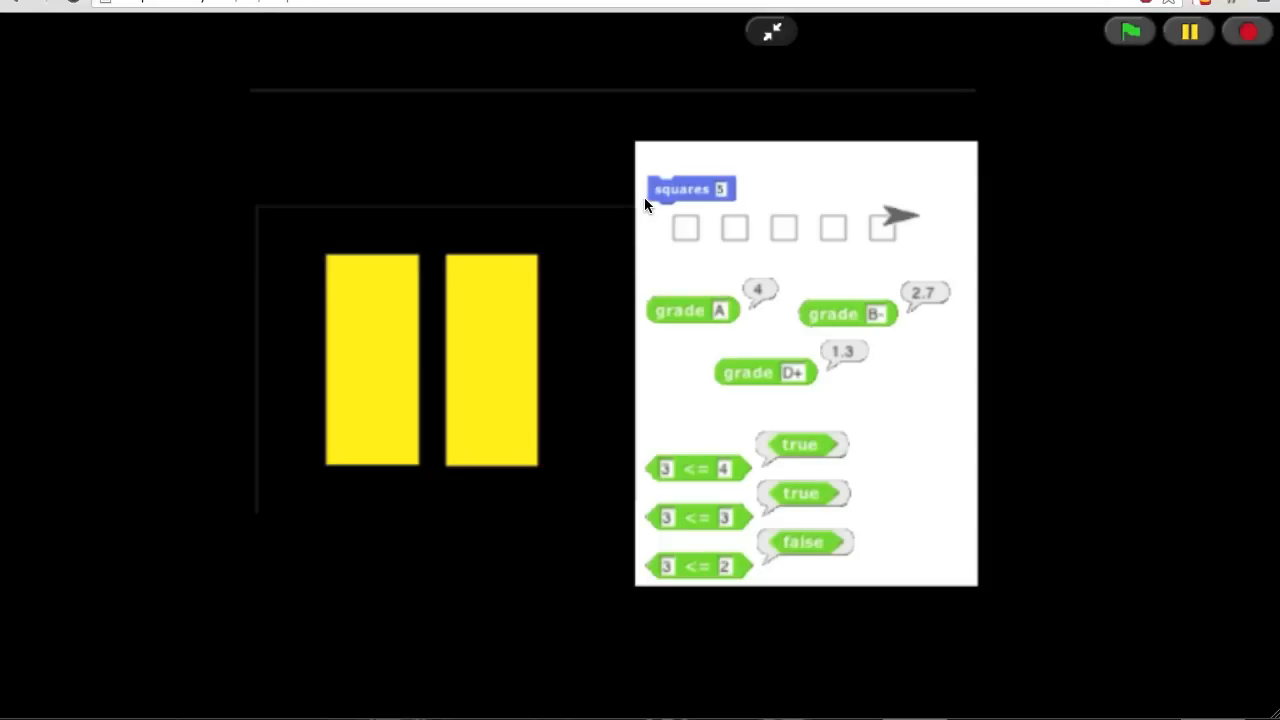
{"action": "mouse_move", "coordinate": [720, 202]}
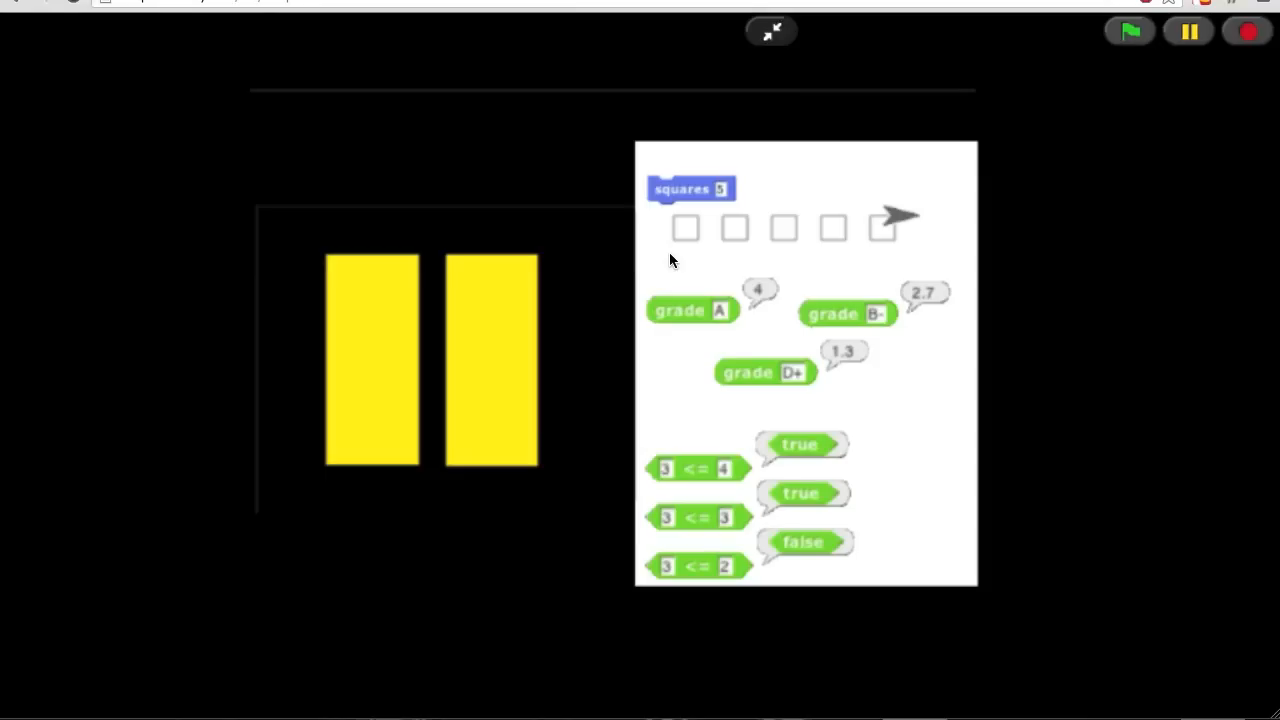
{"action": "mouse_move", "coordinate": [680, 255]}
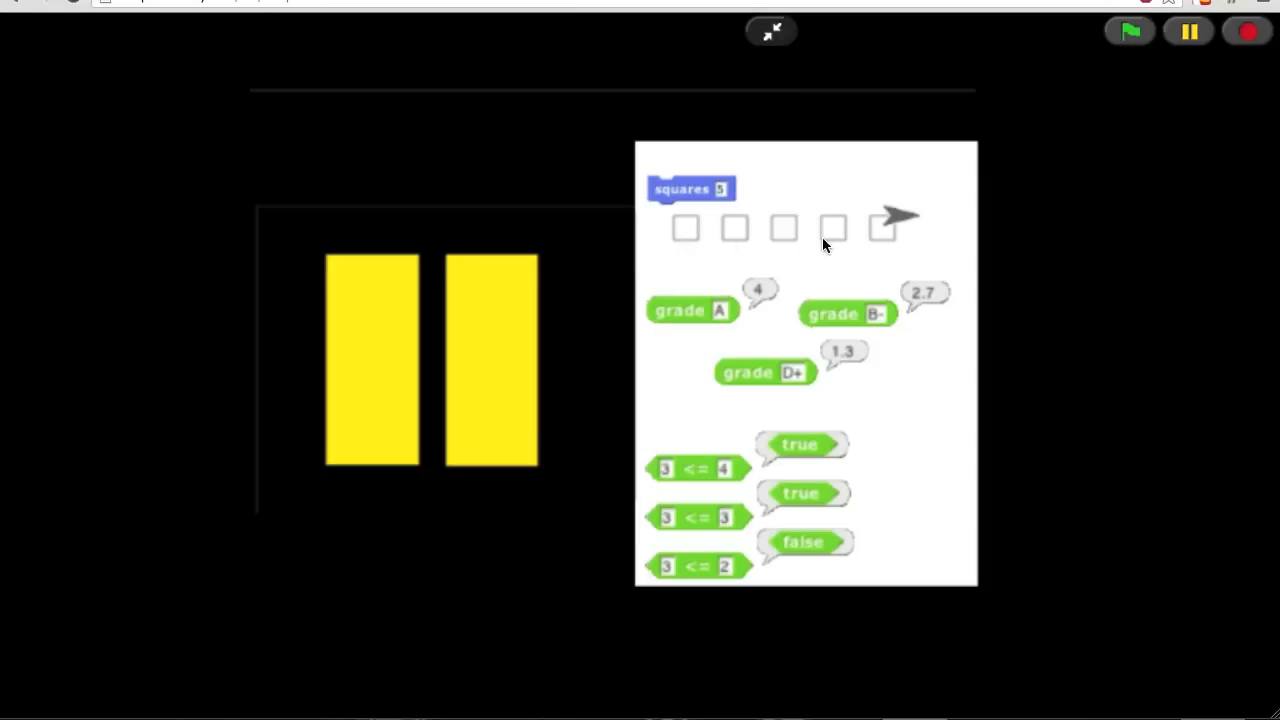
{"action": "mouse_move", "coordinate": [880, 245]}
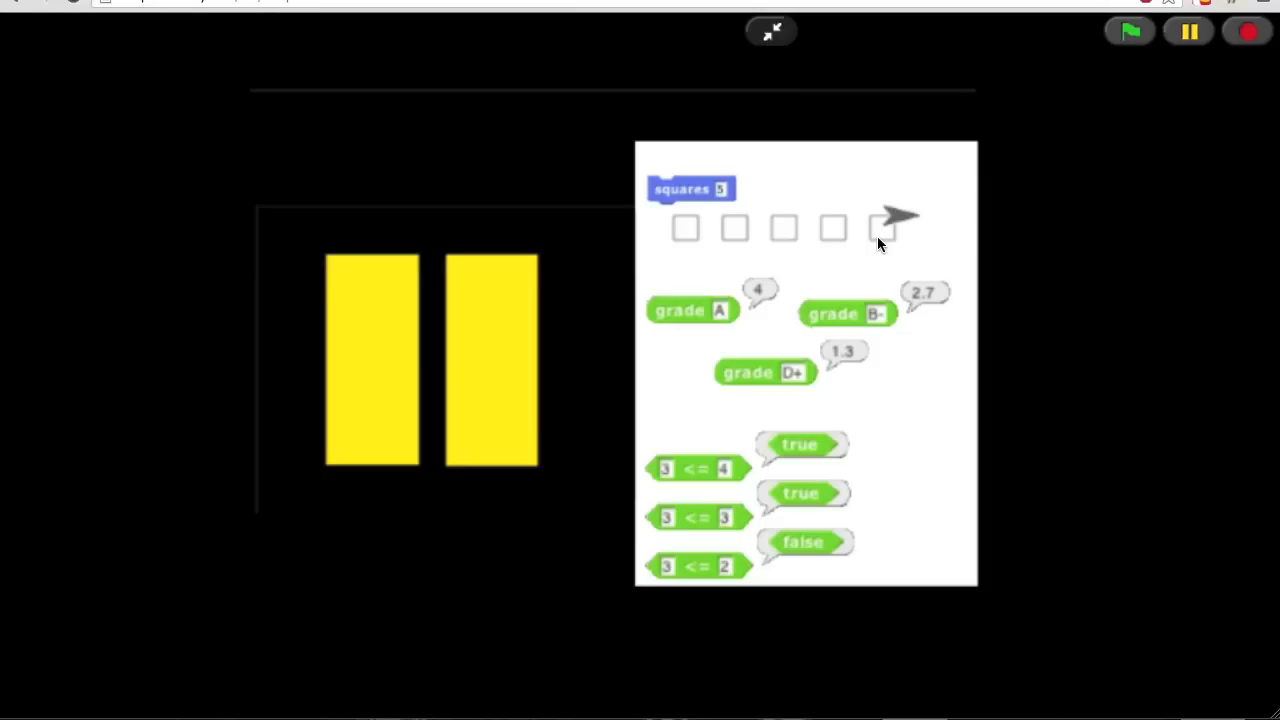
{"action": "mouse_move", "coordinate": [683, 330]}
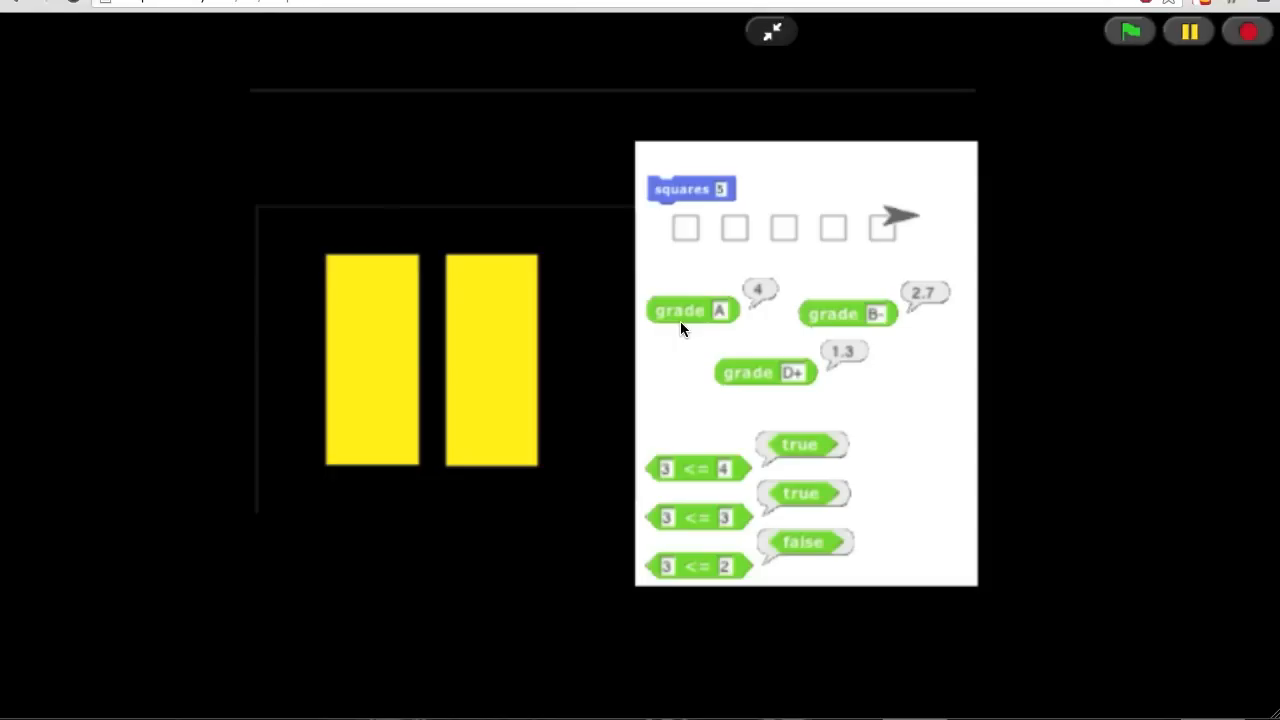
{"action": "mouse_move", "coordinate": [890, 322]}
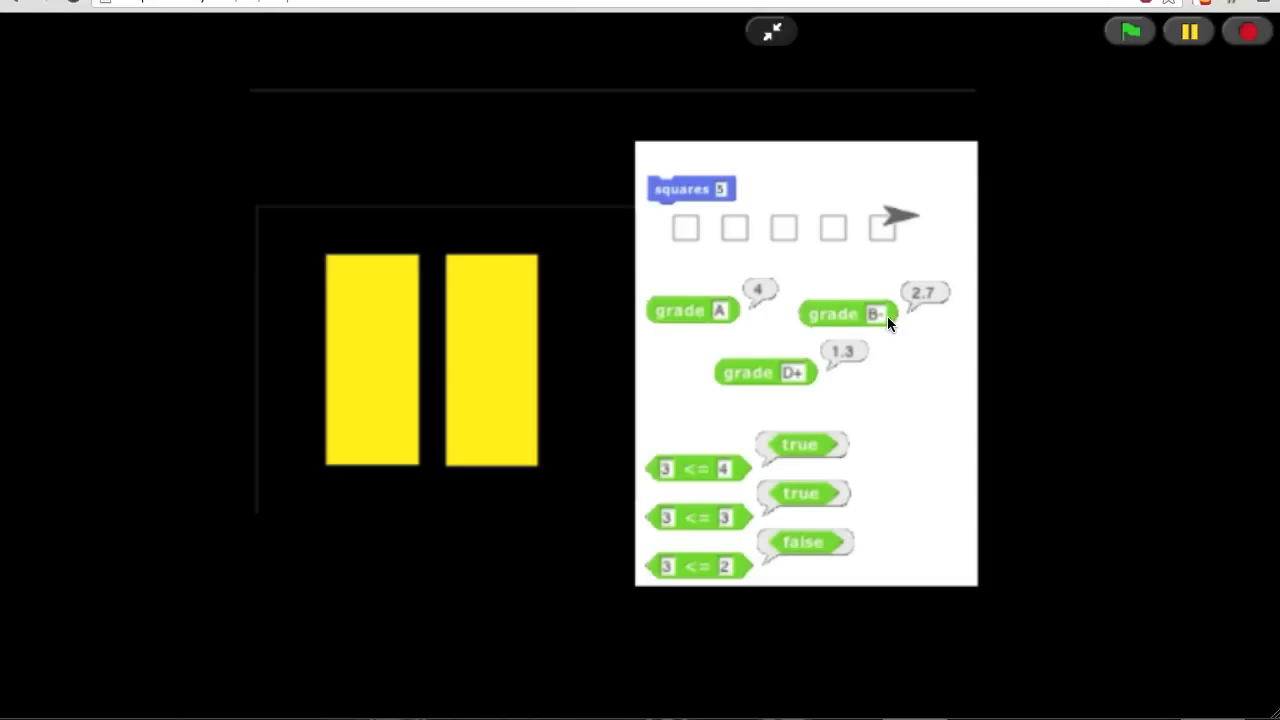
{"action": "mouse_move", "coordinate": [930, 310]}
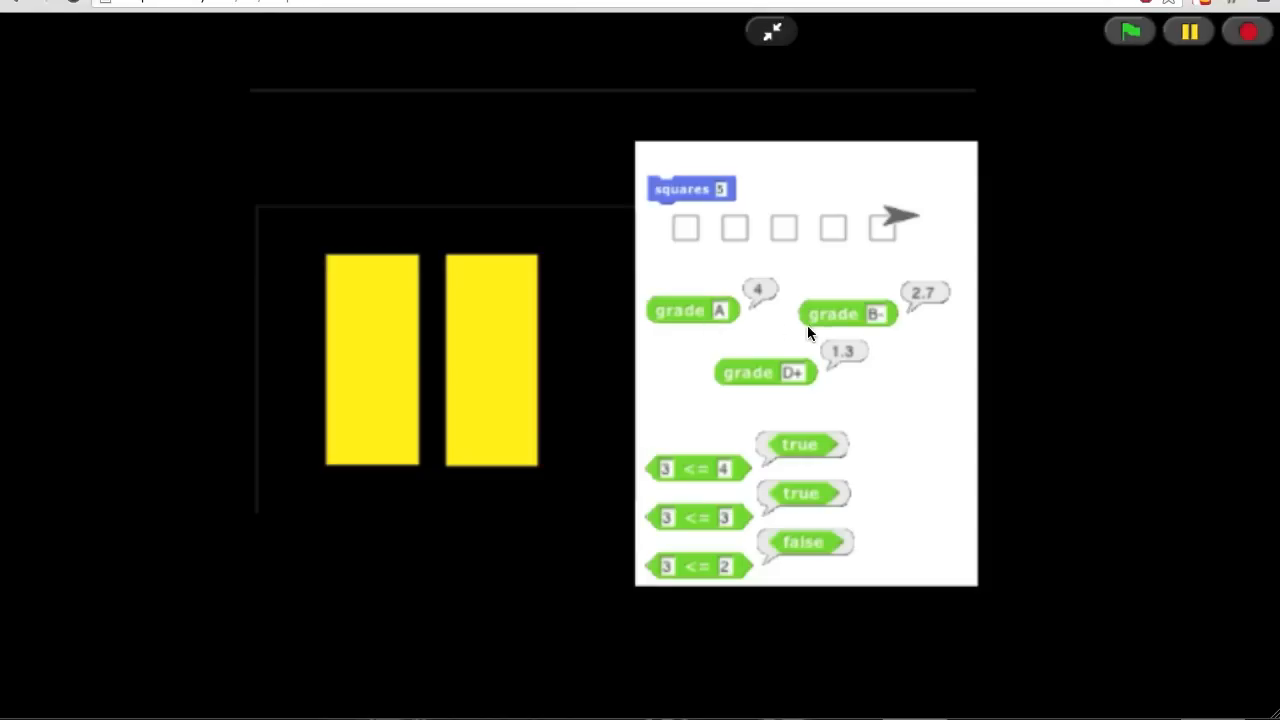
{"action": "mouse_move", "coordinate": [760, 405]}
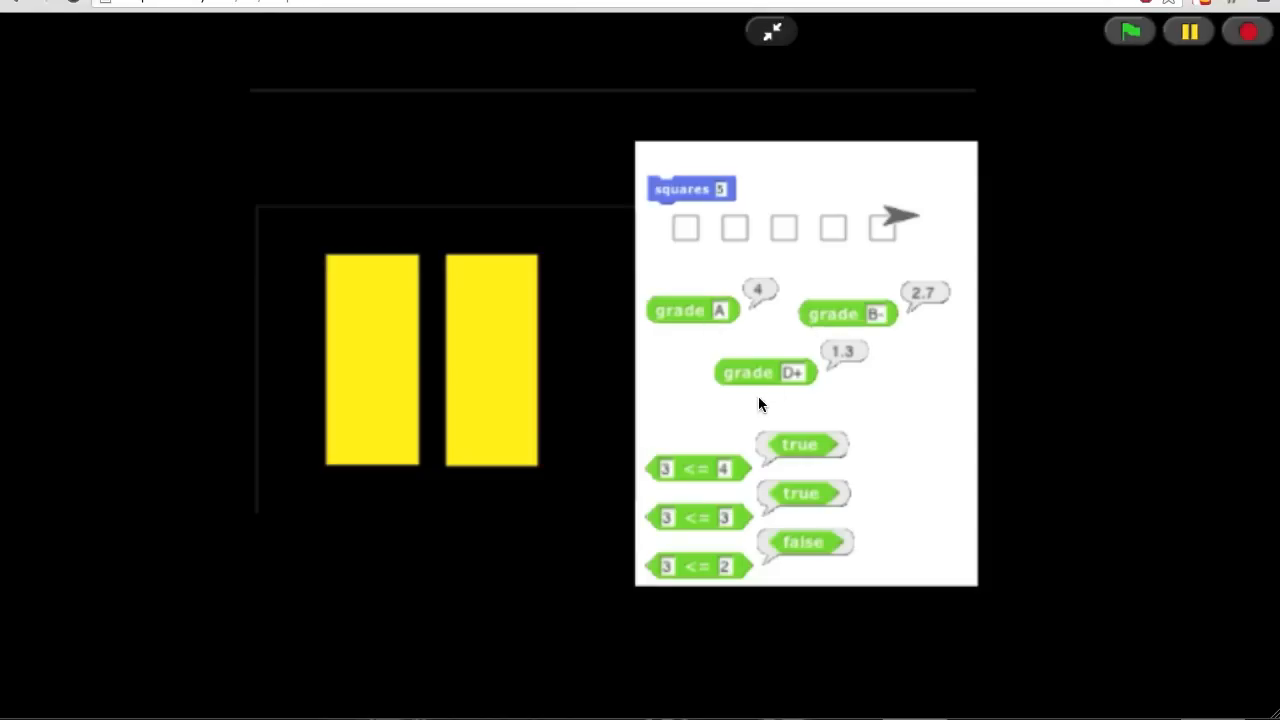
{"action": "mouse_move", "coordinate": [908, 400]}
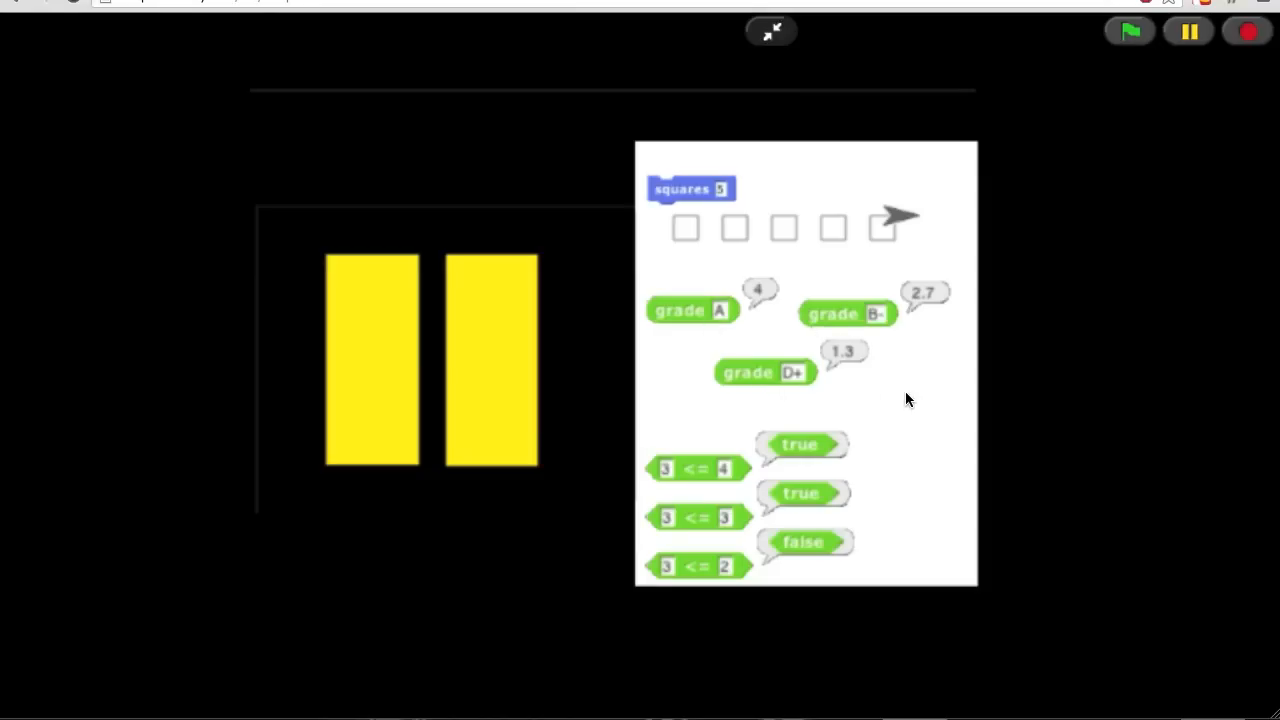
{"action": "mouse_move", "coordinate": [920, 337]}
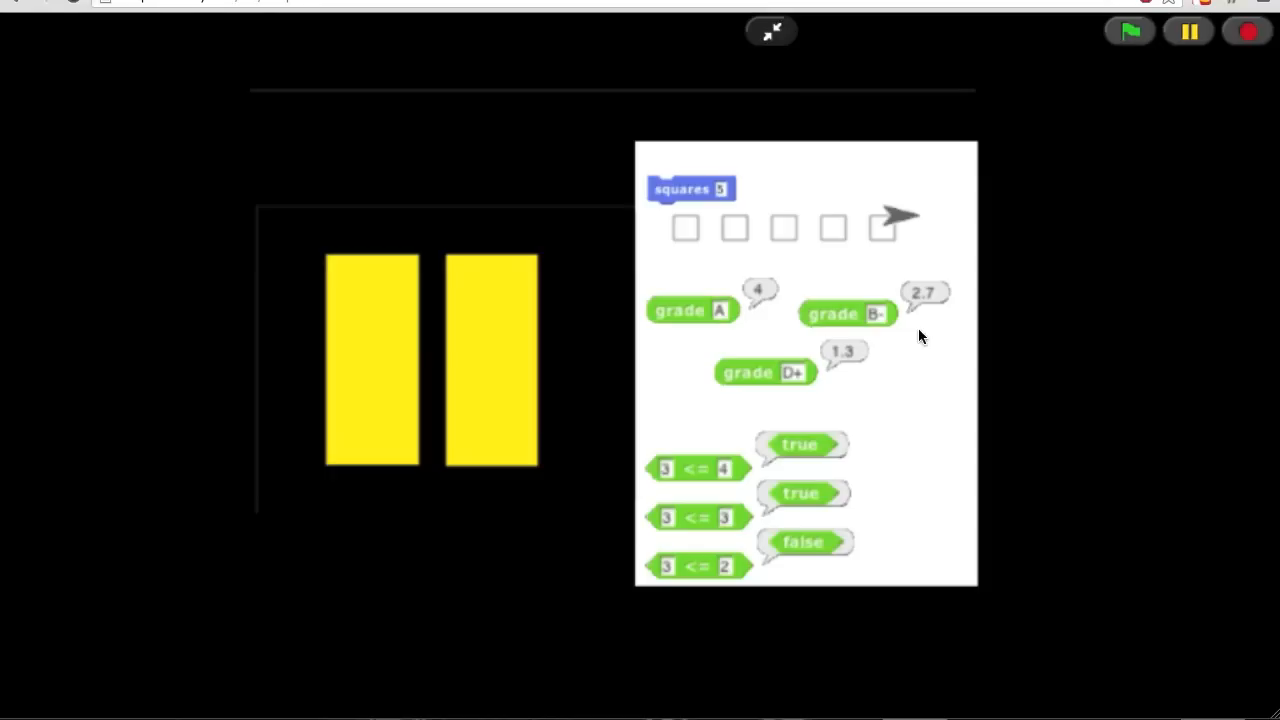
{"action": "mouse_move", "coordinate": [865, 337]}
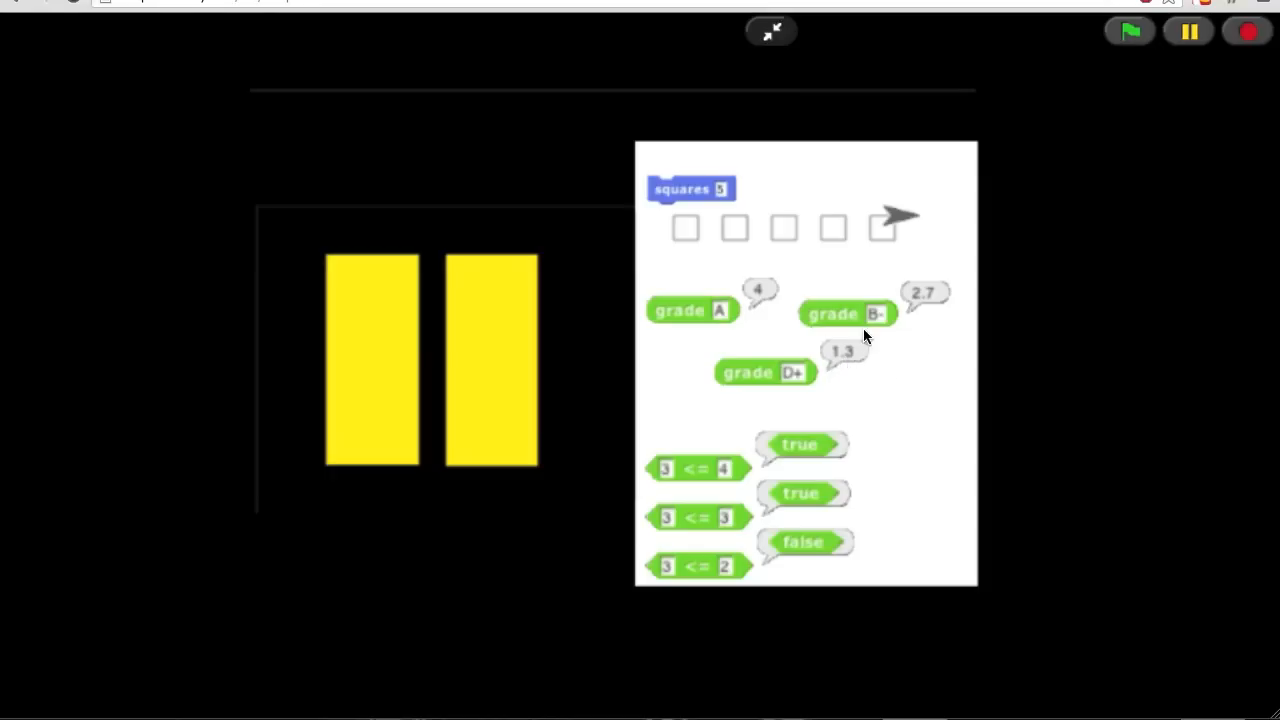
{"action": "mouse_move", "coordinate": [930, 310]}
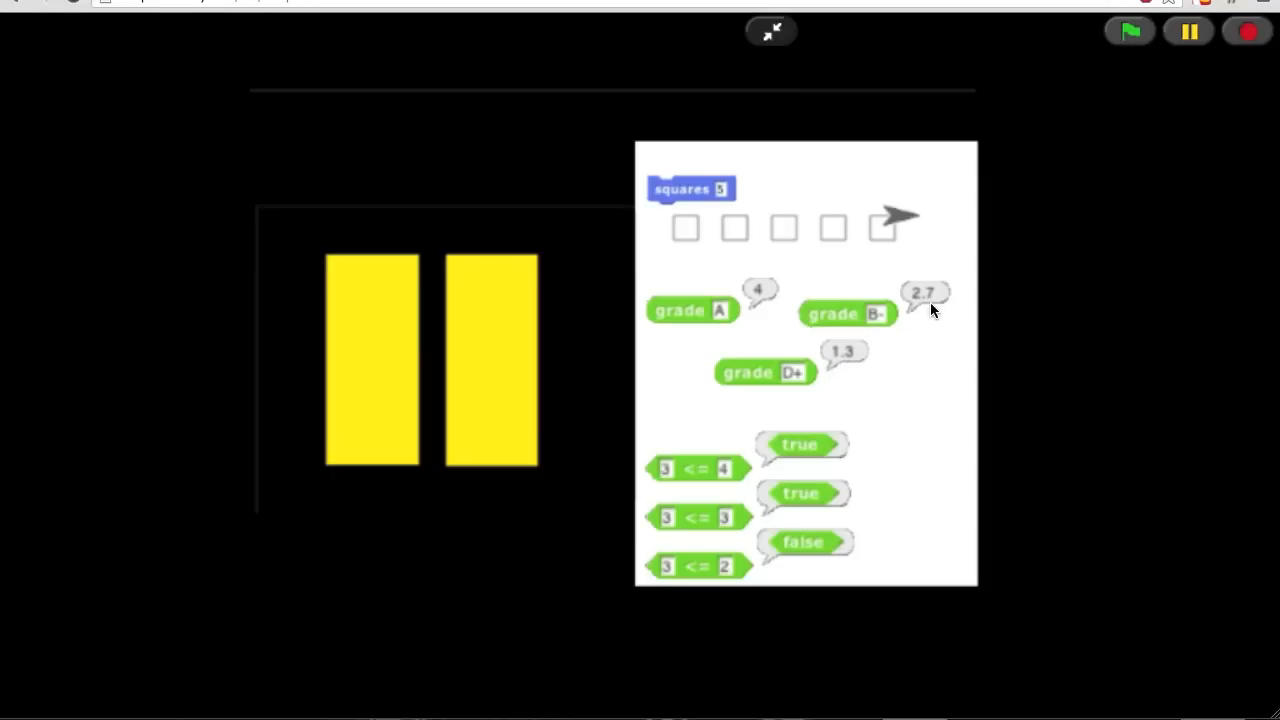
{"action": "mouse_move", "coordinate": [918, 313]}
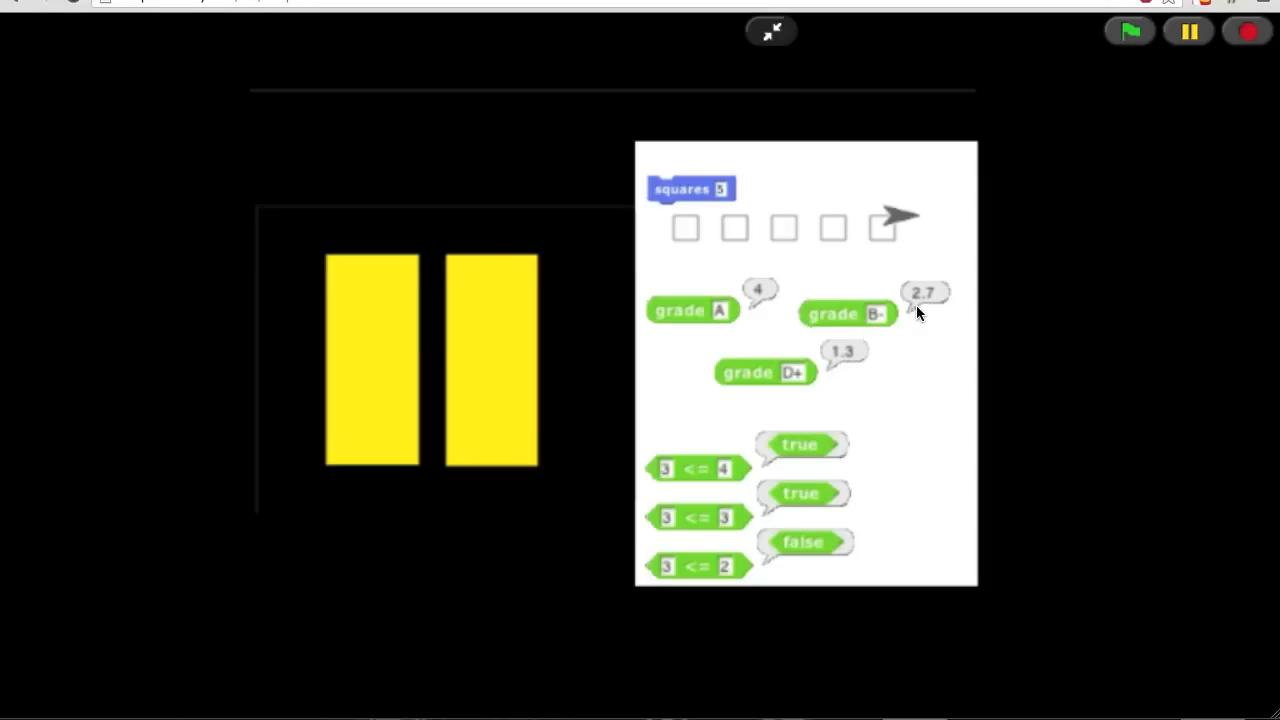
{"action": "mouse_move", "coordinate": [738, 368]}
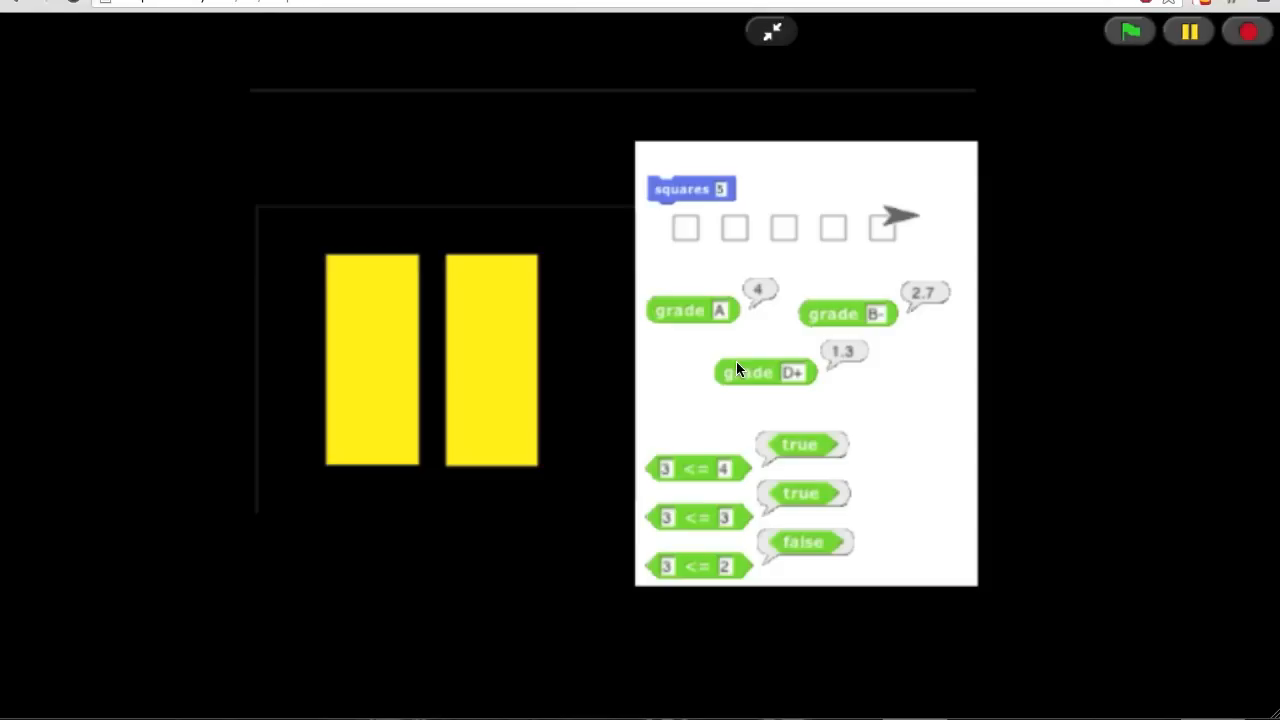
{"action": "mouse_move", "coordinate": [693, 448]}
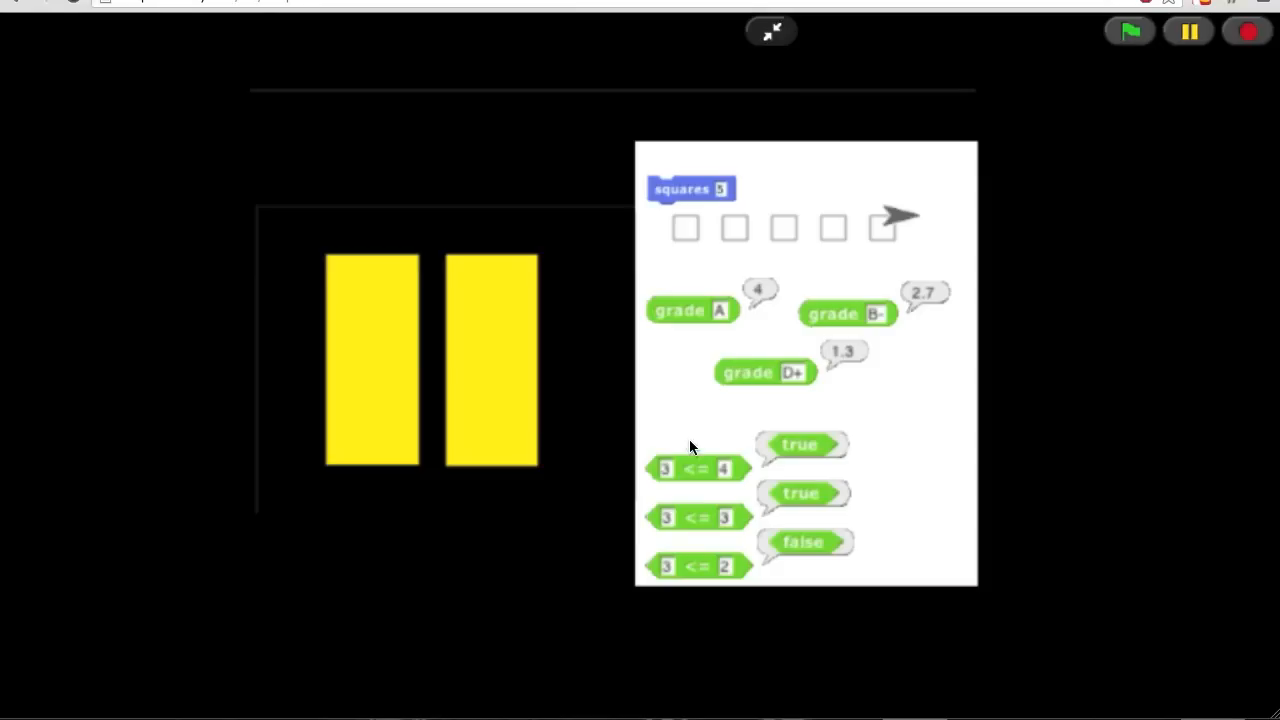
{"action": "mouse_move", "coordinate": [700, 480]}
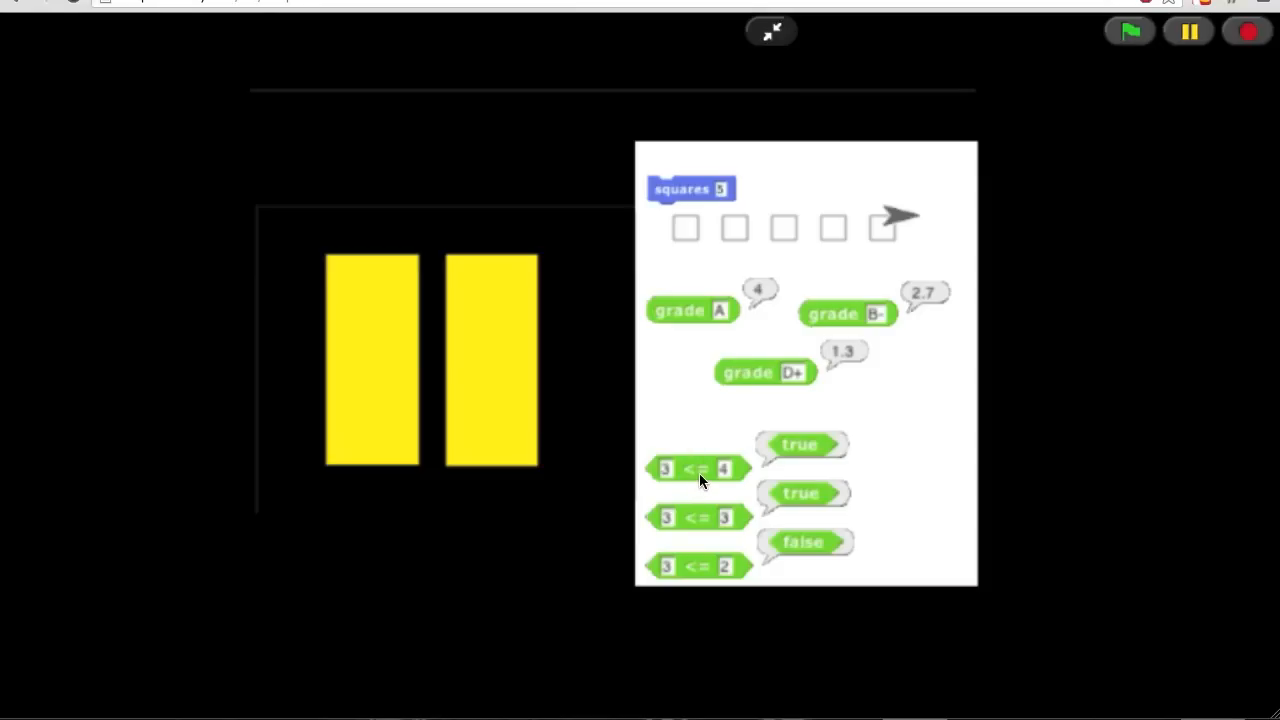
{"action": "mouse_move", "coordinate": [775, 470]}
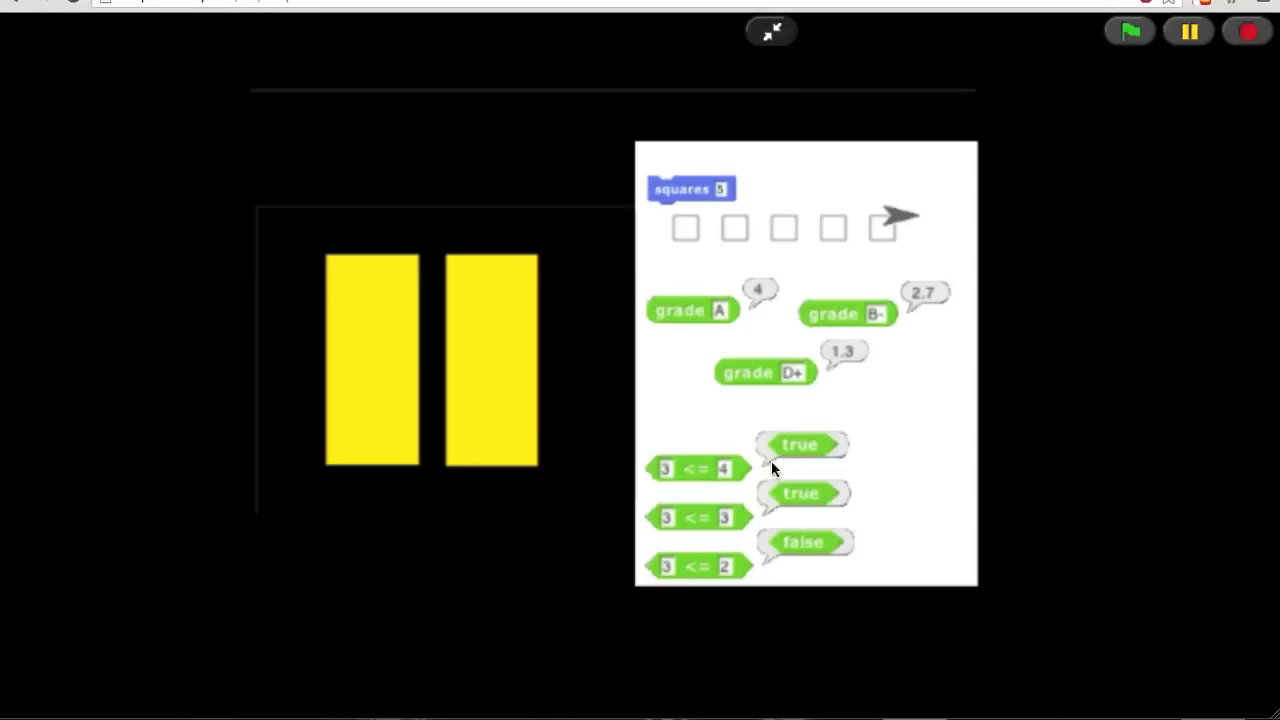
{"action": "mouse_move", "coordinate": [728, 482]}
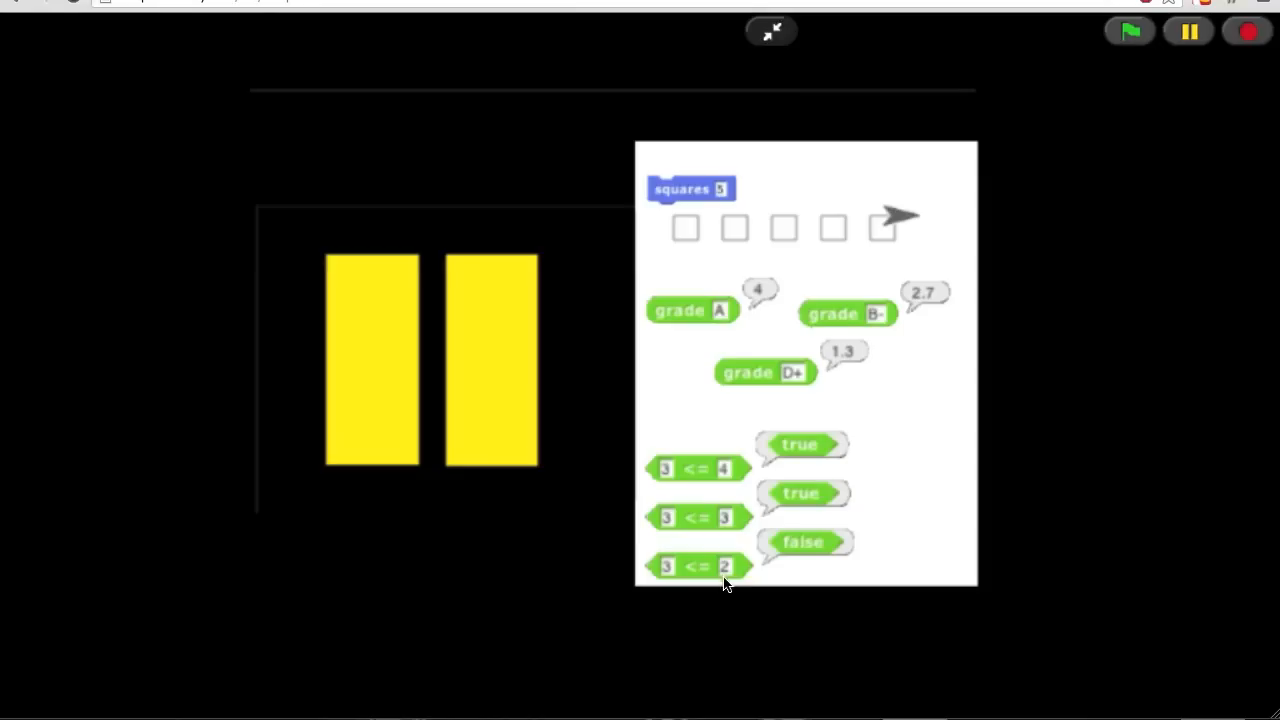
{"action": "mouse_move", "coordinate": [727, 595]}
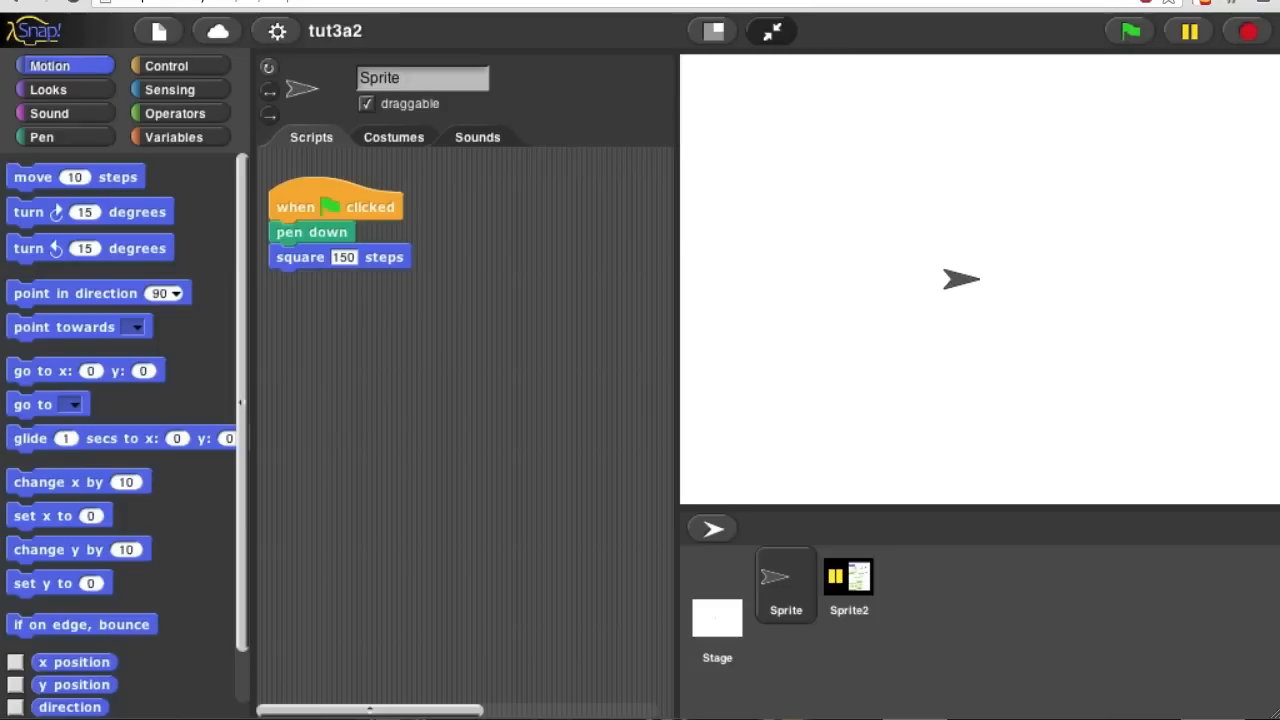
{"action": "mouse_move", "coordinate": [562, 423]}
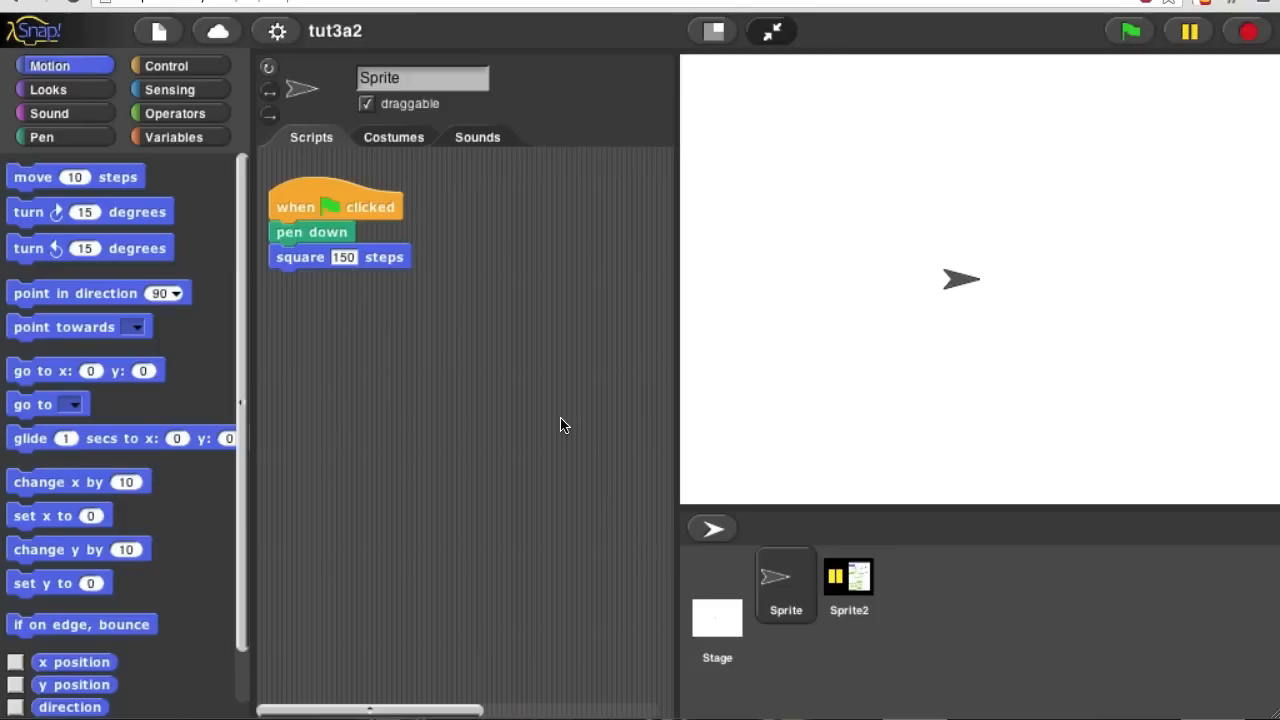
{"action": "mouse_move", "coordinate": [550, 375]}
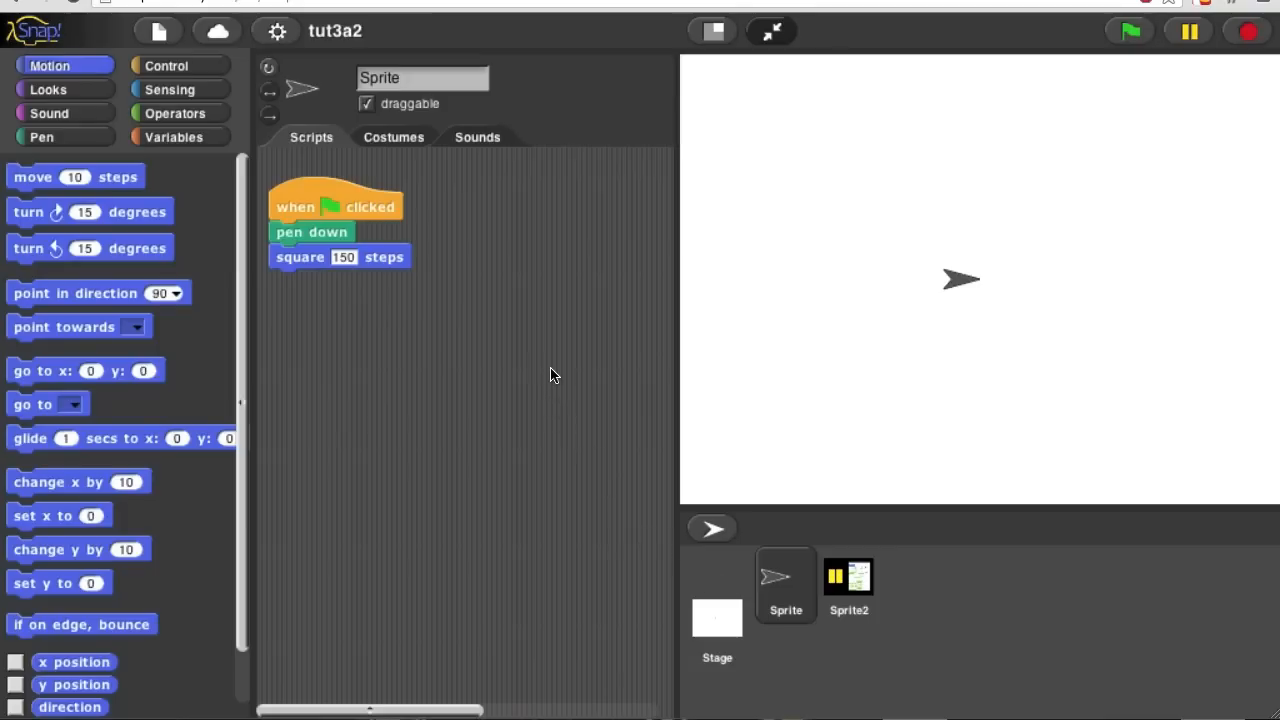
{"action": "mouse_move", "coordinate": [491, 362]}
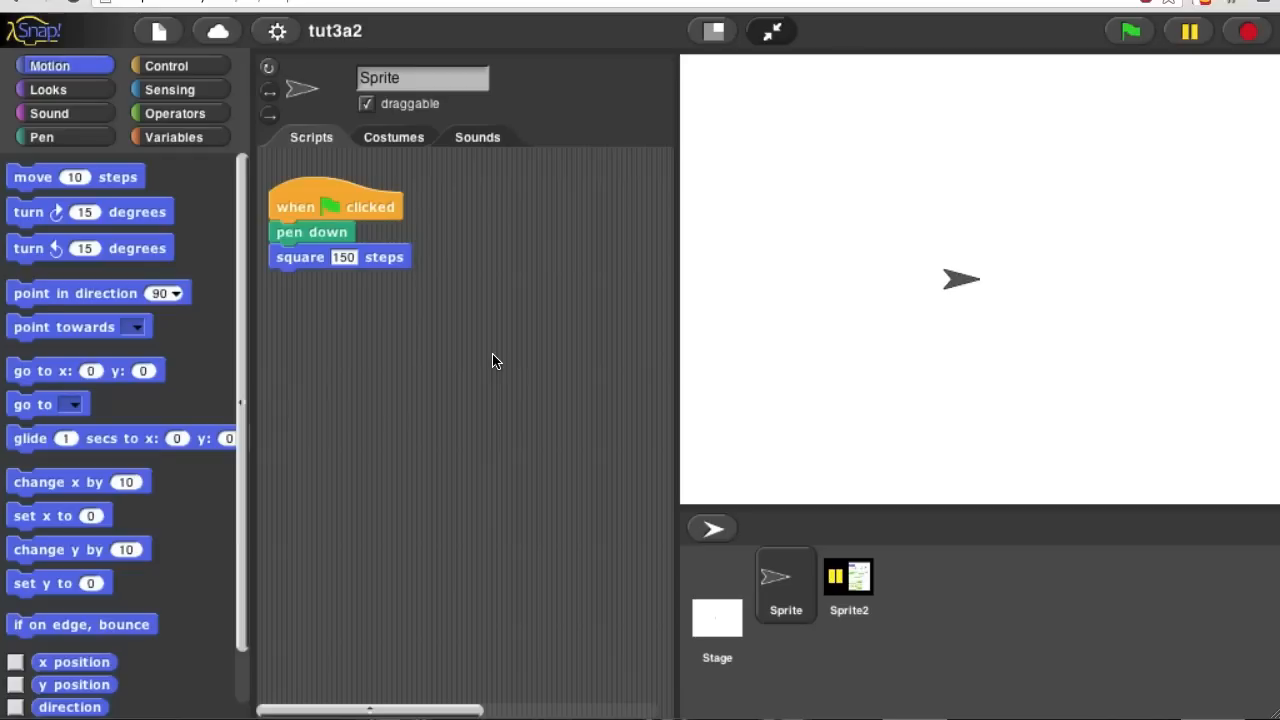
{"action": "mouse_move", "coordinate": [486, 299]}
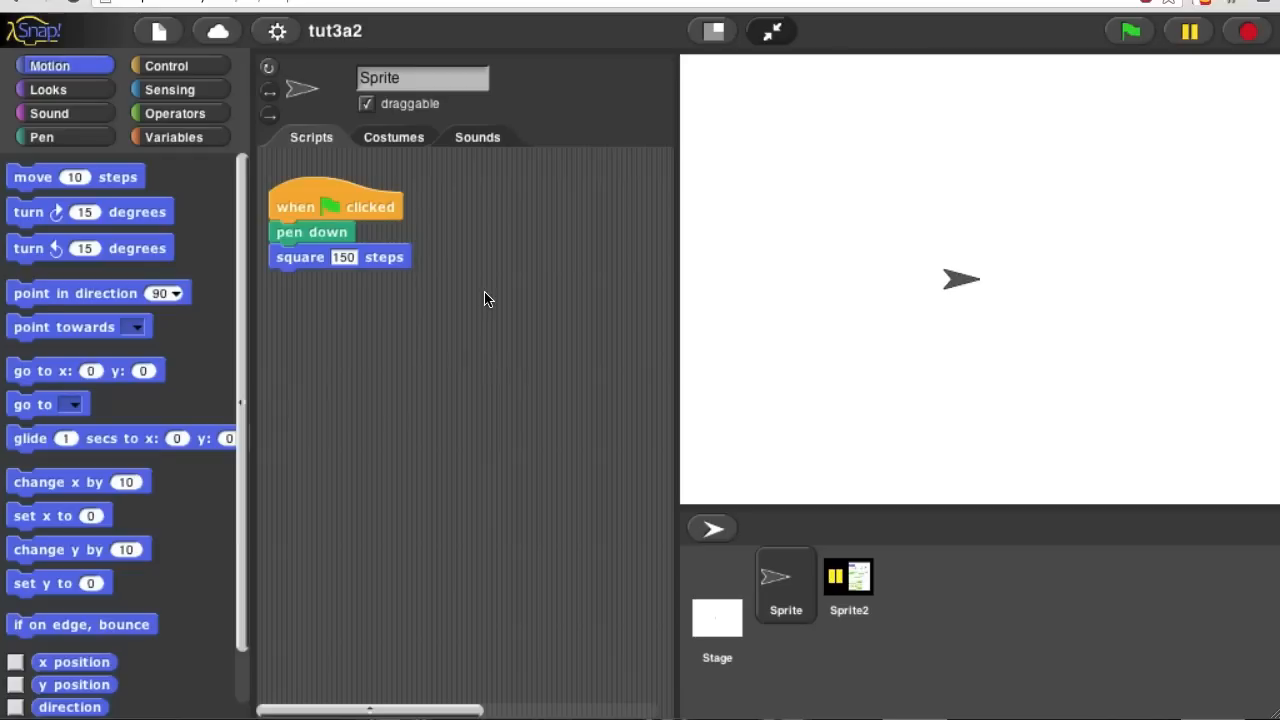
{"action": "mouse_move", "coordinate": [507, 322]}
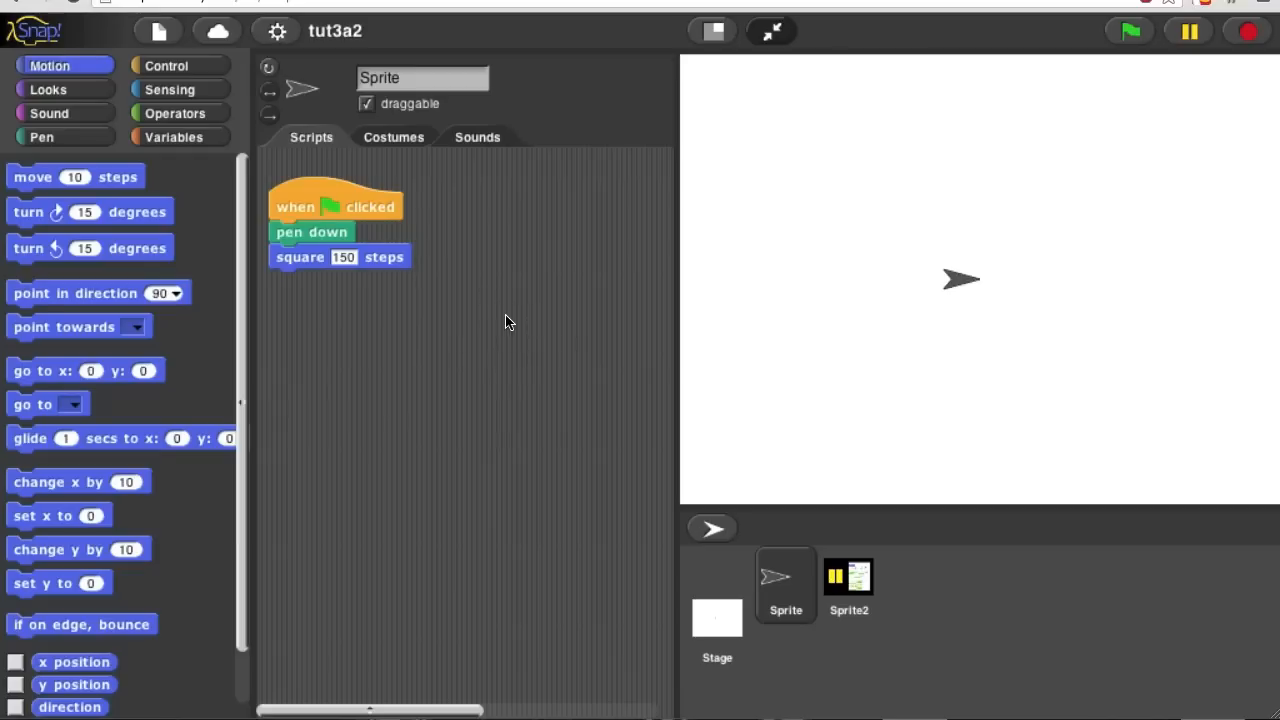
Create a new Operators predicate block named '<=' from the scripts area
{"action": "right_click", "coordinate": [505, 322]}
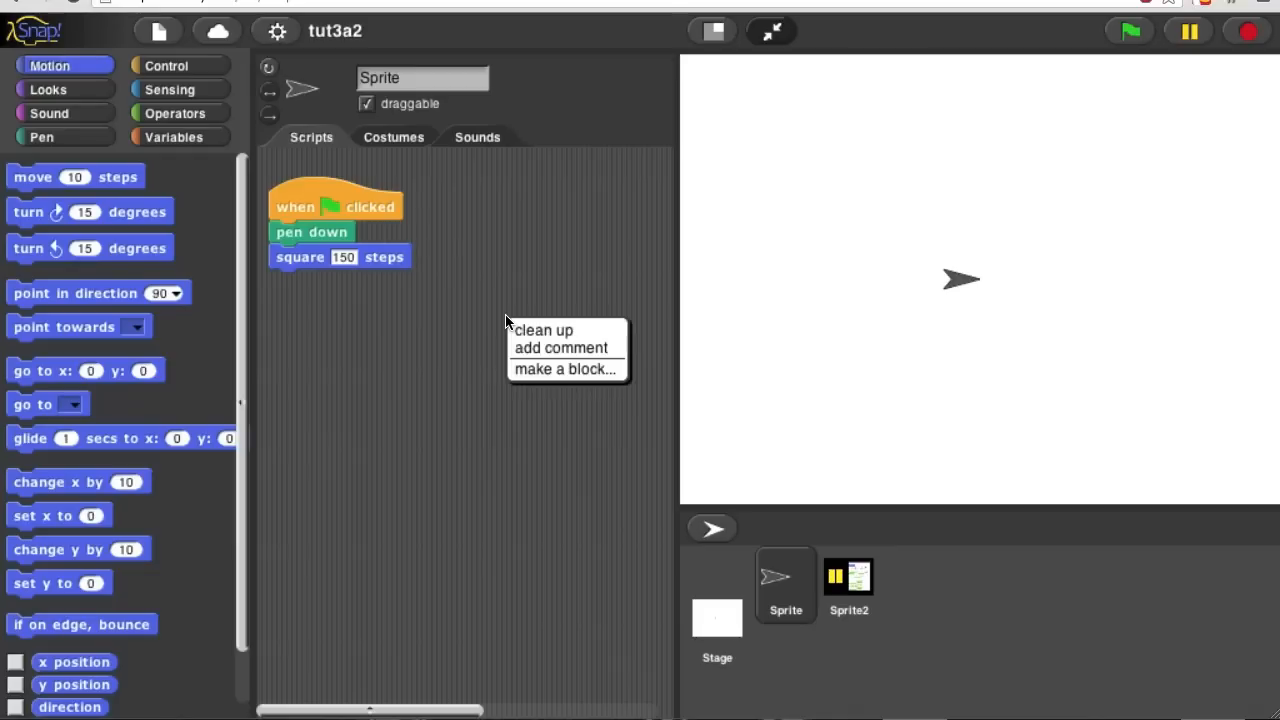
{"action": "mouse_move", "coordinate": [538, 375]}
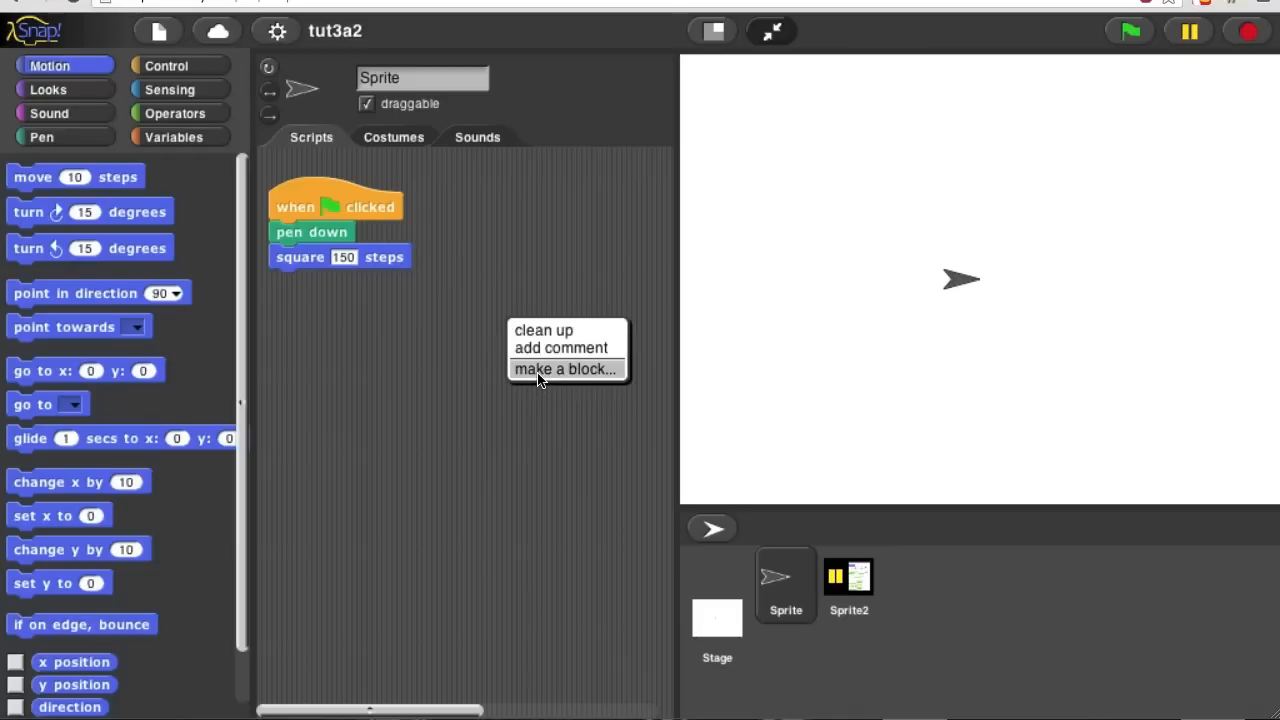
{"action": "left_click", "coordinate": [564, 369]}
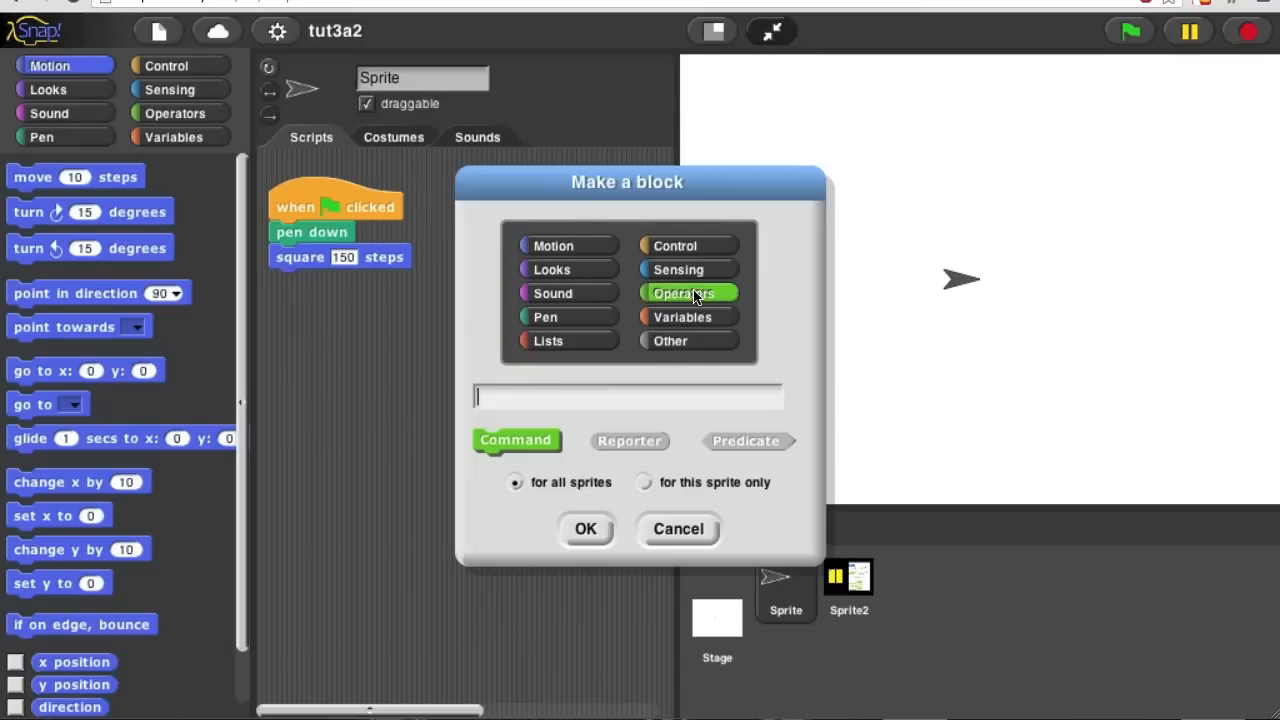
{"action": "mouse_move", "coordinate": [653, 377]}
{"action": "type", "text": "<"}
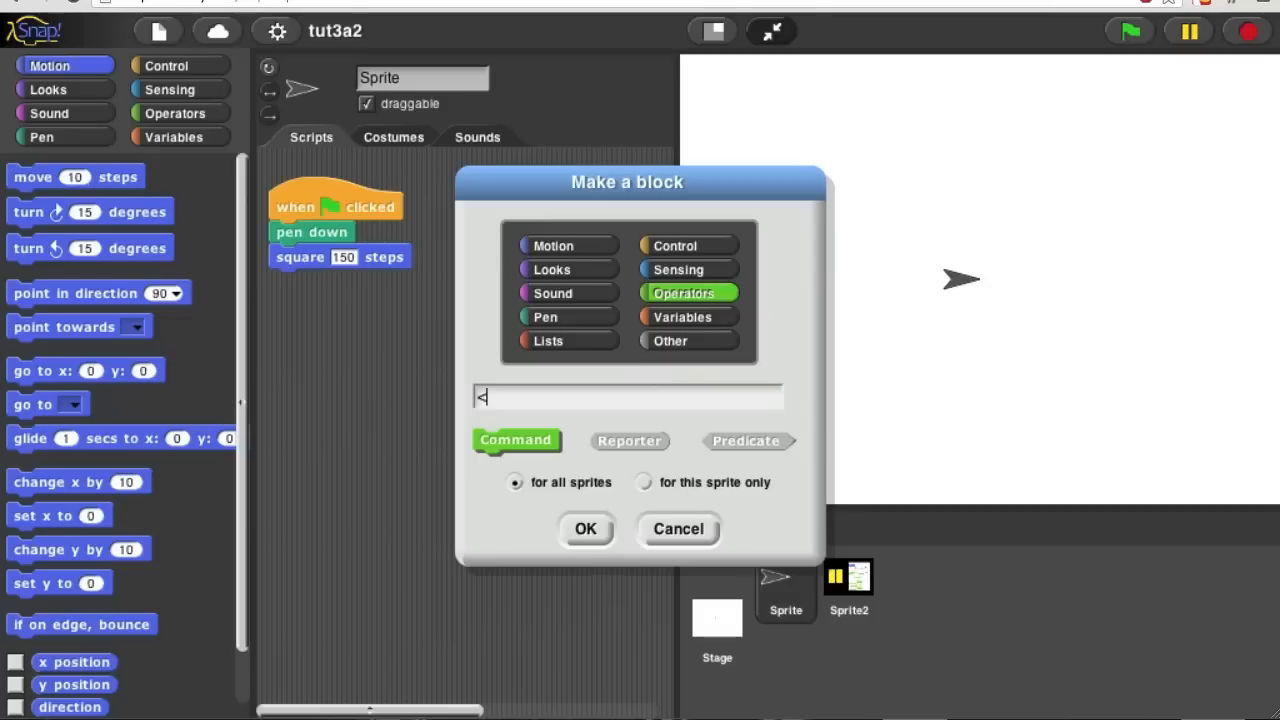
{"action": "type", "text": "="}
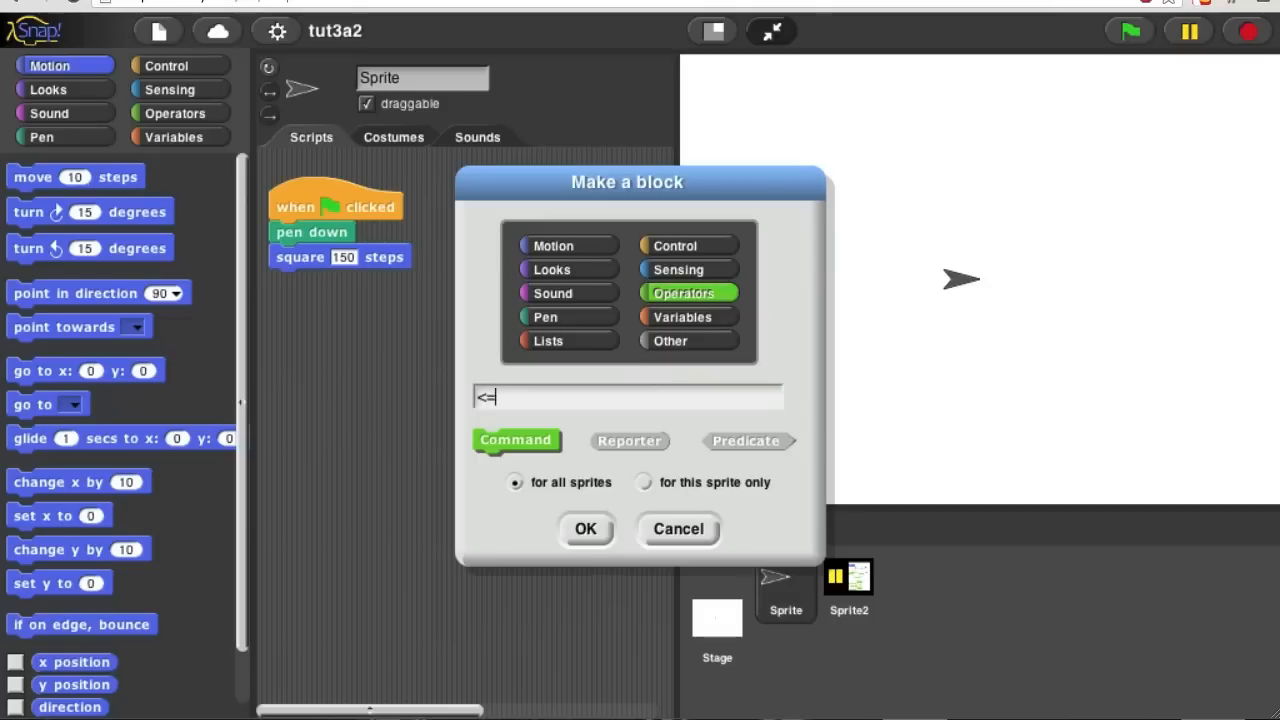
{"action": "left_click", "coordinate": [745, 441]}
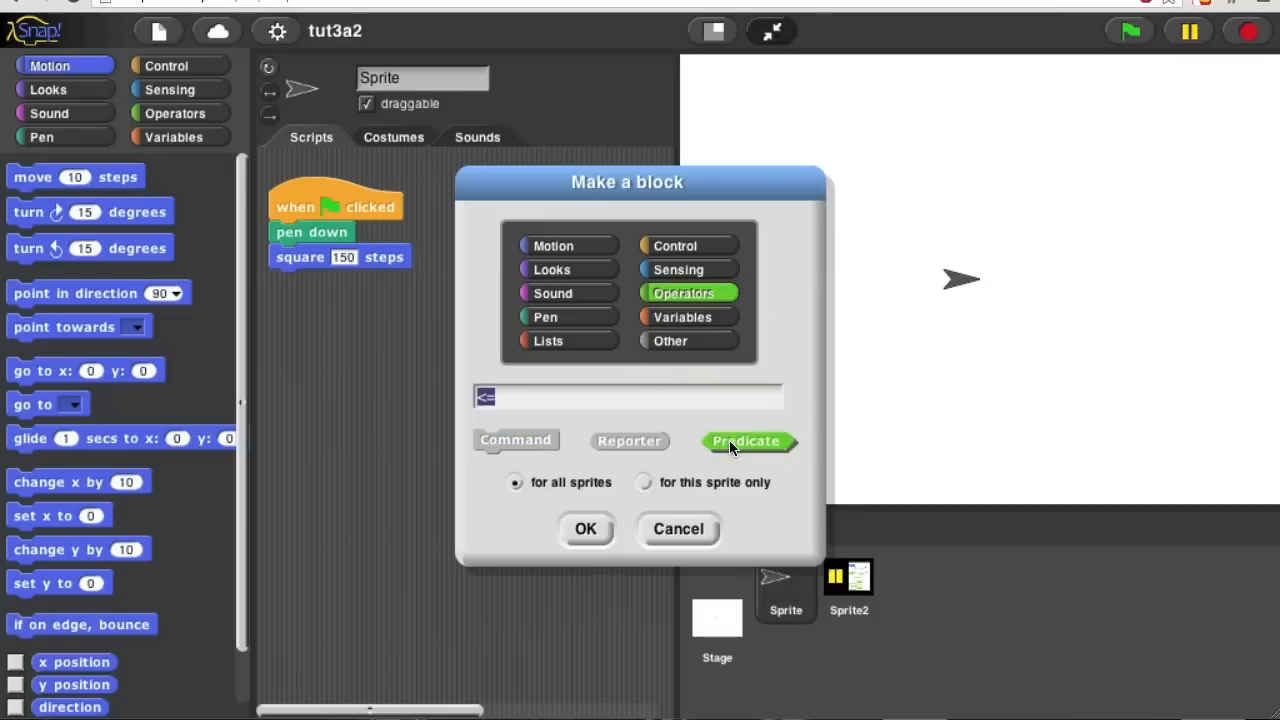
{"action": "left_click", "coordinate": [585, 528]}
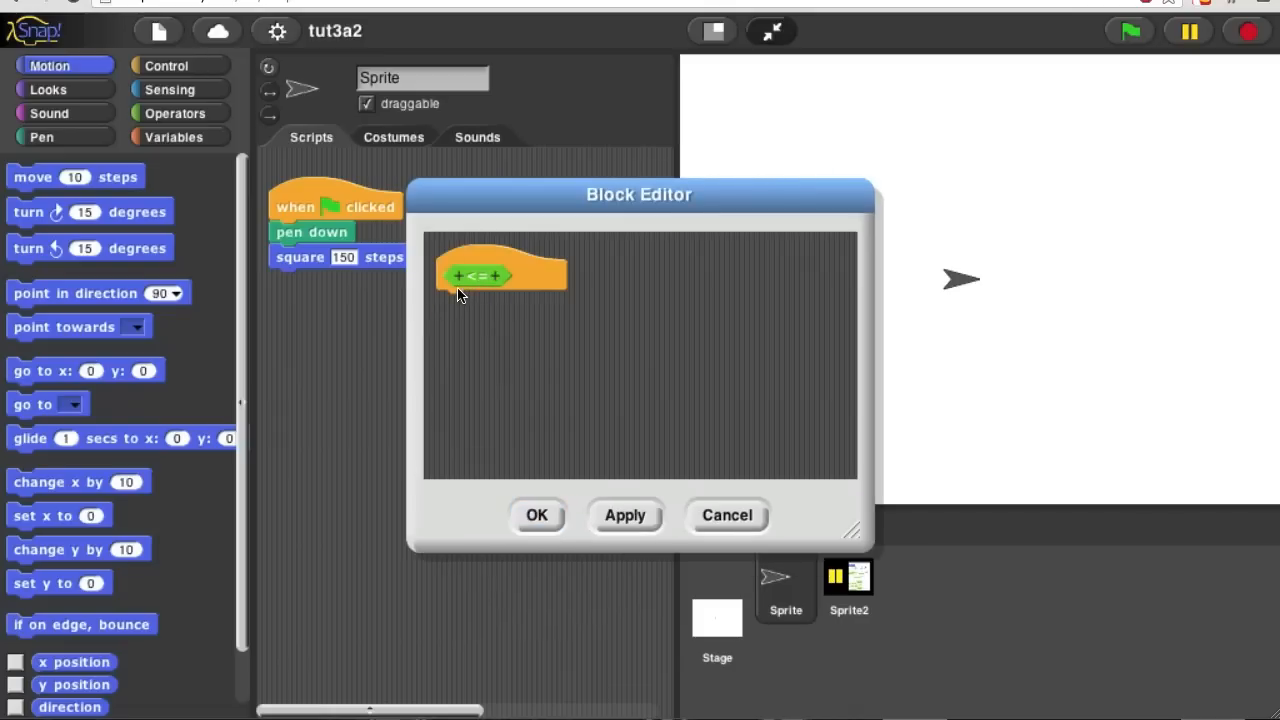
{"action": "mouse_move", "coordinate": [463, 300]}
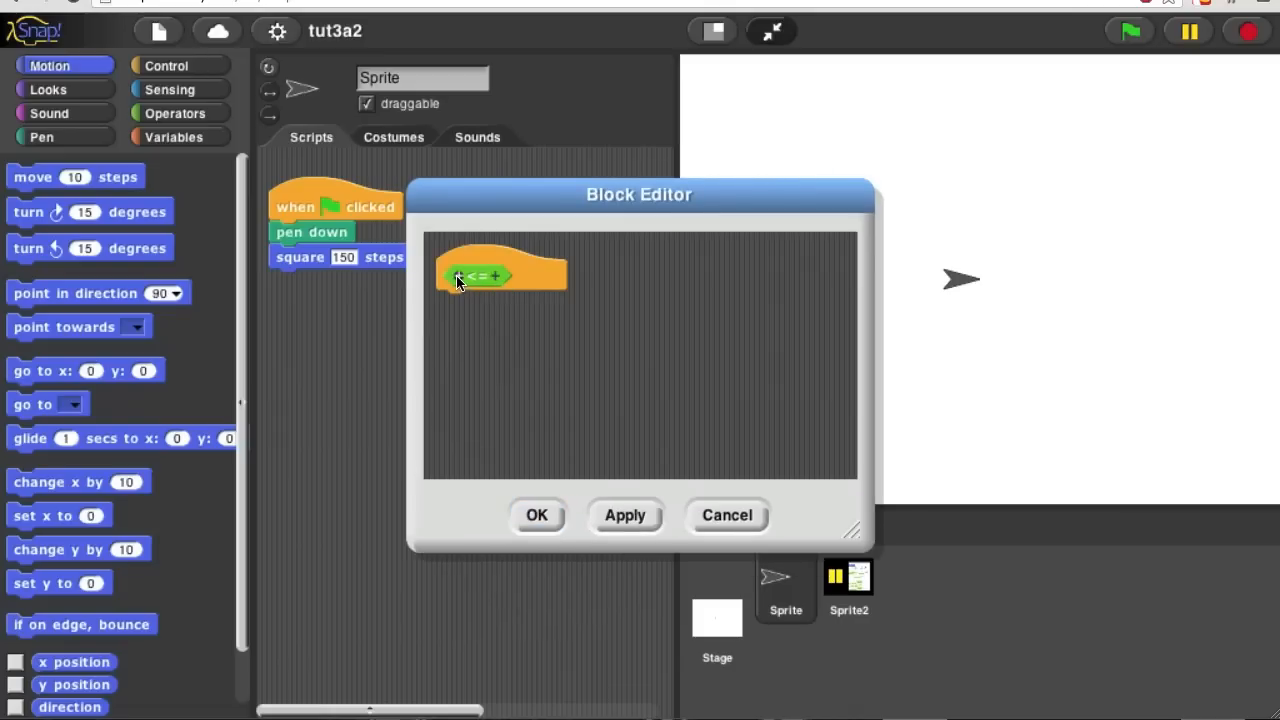
Add inputs a and b to the <= block's header
{"action": "left_click", "coordinate": [495, 277]}
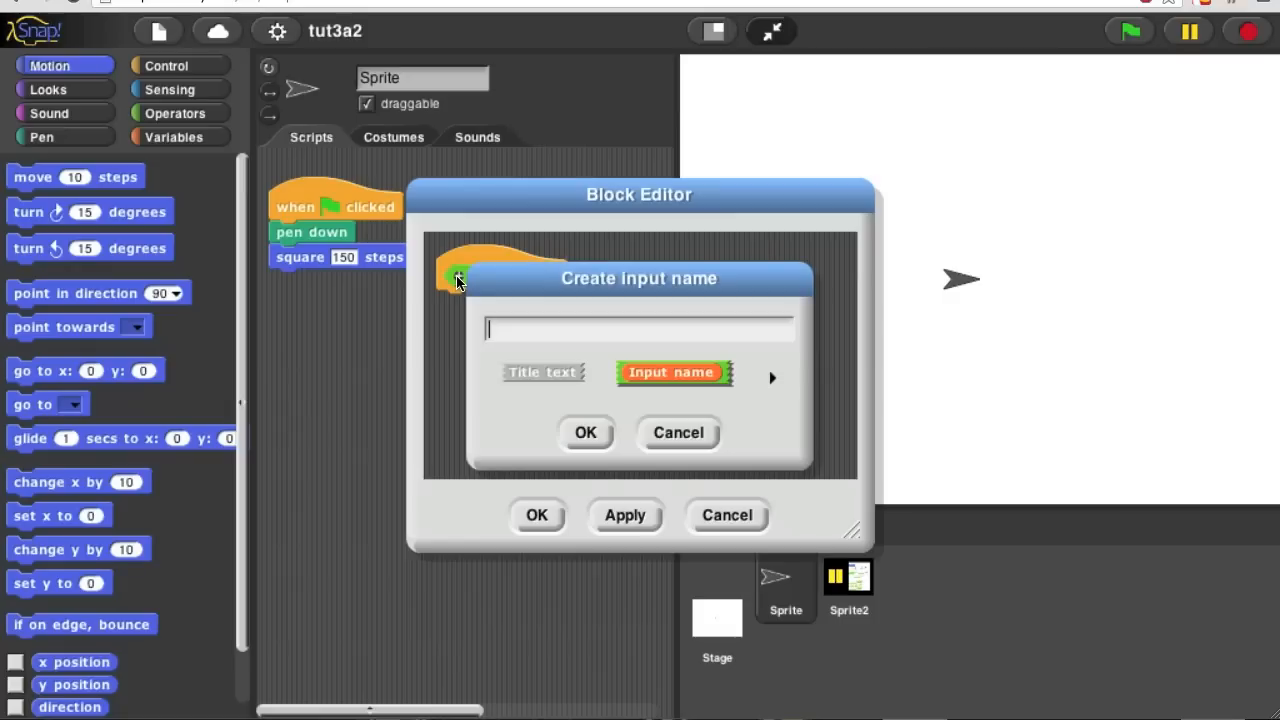
{"action": "left_click", "coordinate": [585, 432]}
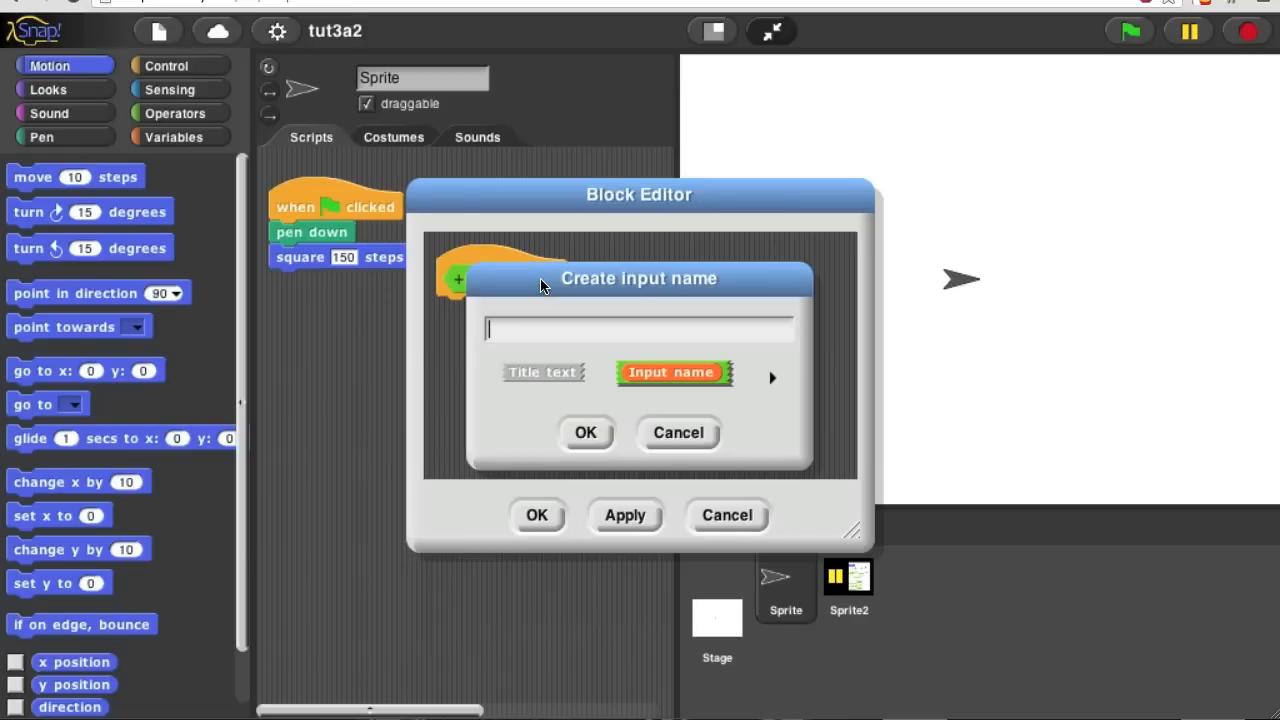
{"action": "type", "text": "b"}
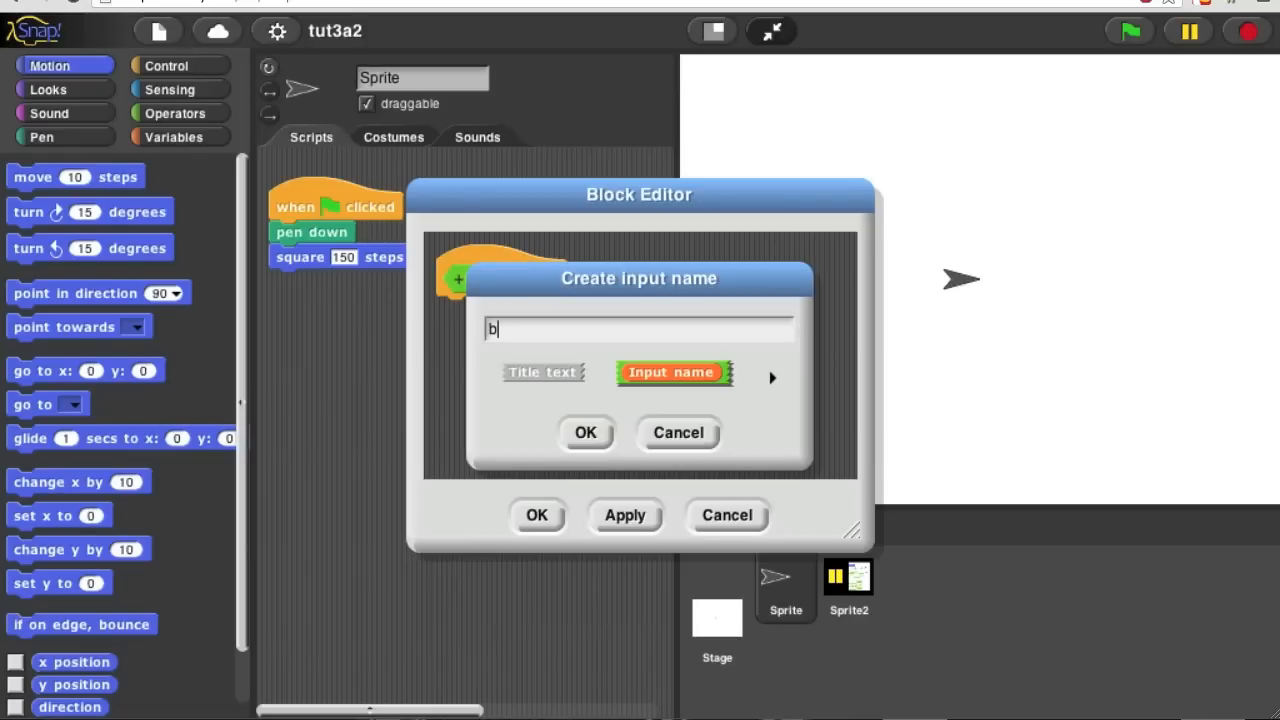
{"action": "left_click", "coordinate": [585, 432]}
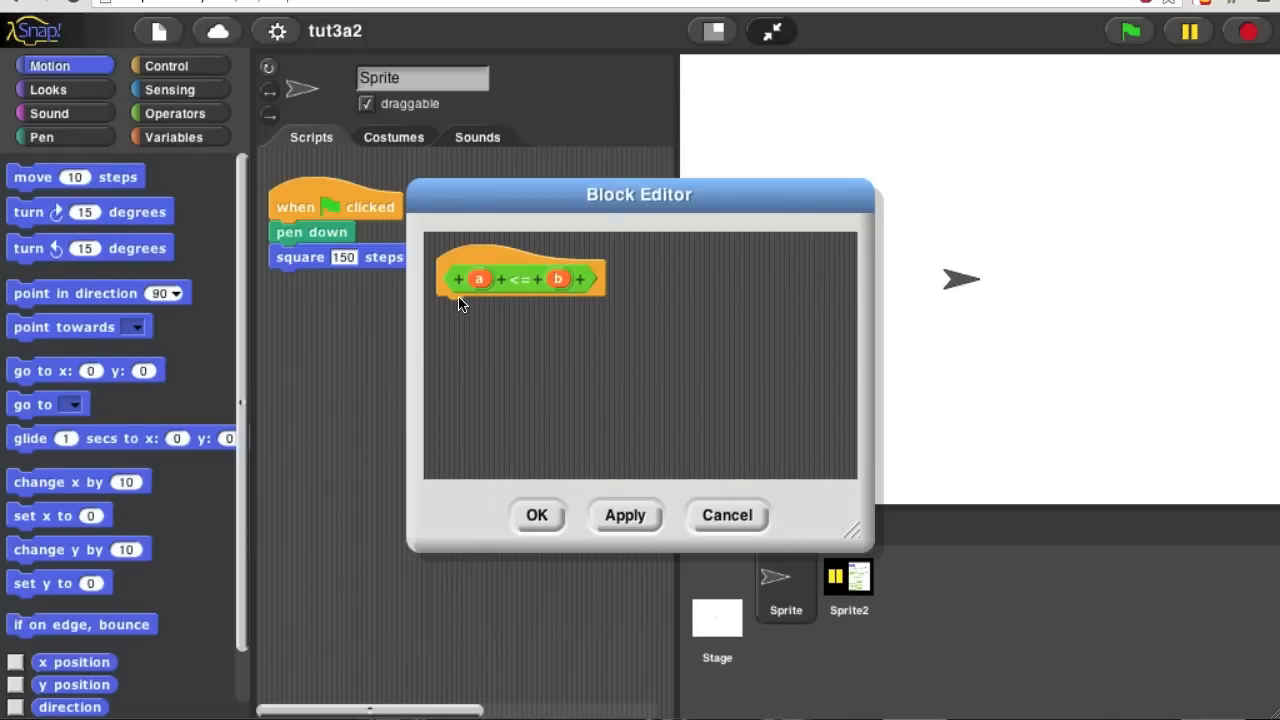
{"action": "mouse_move", "coordinate": [485, 295]}
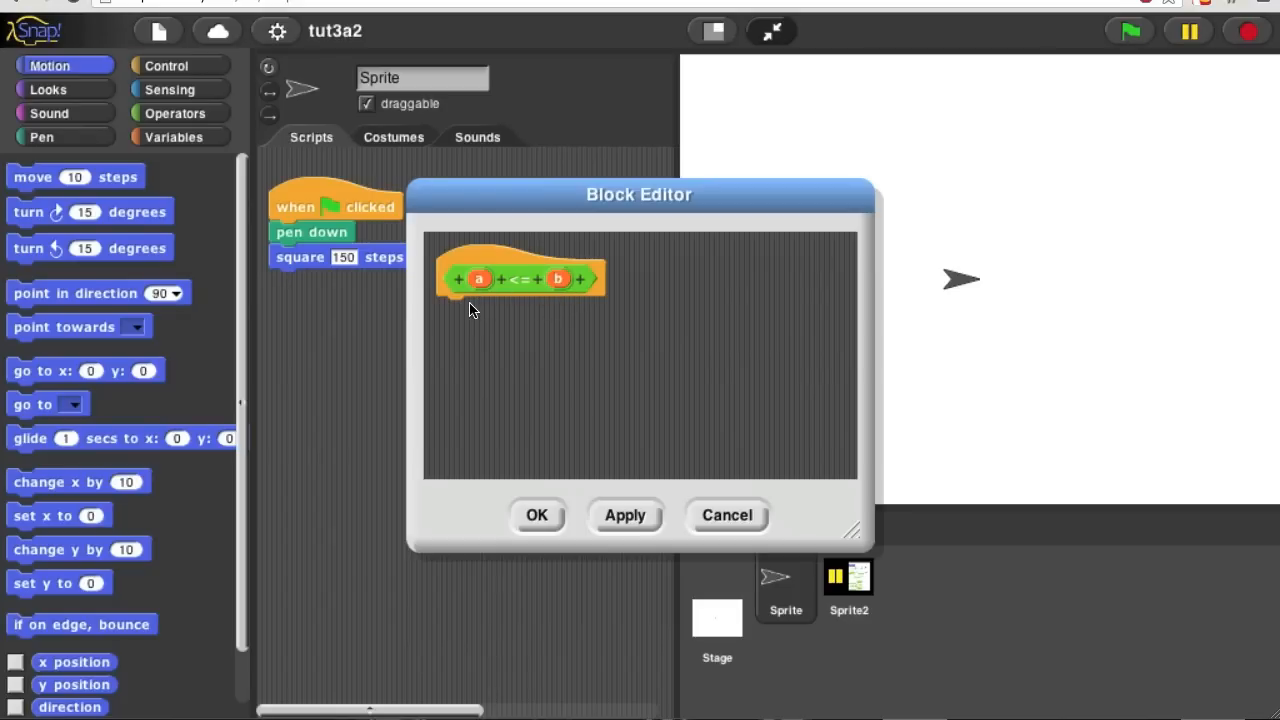
{"action": "mouse_move", "coordinate": [530, 335]}
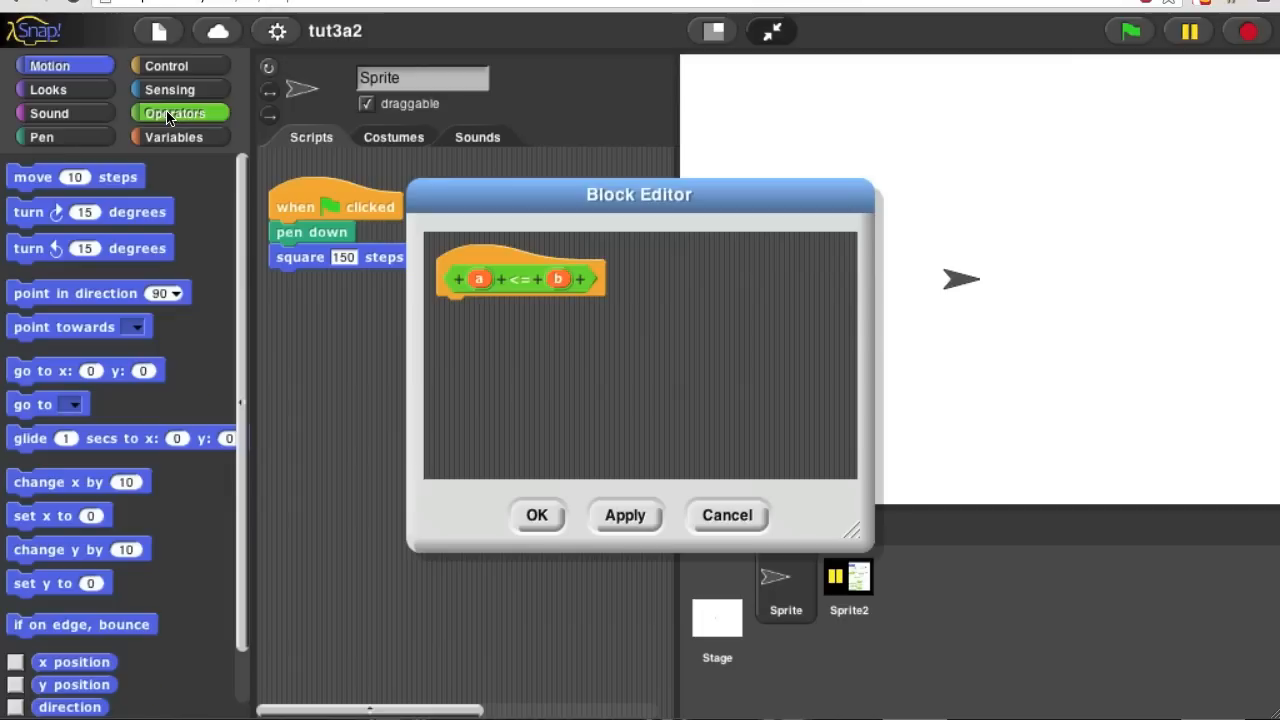
Switch the palette from Operators to Control and scroll down to the report block
{"action": "left_click", "coordinate": [174, 113]}
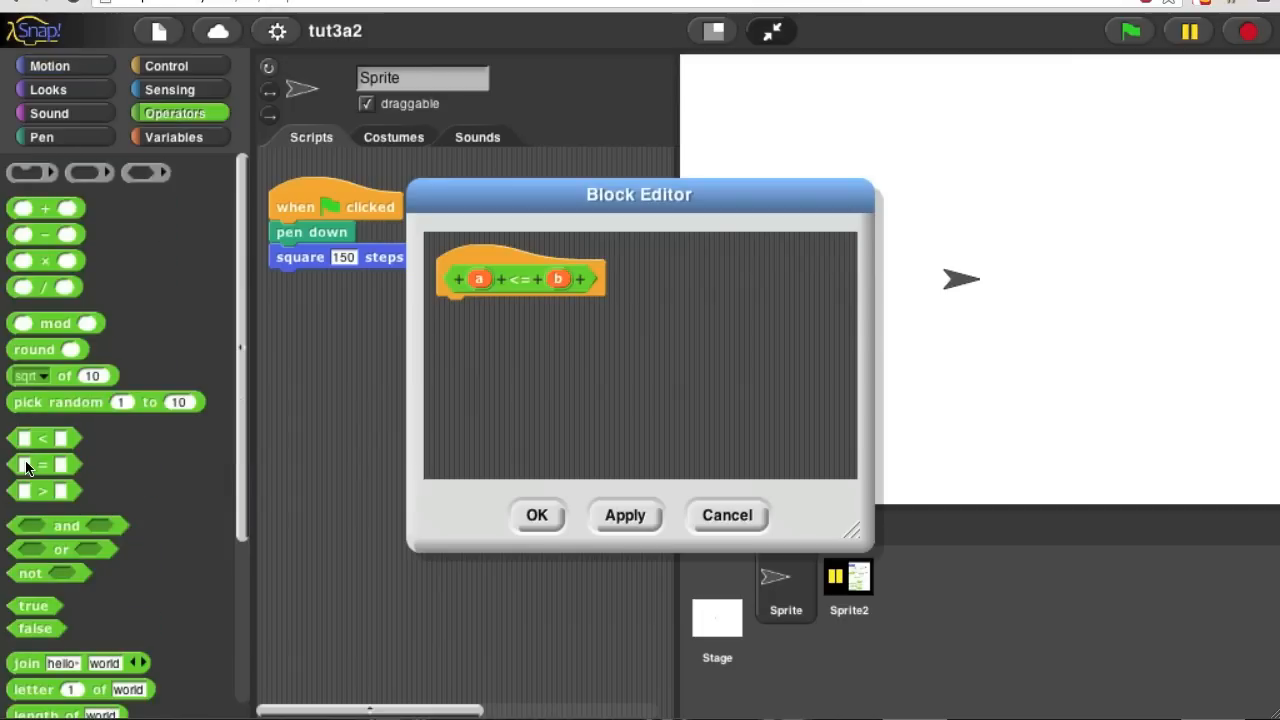
{"action": "mouse_move", "coordinate": [32, 458]}
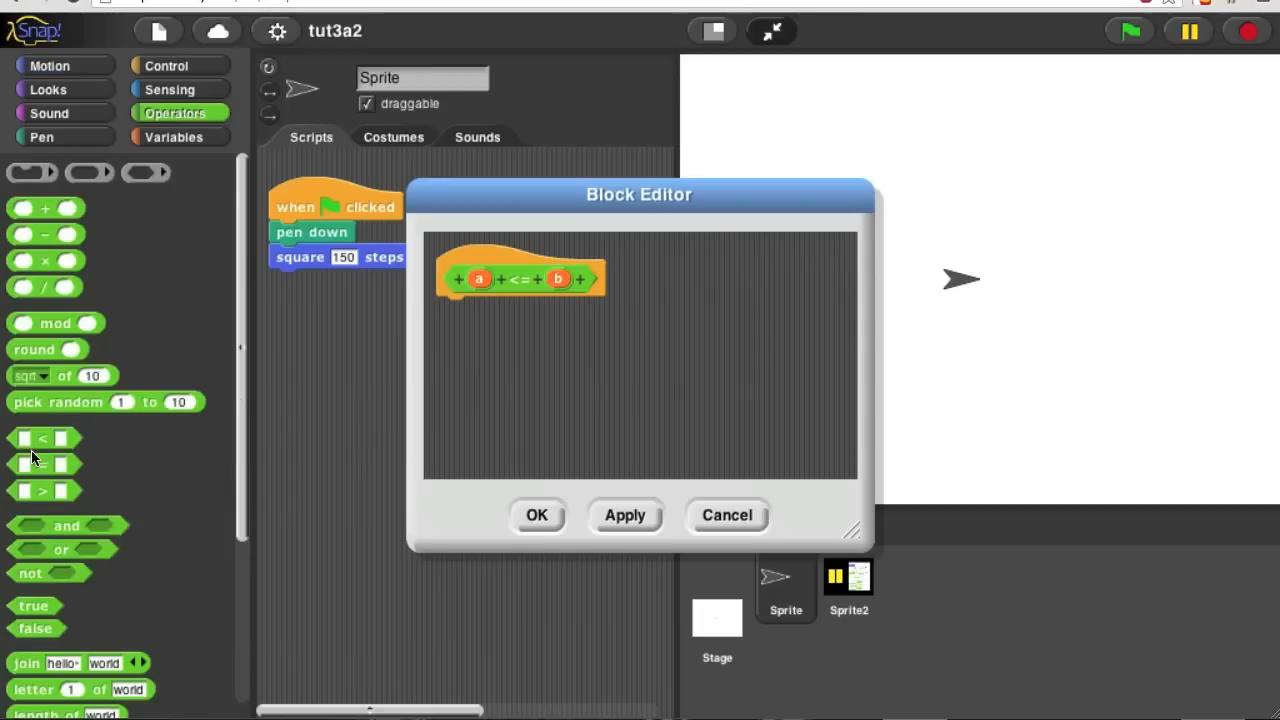
{"action": "mouse_move", "coordinate": [35, 505]}
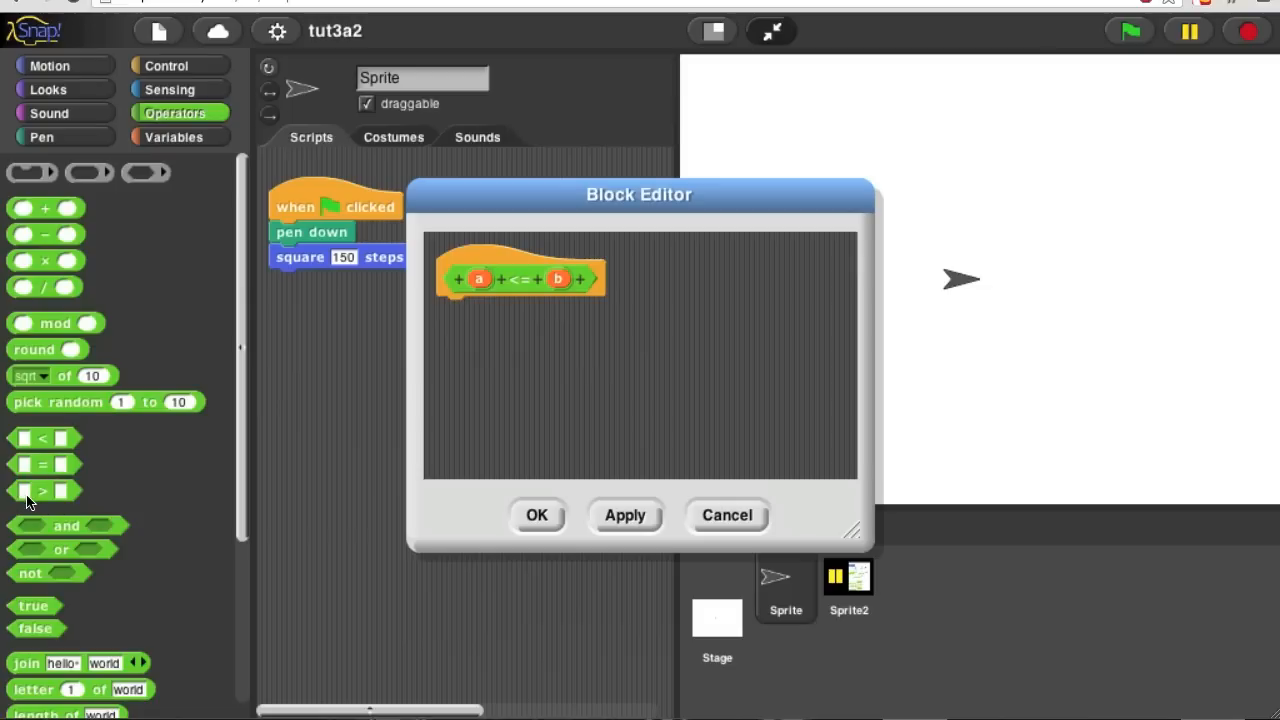
{"action": "mouse_move", "coordinate": [45, 485]}
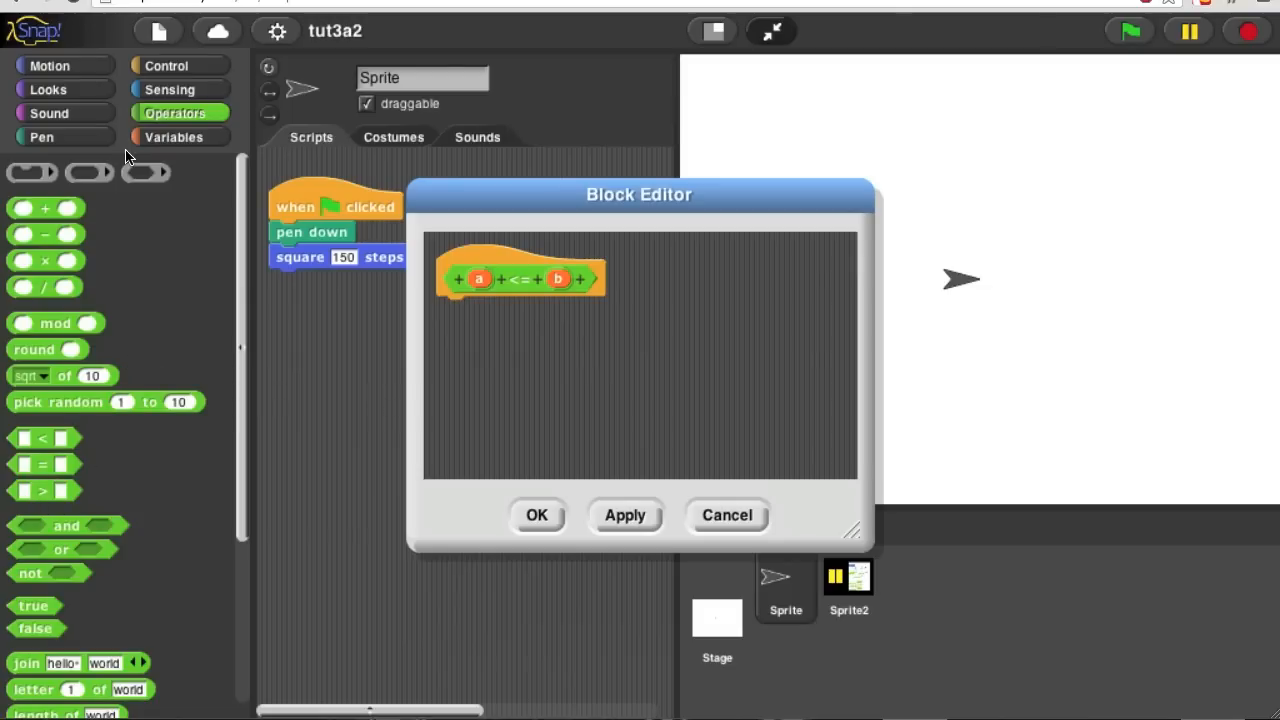
{"action": "left_click", "coordinate": [165, 65]}
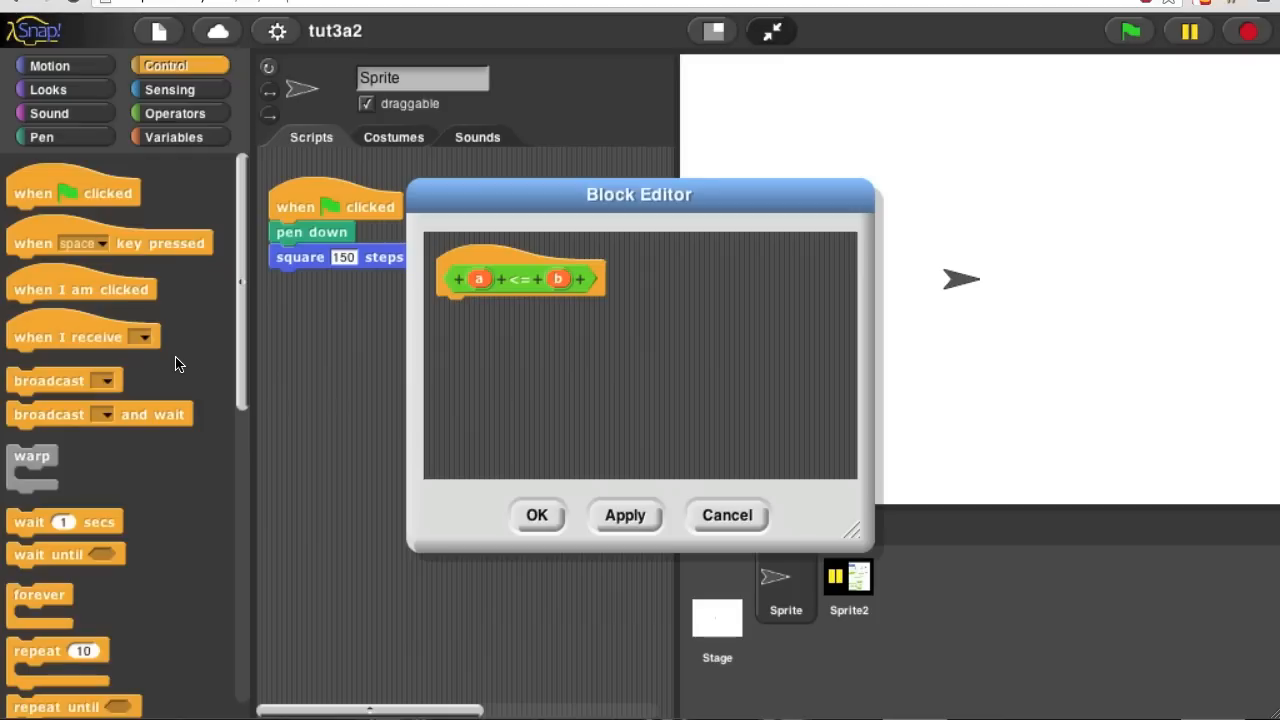
{"action": "scroll", "scroll_direction": "down", "scroll_amount": 3}
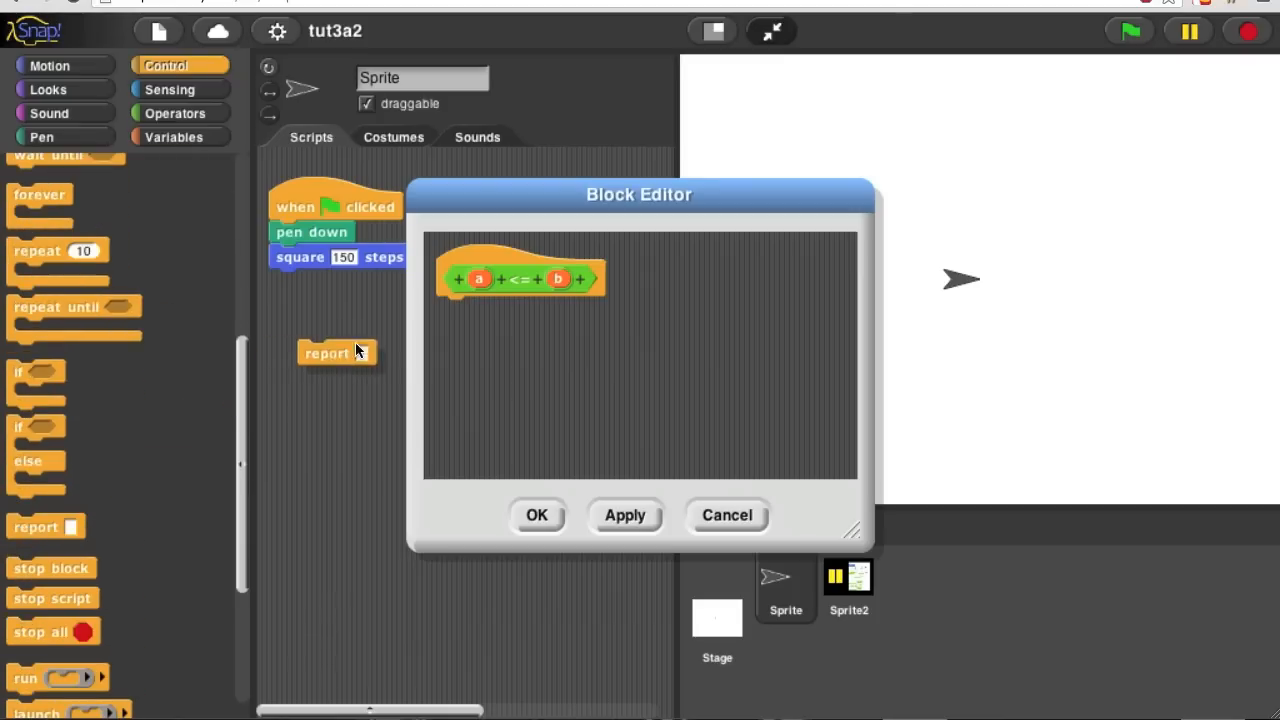
Attach a report block holding (a < b) or (a = b) to the <= definition
{"action": "left_click_drag", "start_coordinate": [337, 353], "coordinate": [476, 311]}
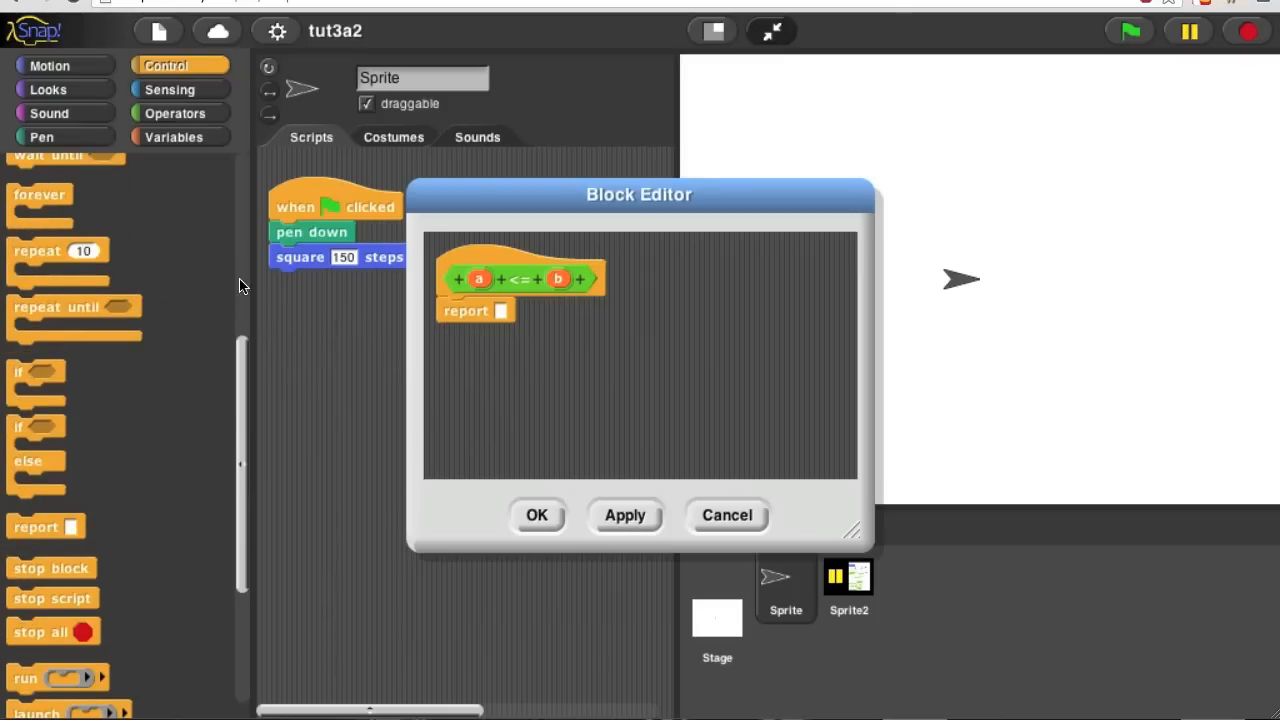
{"action": "left_click", "coordinate": [174, 113]}
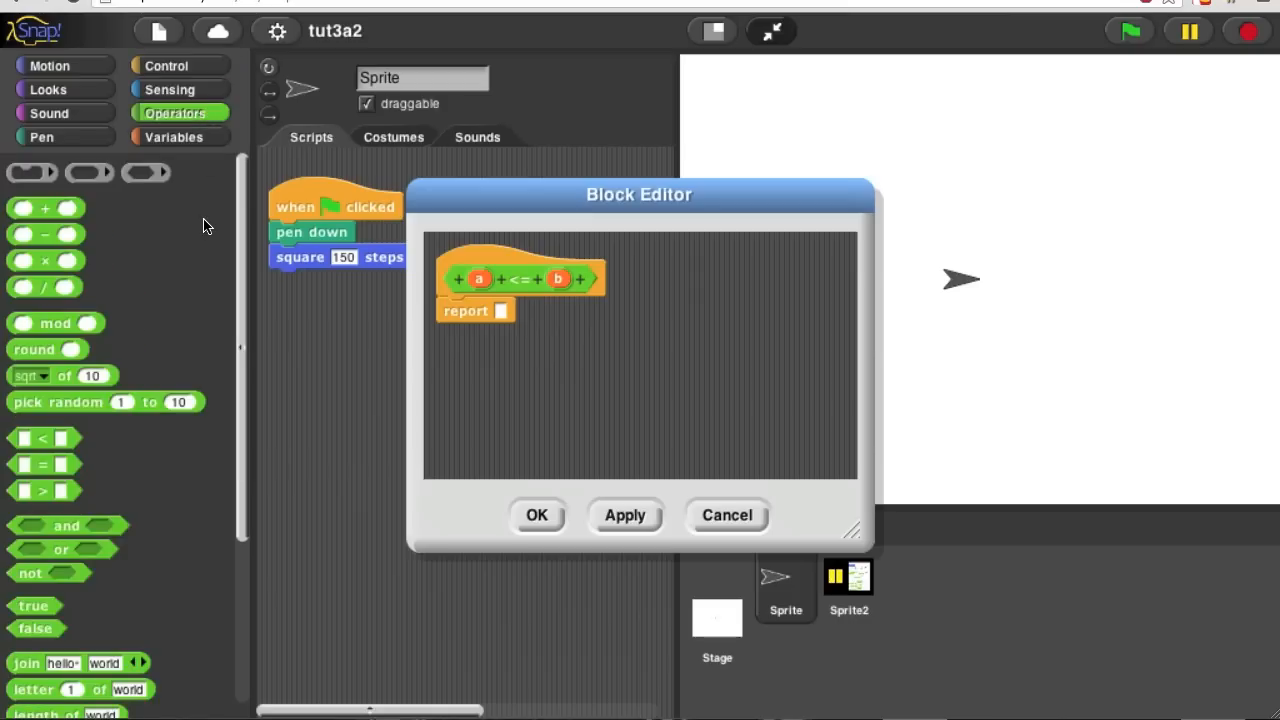
{"action": "mouse_move", "coordinate": [207, 430]}
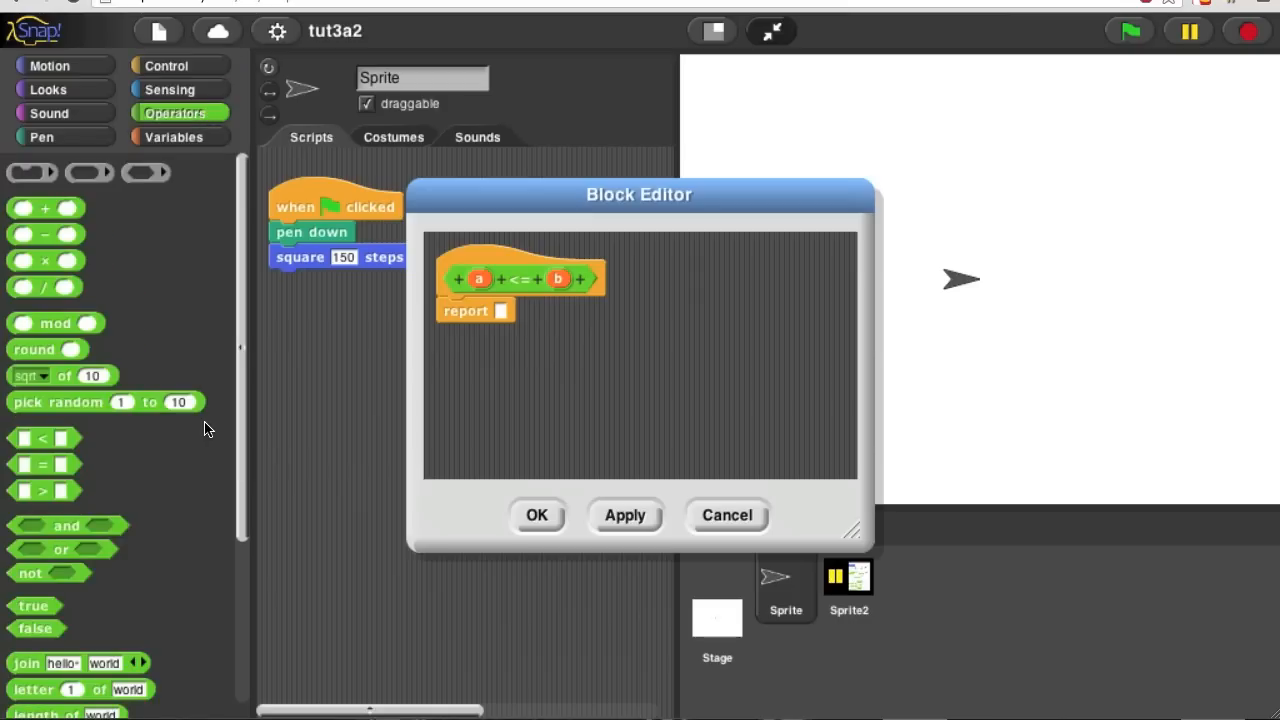
{"action": "mouse_move", "coordinate": [28, 442]}
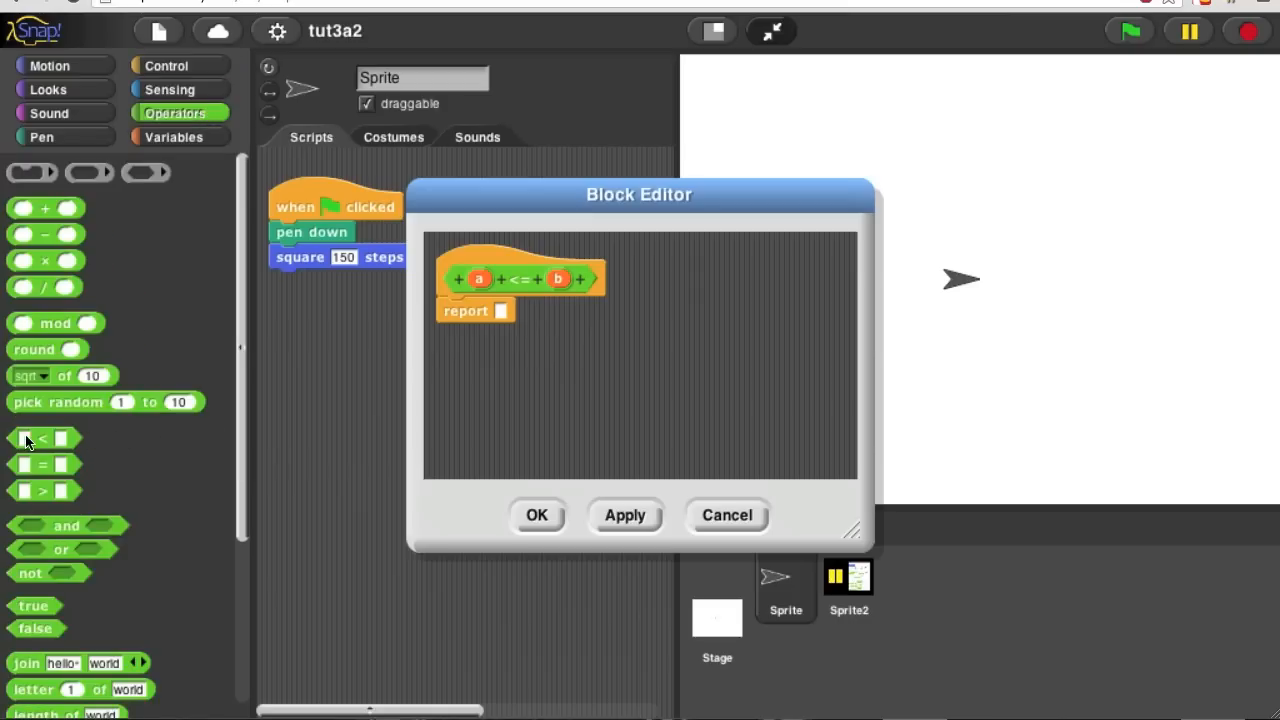
{"action": "mouse_move", "coordinate": [43, 478]}
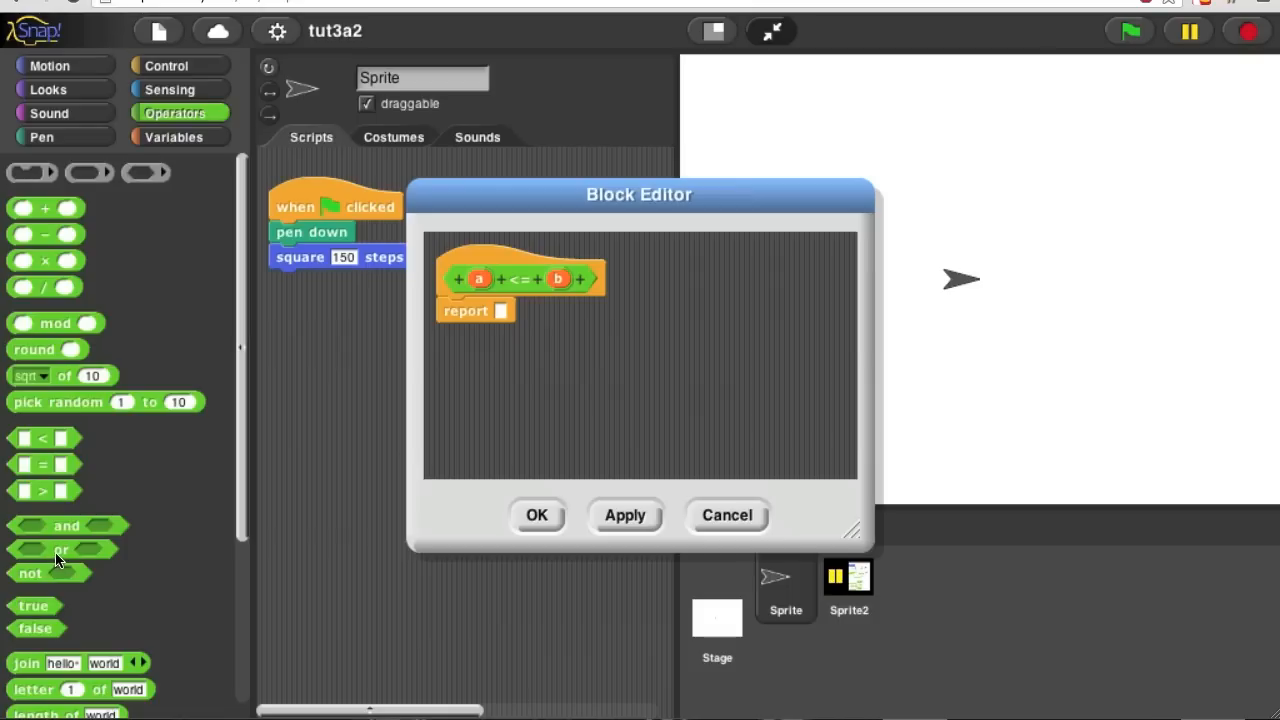
{"action": "left_click_drag", "start_coordinate": [62, 549], "coordinate": [520, 330]}
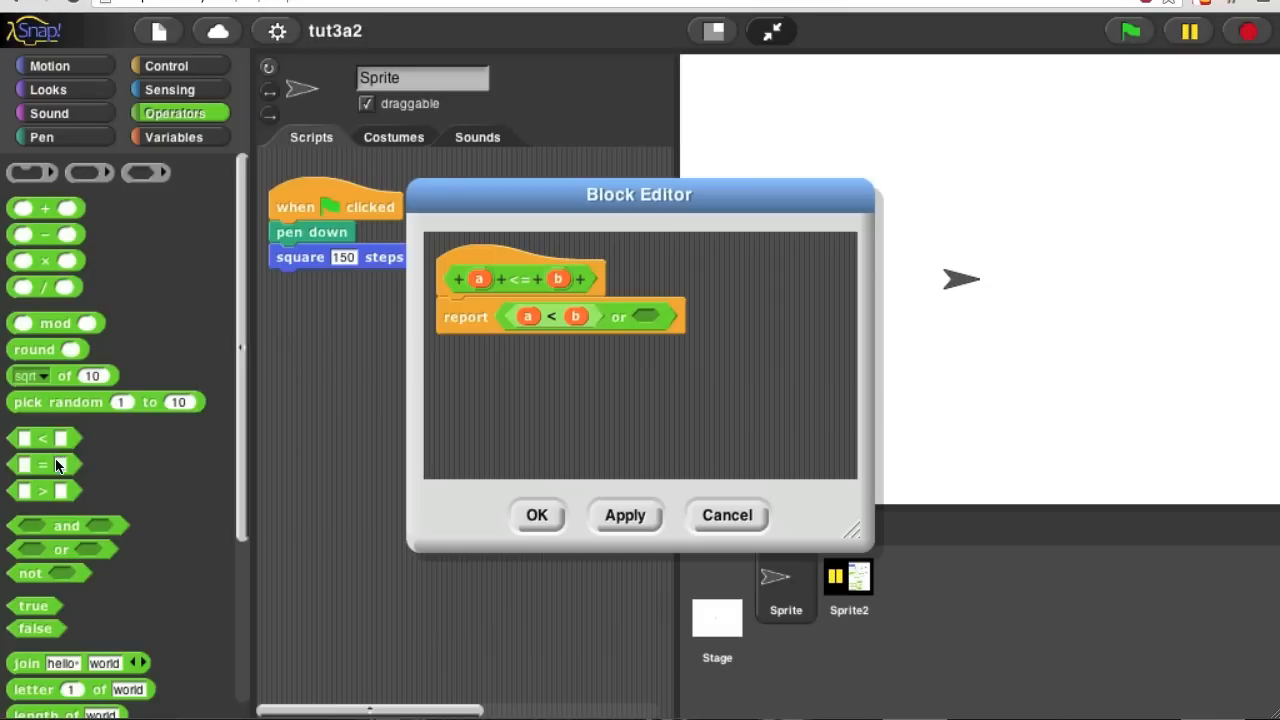
{"action": "left_click_drag", "start_coordinate": [42, 464], "coordinate": [720, 330]}
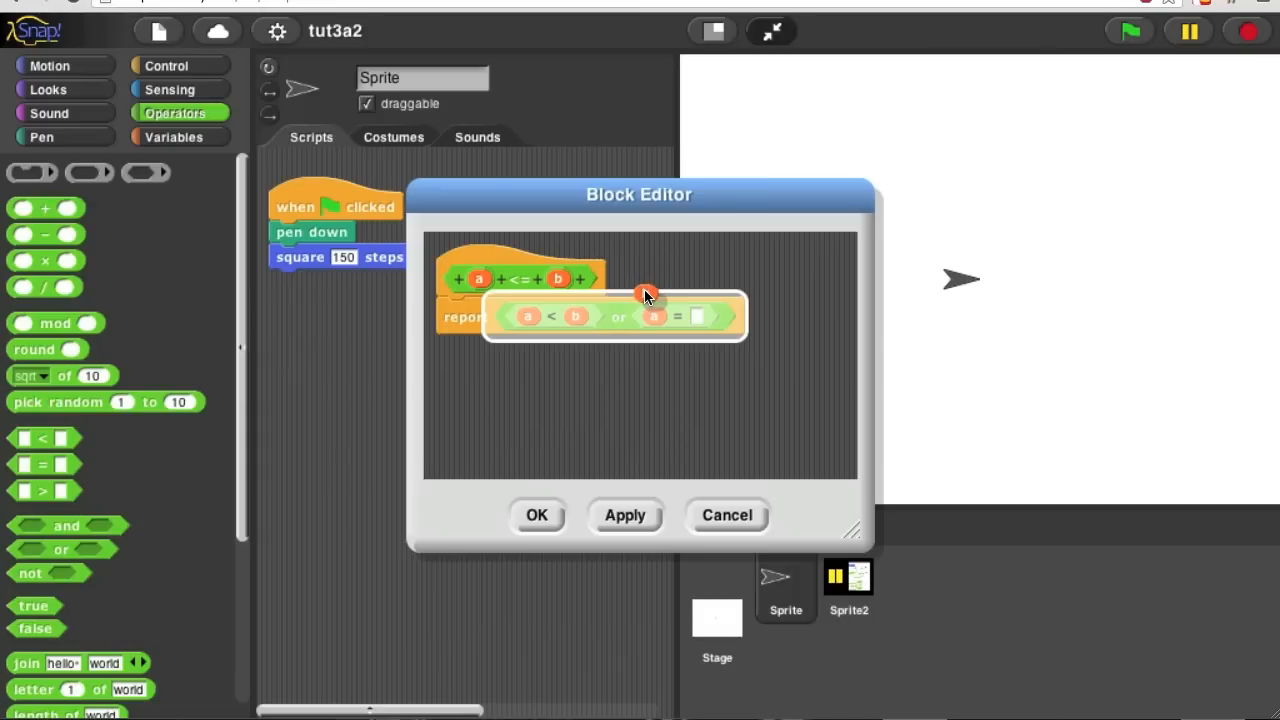
{"action": "left_click_drag", "start_coordinate": [645, 290], "coordinate": [658, 305]}
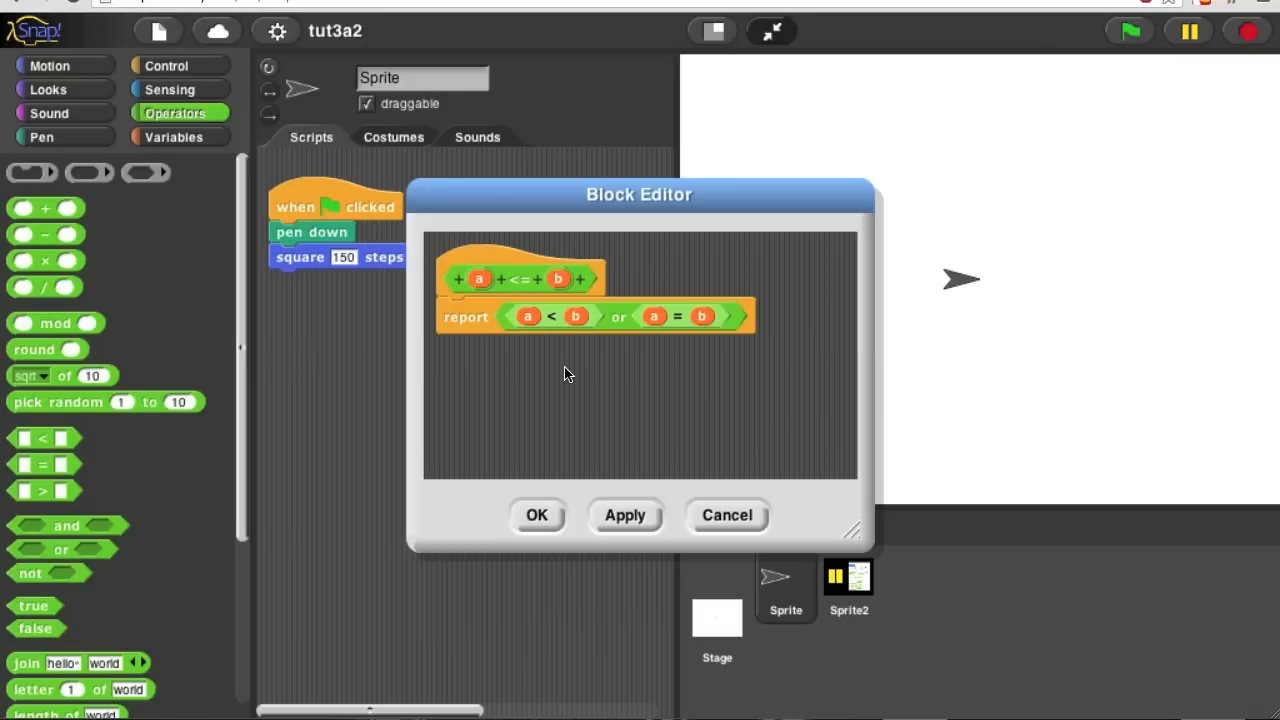
{"action": "mouse_move", "coordinate": [495, 427]}
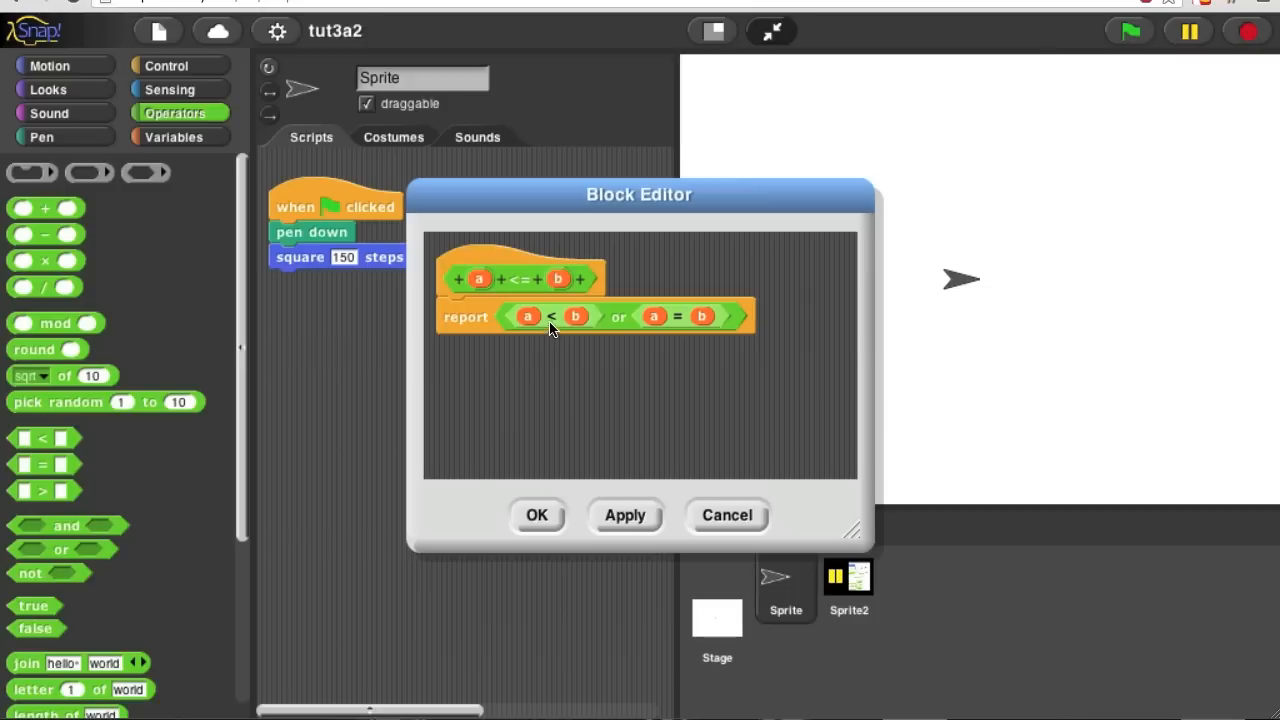
{"action": "mouse_move", "coordinate": [625, 325]}
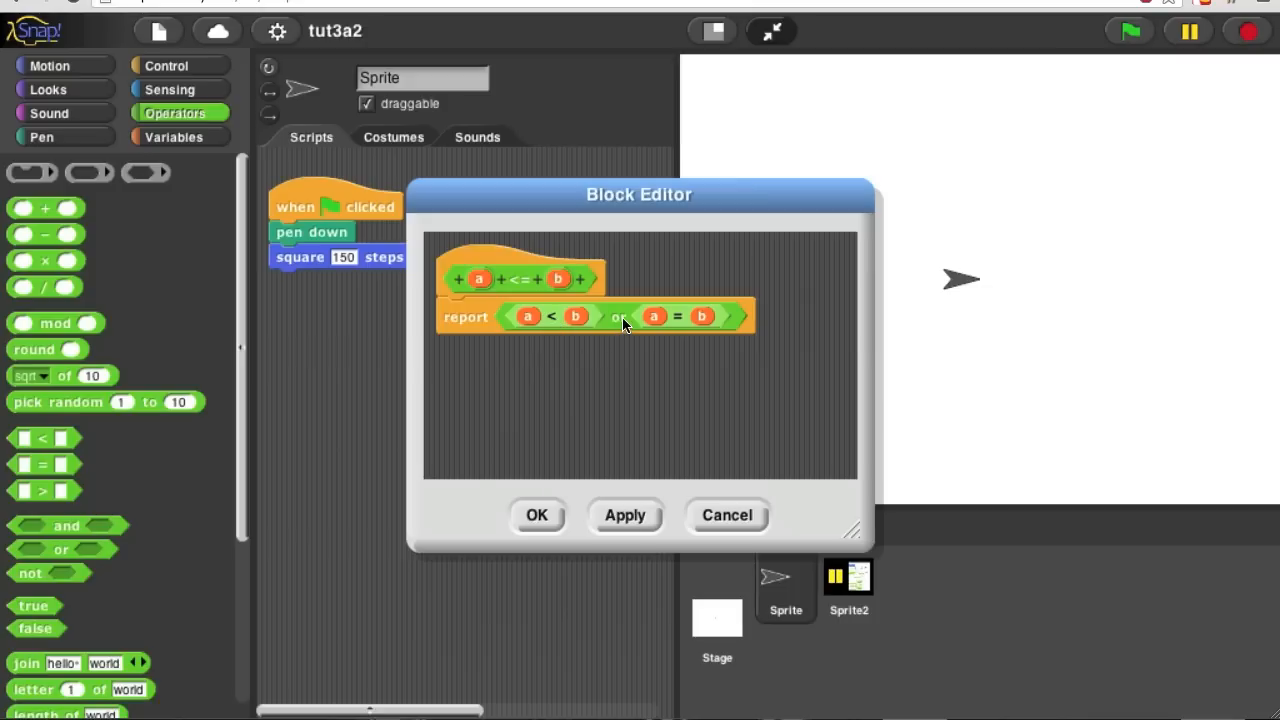
{"action": "mouse_move", "coordinate": [672, 328]}
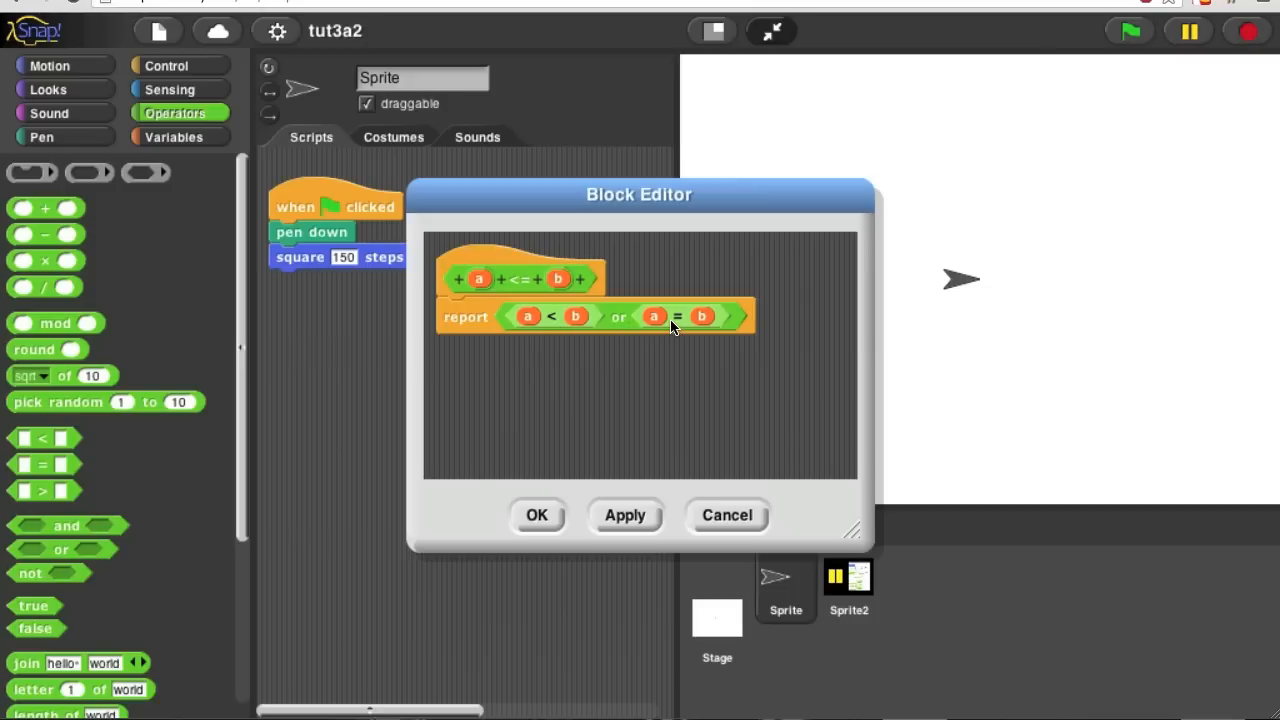
{"action": "mouse_move", "coordinate": [590, 382]}
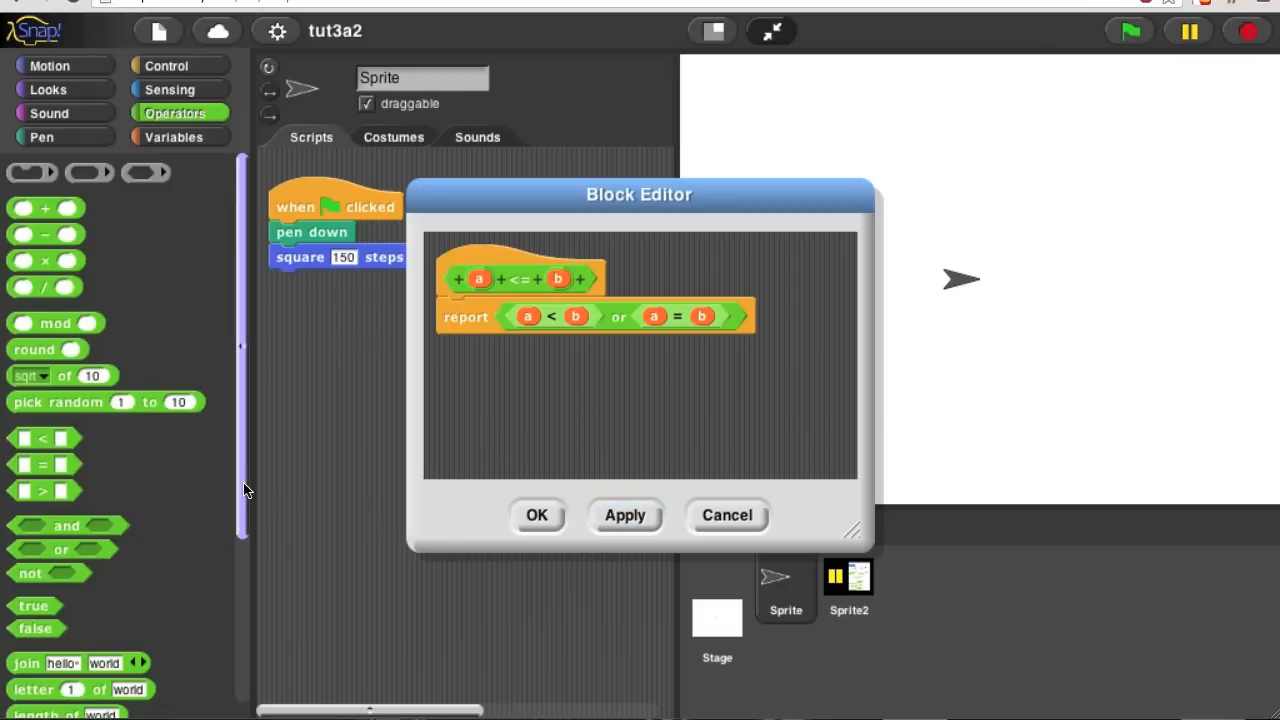
Test a loose <= block with values 5 and 7, 2, 5, then close the editor
{"action": "scroll", "scroll_direction": "down", "scroll_amount": 3}
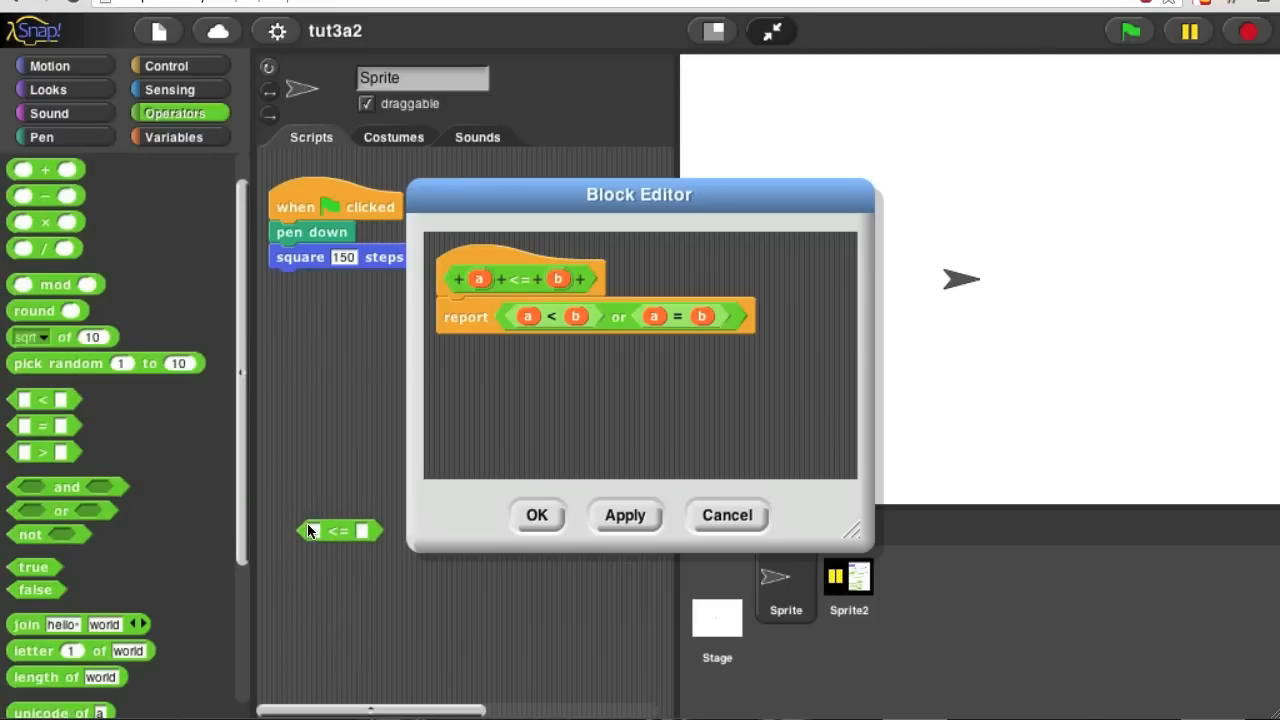
{"action": "type", "text": "5"}
{"action": "type", "text": "7"}
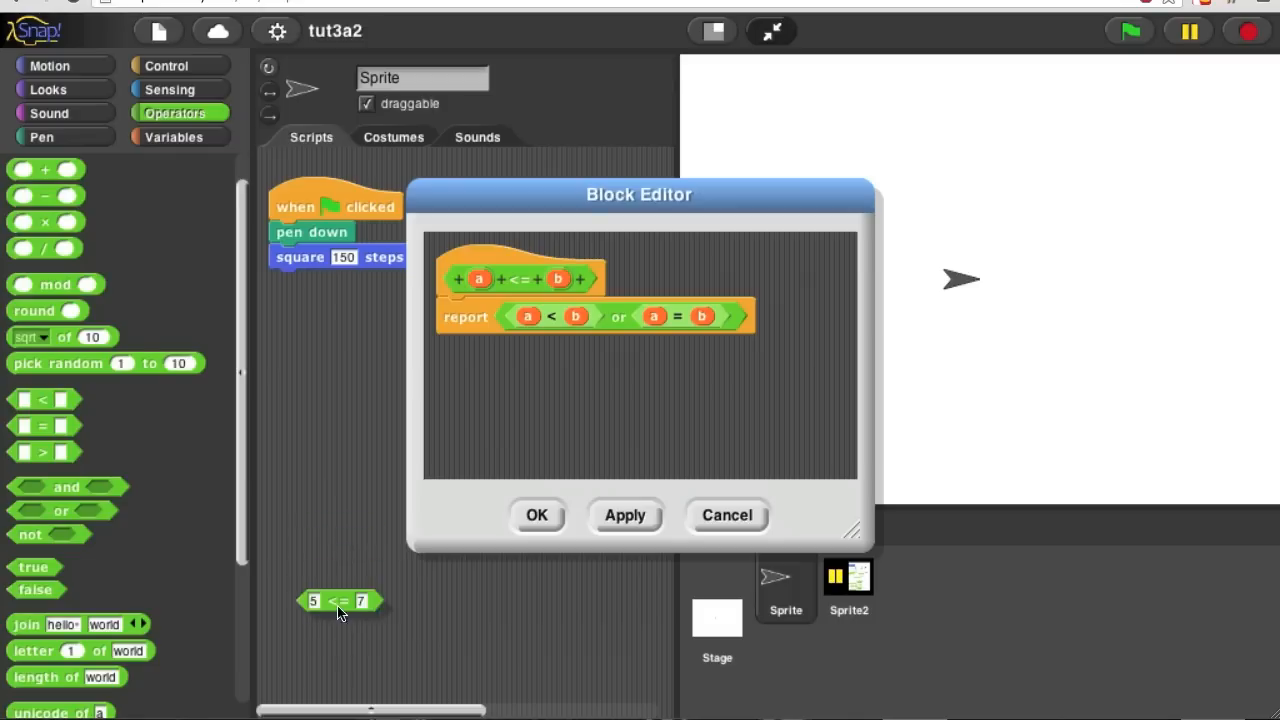
{"action": "left_click", "coordinate": [340, 601]}
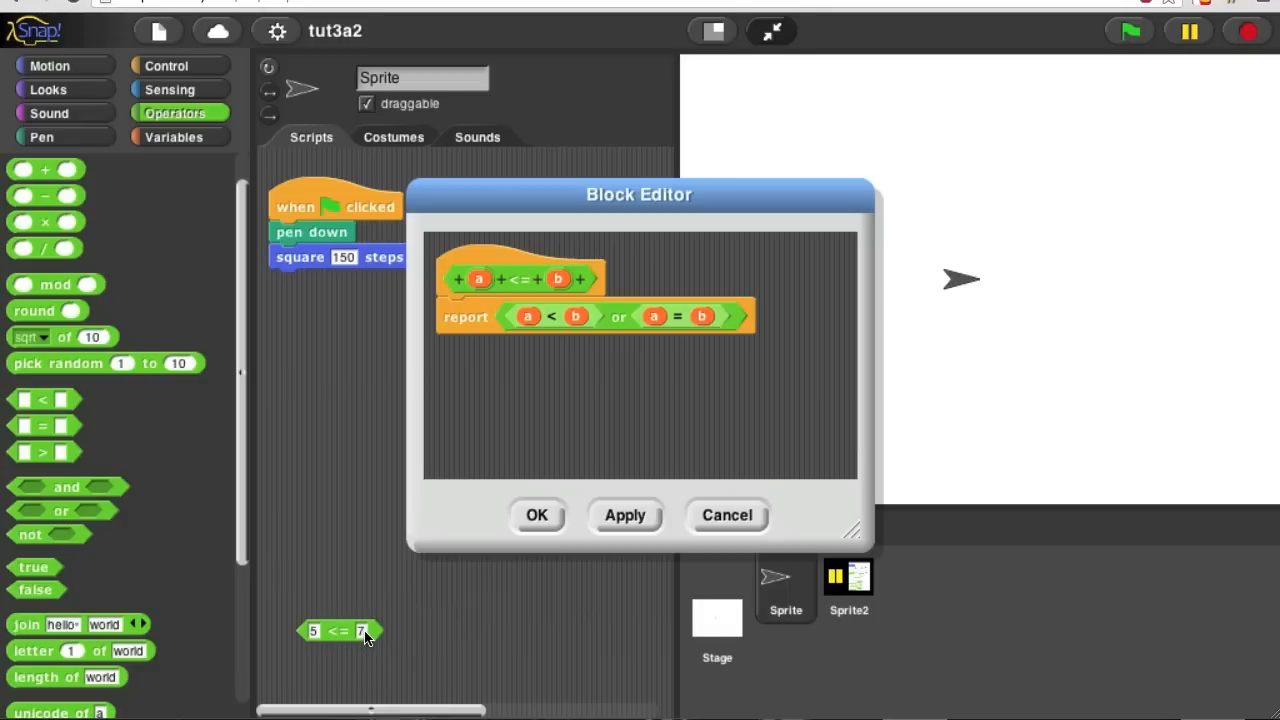
{"action": "type", "text": "2"}
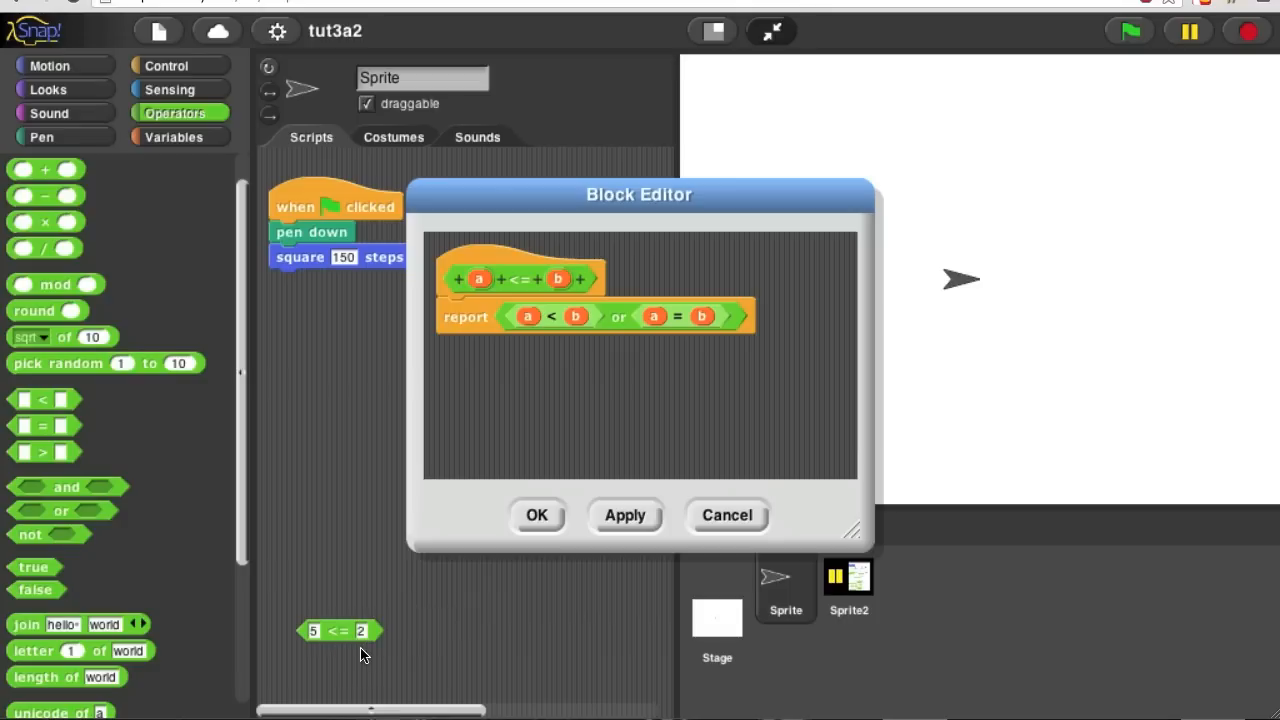
{"action": "left_click", "coordinate": [337, 631]}
{"action": "type", "text": "5"}
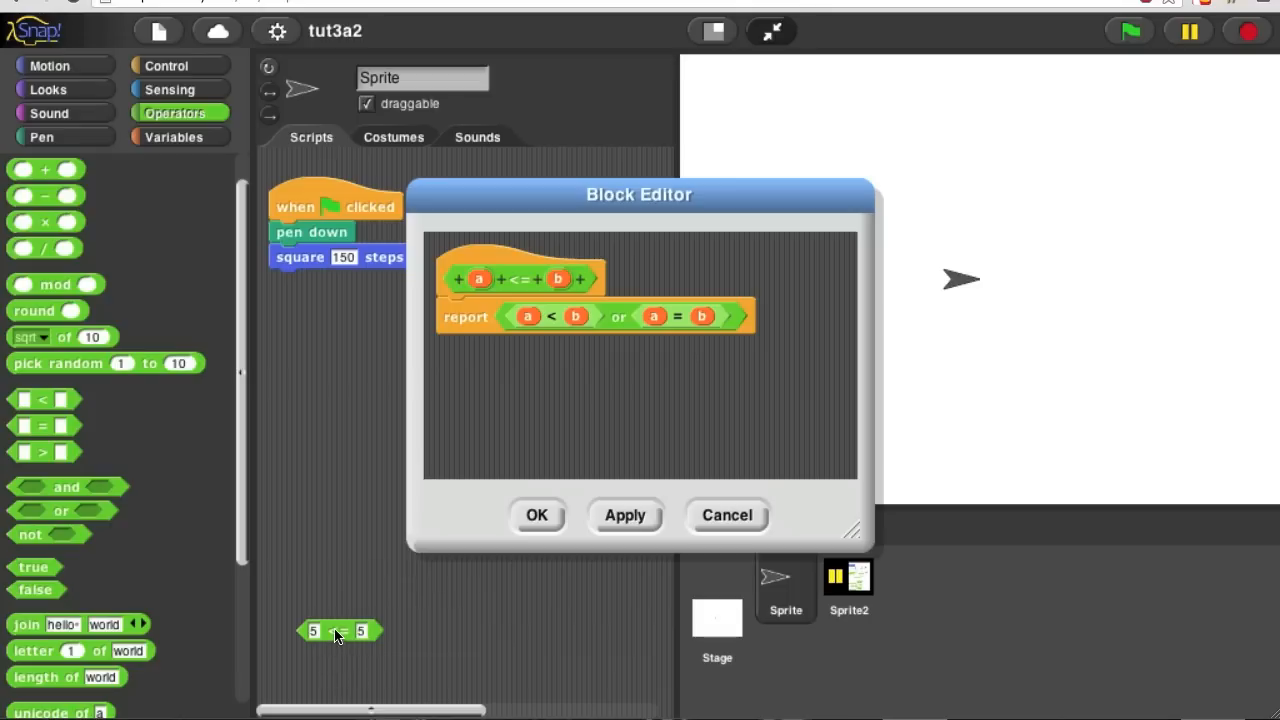
{"action": "left_click", "coordinate": [340, 631]}
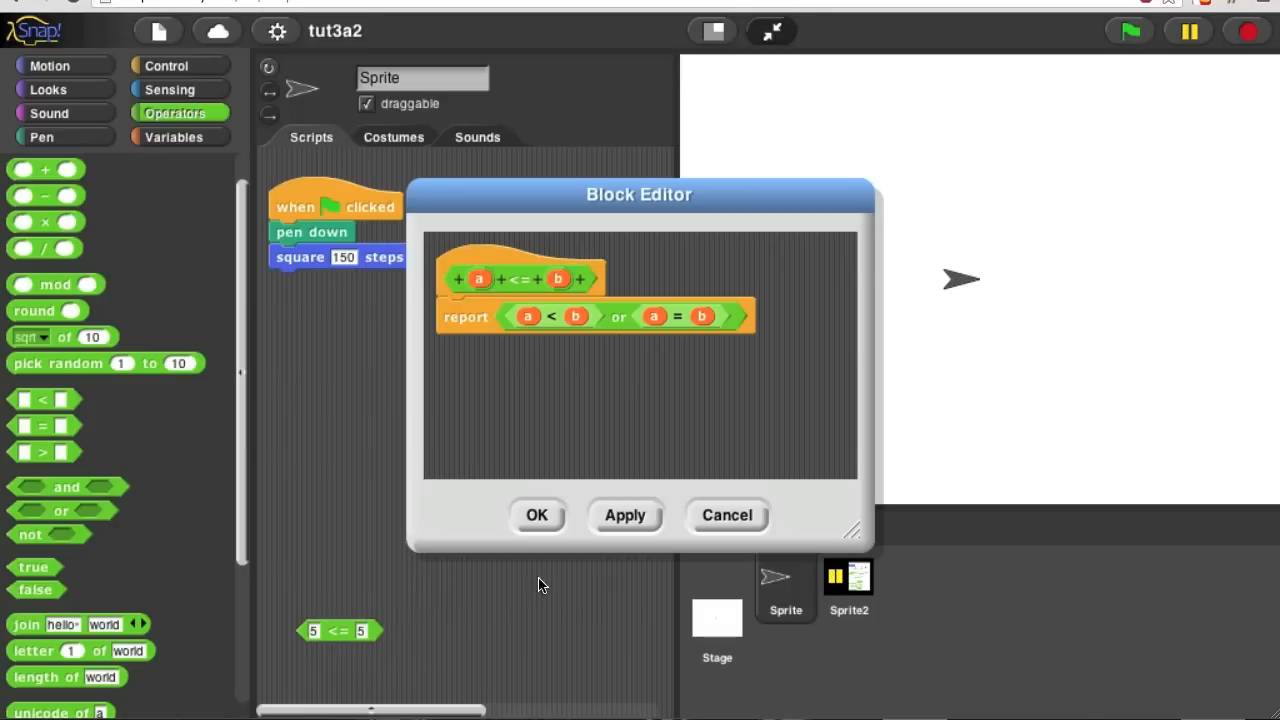
{"action": "left_click", "coordinate": [536, 515]}
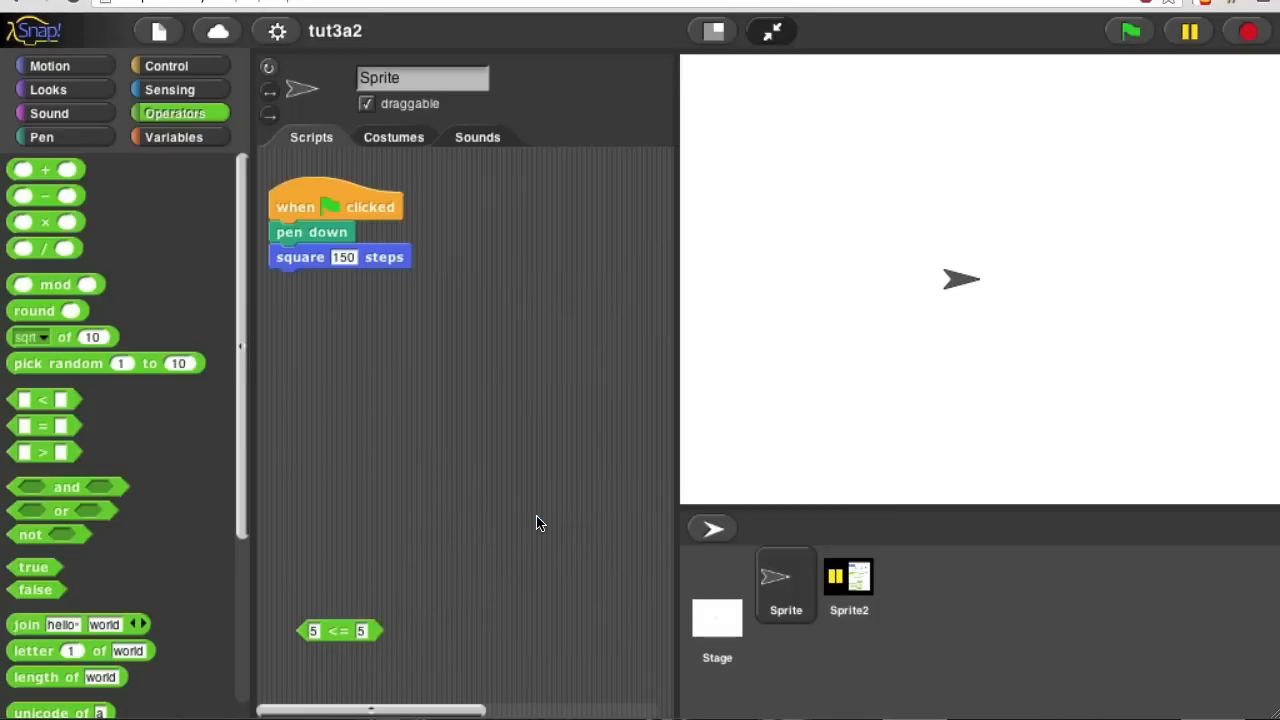
{"action": "mouse_move", "coordinate": [322, 405]}
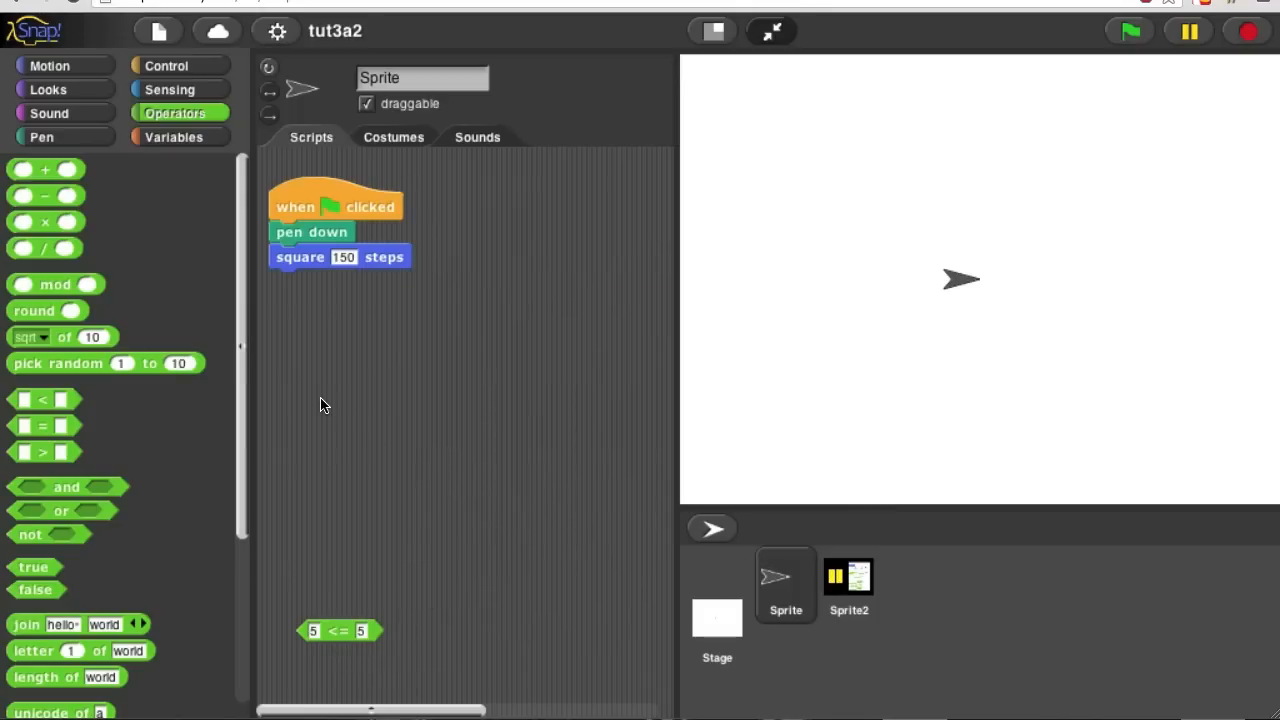
{"action": "mouse_move", "coordinate": [288, 390]}
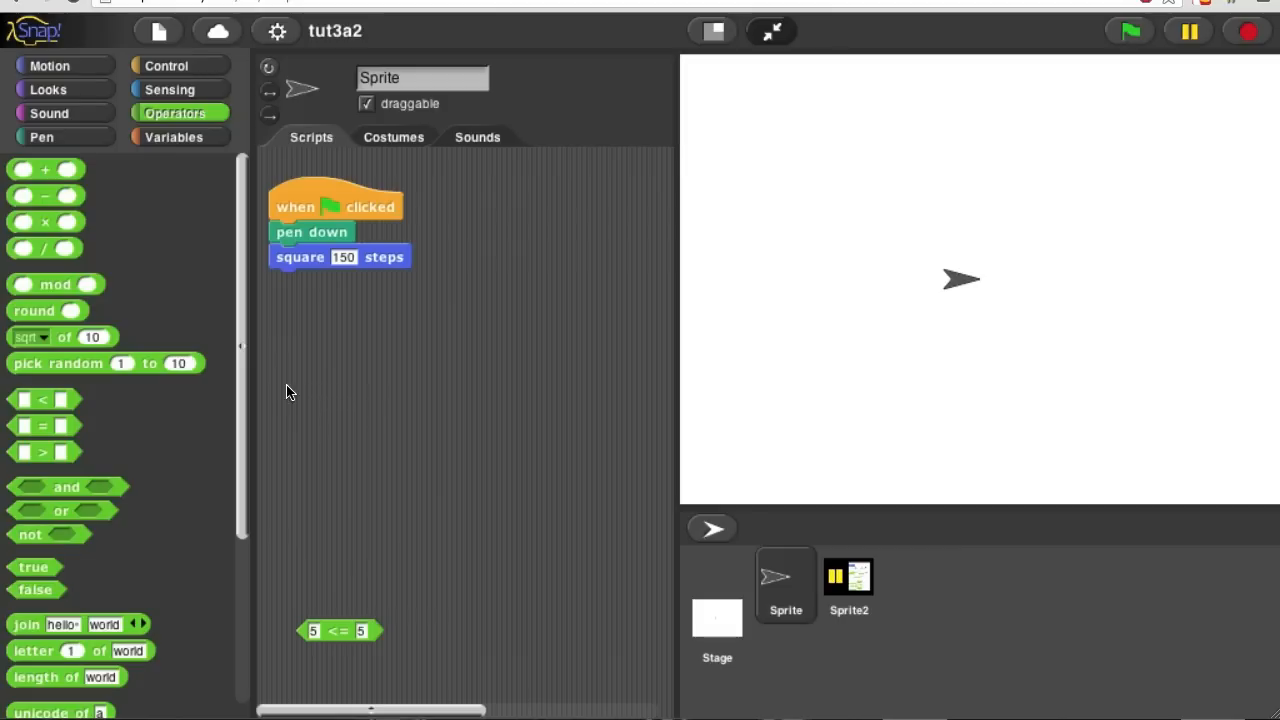
Place gradelet and gradesign blocks from the Operators palette into the scripts area
{"action": "scroll", "scroll_direction": "down", "scroll_amount": 3}
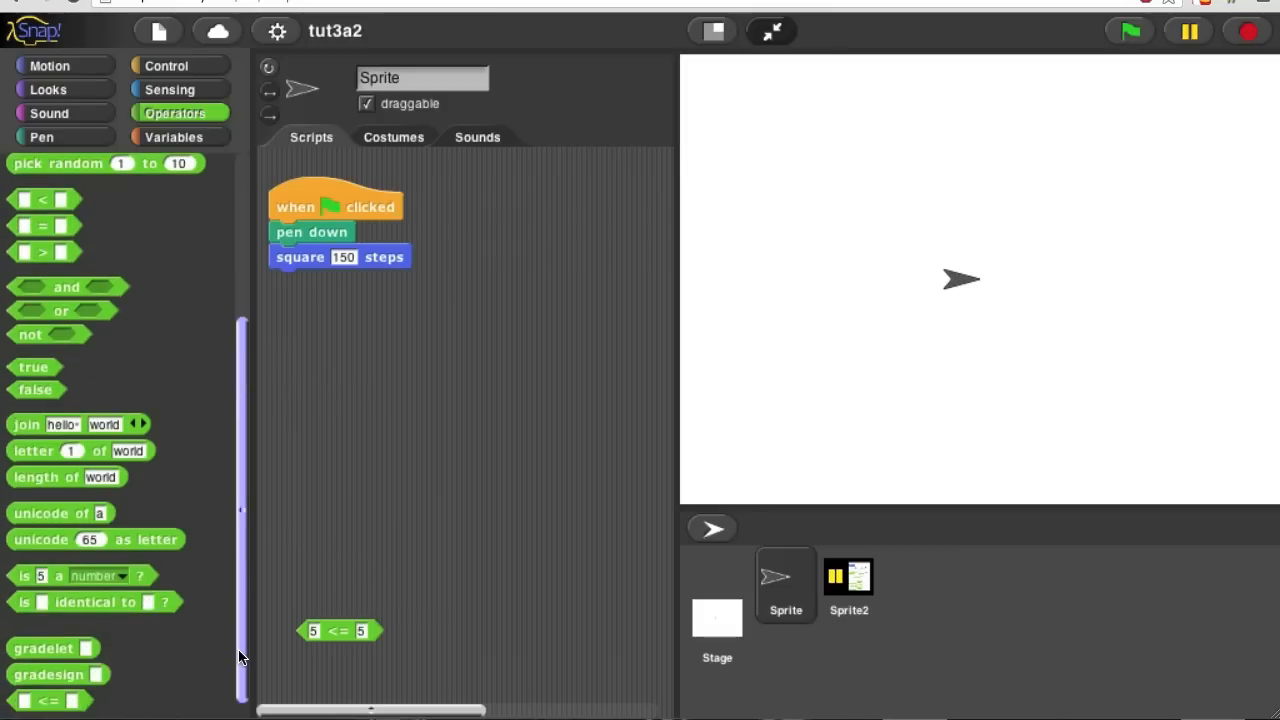
{"action": "left_click_drag", "start_coordinate": [53, 648], "coordinate": [358, 503]}
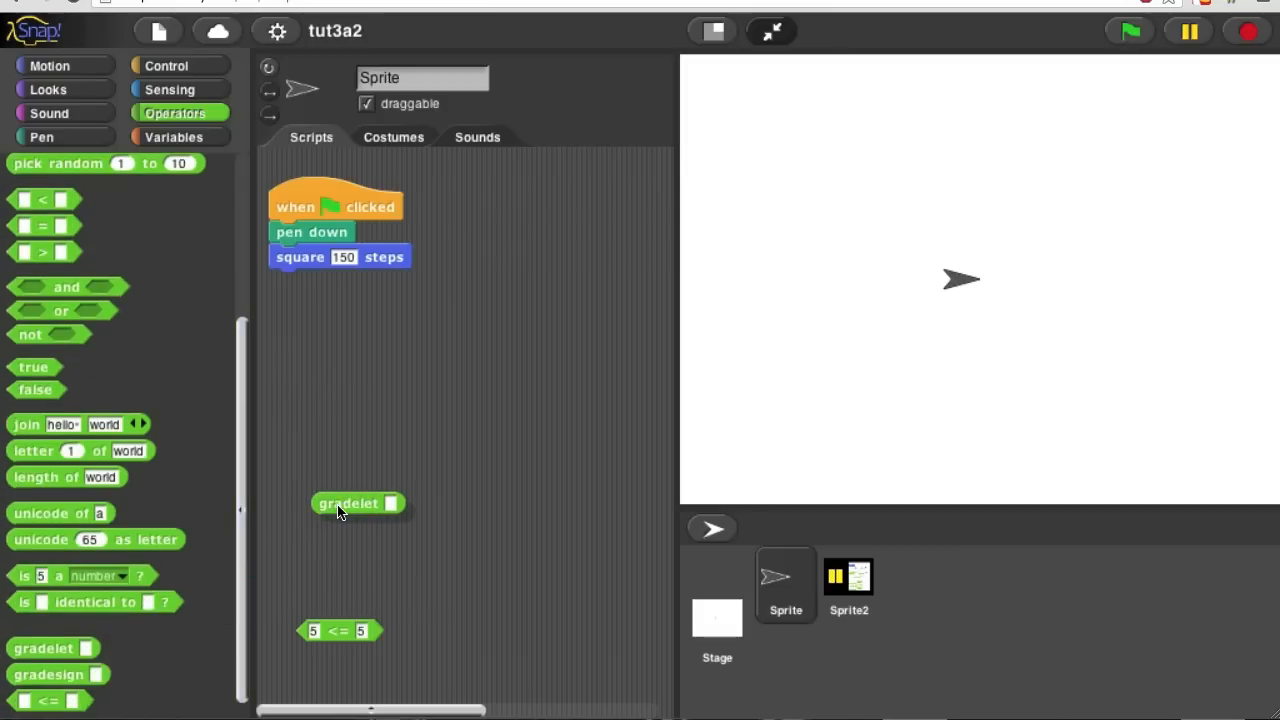
{"action": "left_click_drag", "start_coordinate": [358, 503], "coordinate": [358, 448]}
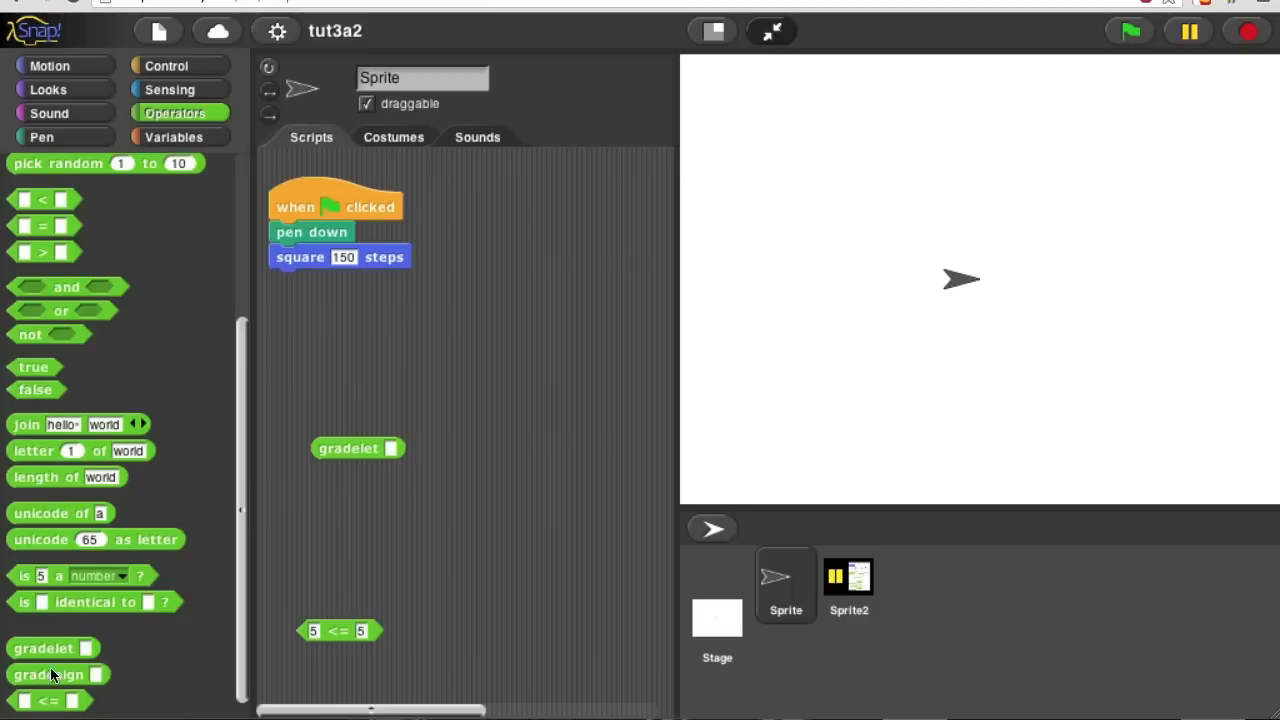
{"action": "left_click_drag", "start_coordinate": [55, 674], "coordinate": [370, 531]}
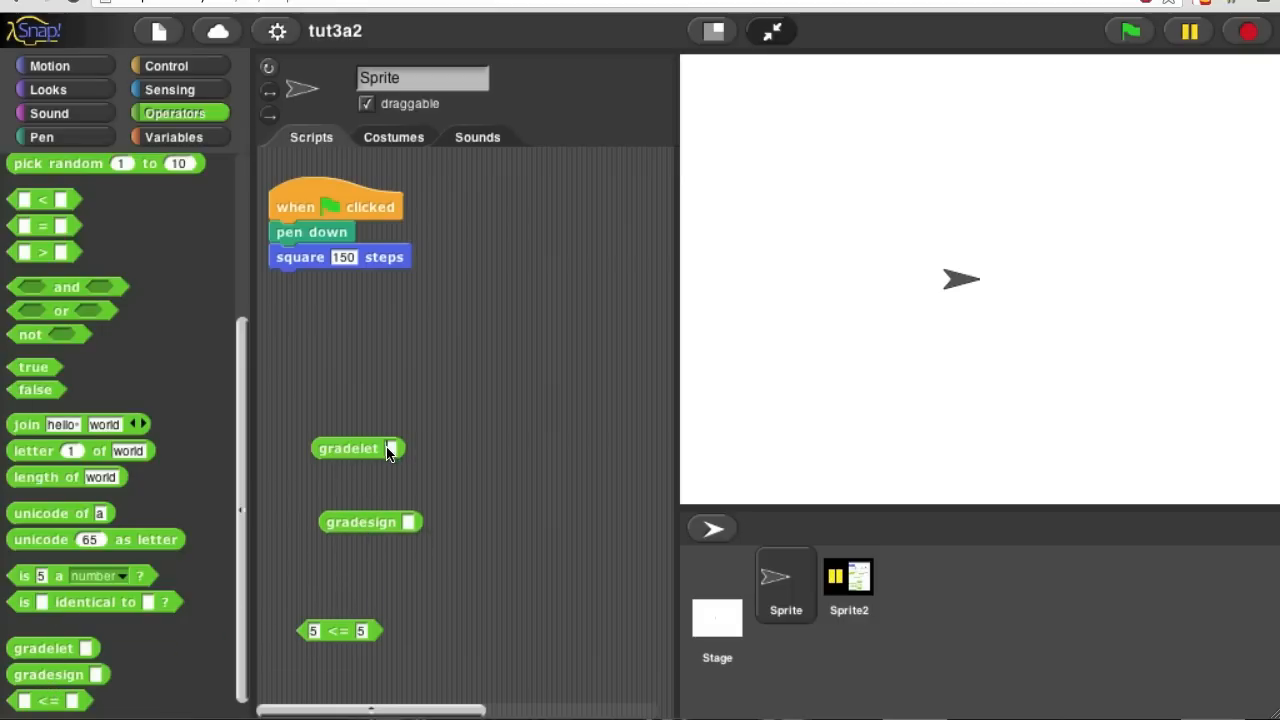
Enter the grade B- in the blocks and run gradesign, which reports -0.3
{"action": "type", "text": "B-"}
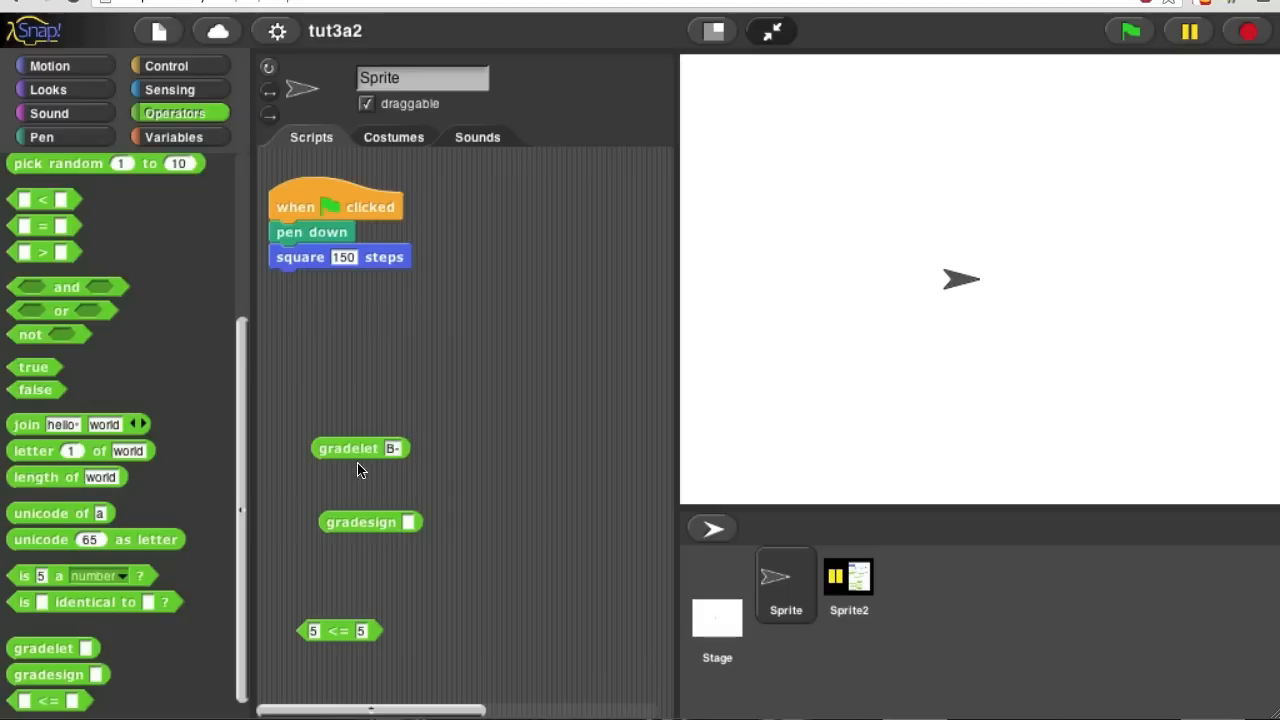
{"action": "left_click", "coordinate": [349, 448]}
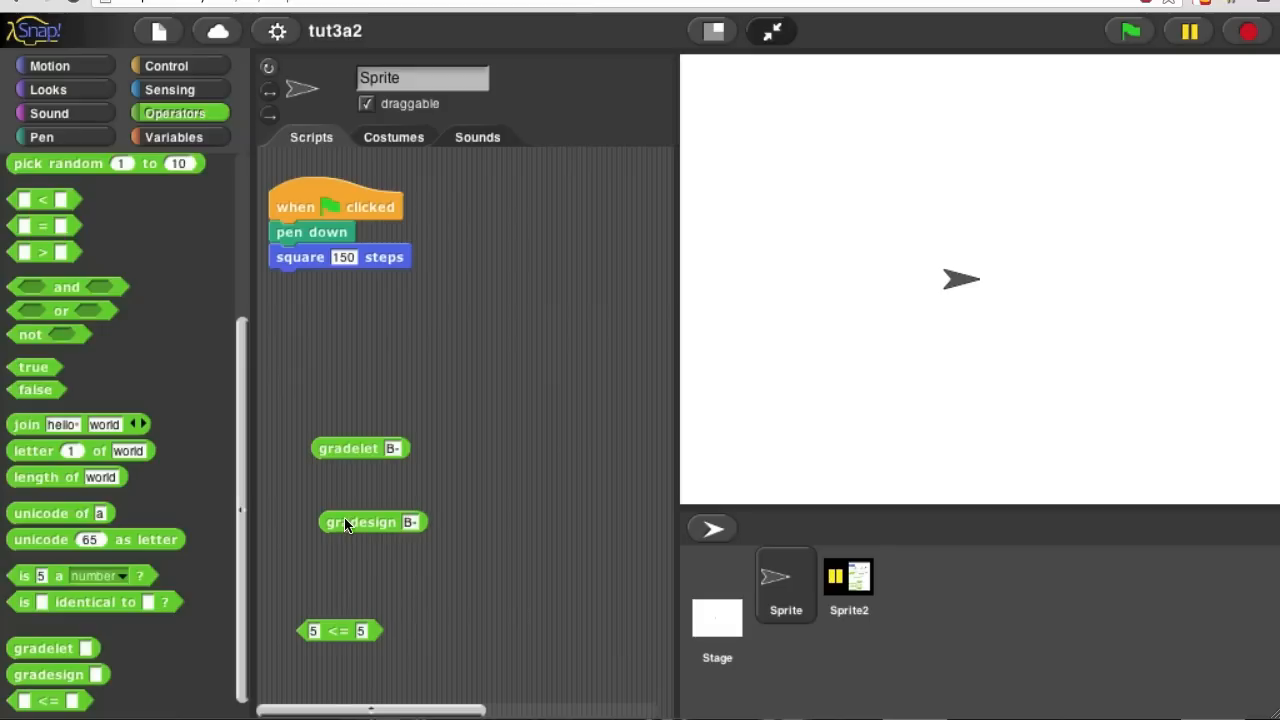
{"action": "left_click", "coordinate": [370, 521]}
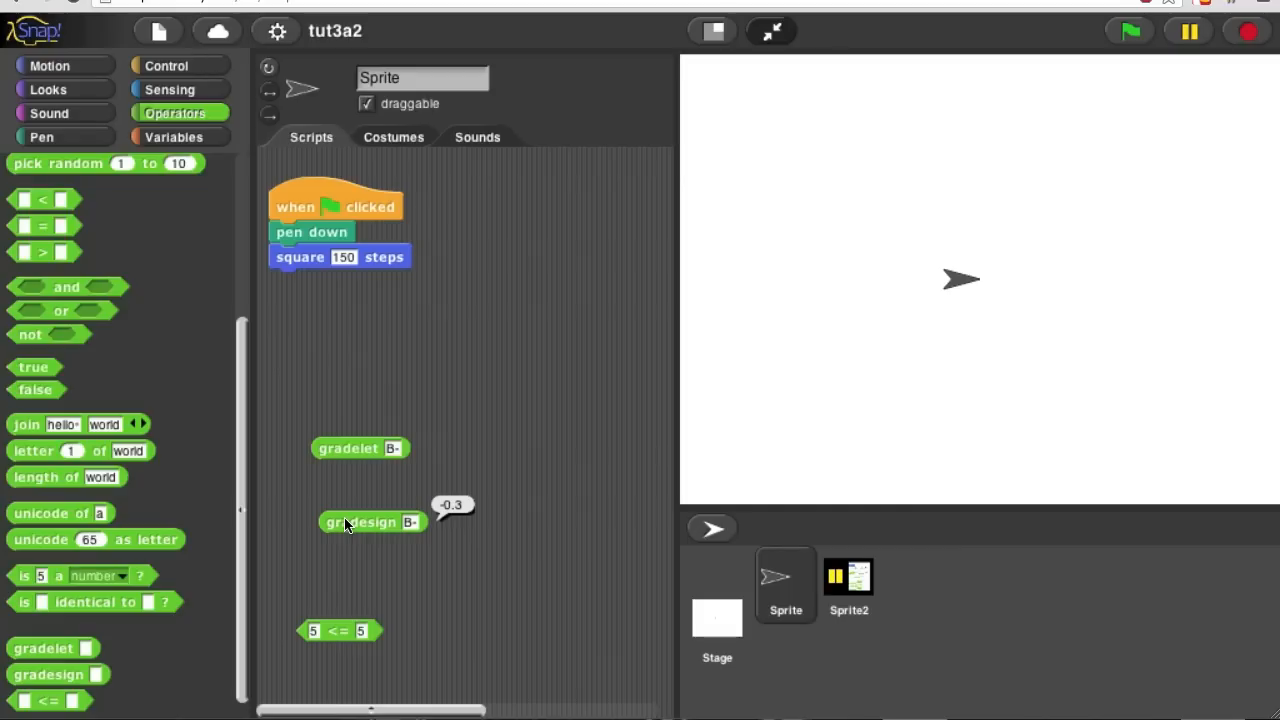
{"action": "mouse_move", "coordinate": [342, 570]}
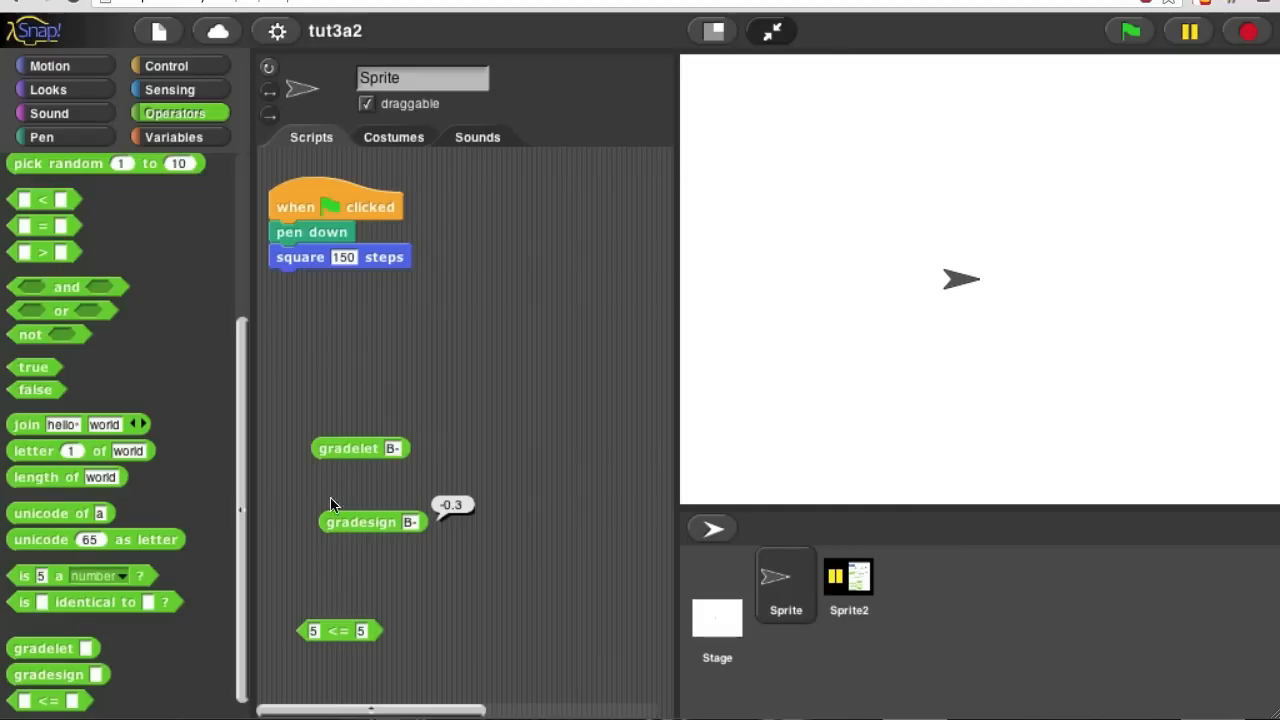
{"action": "mouse_move", "coordinate": [270, 515]}
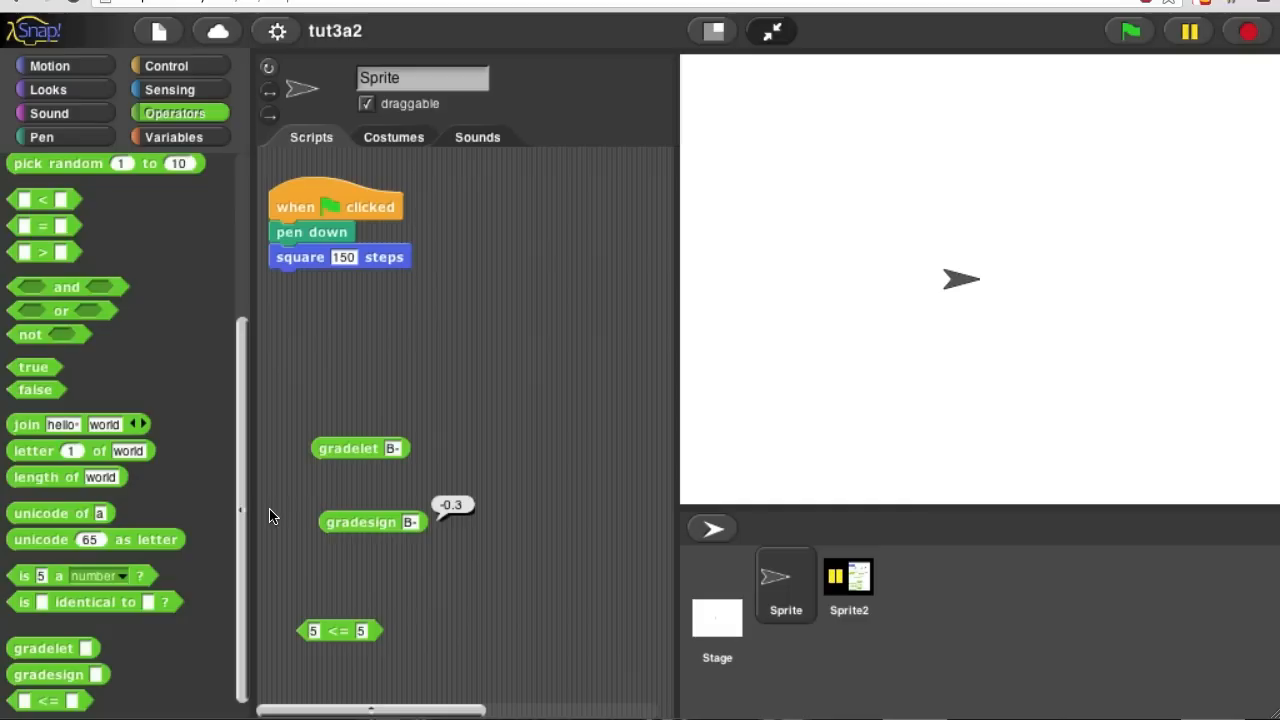